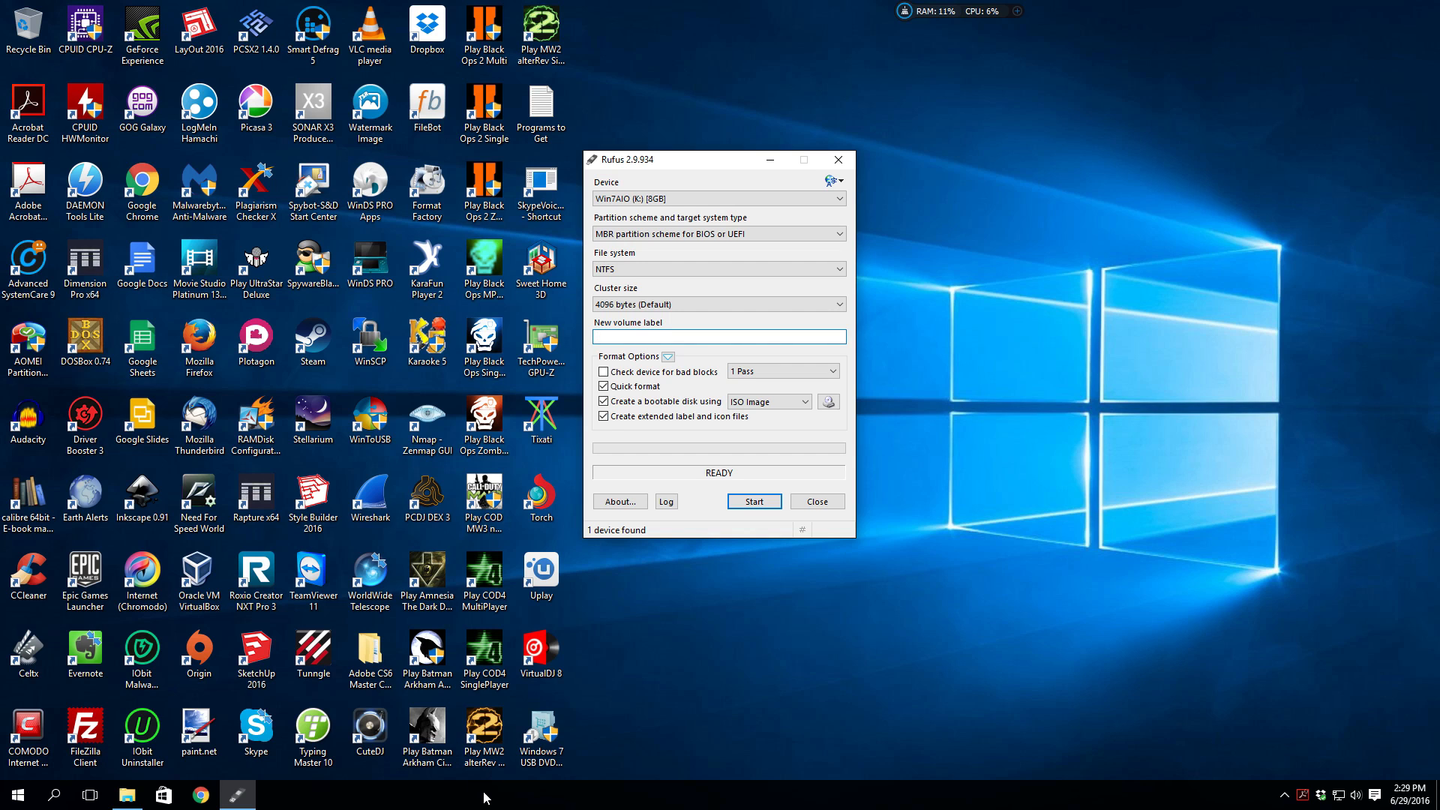
mouse_move(680, 724)
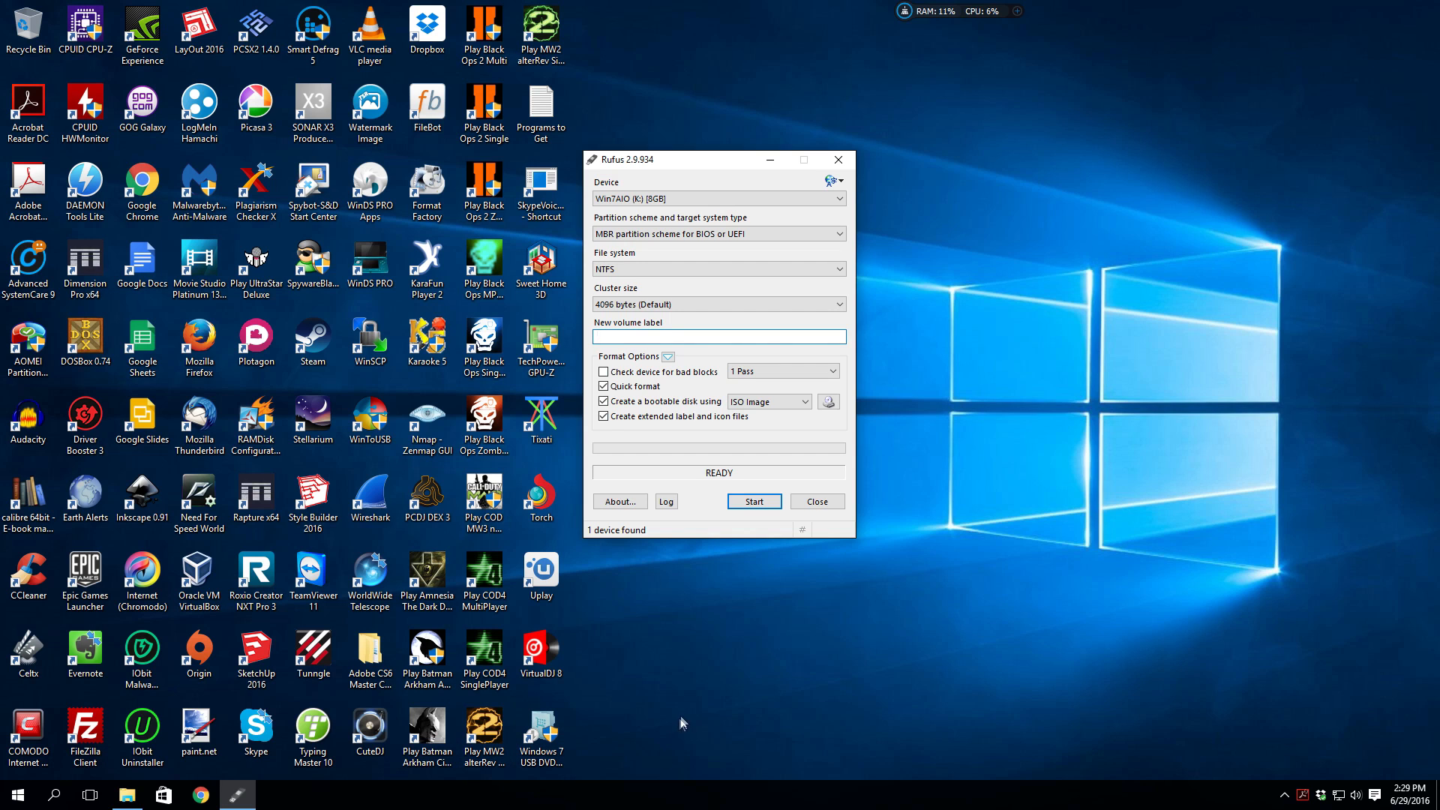
Keep ISO Image as the boot source type and browse for the Windows 10 x64 ISO.
click(719, 336)
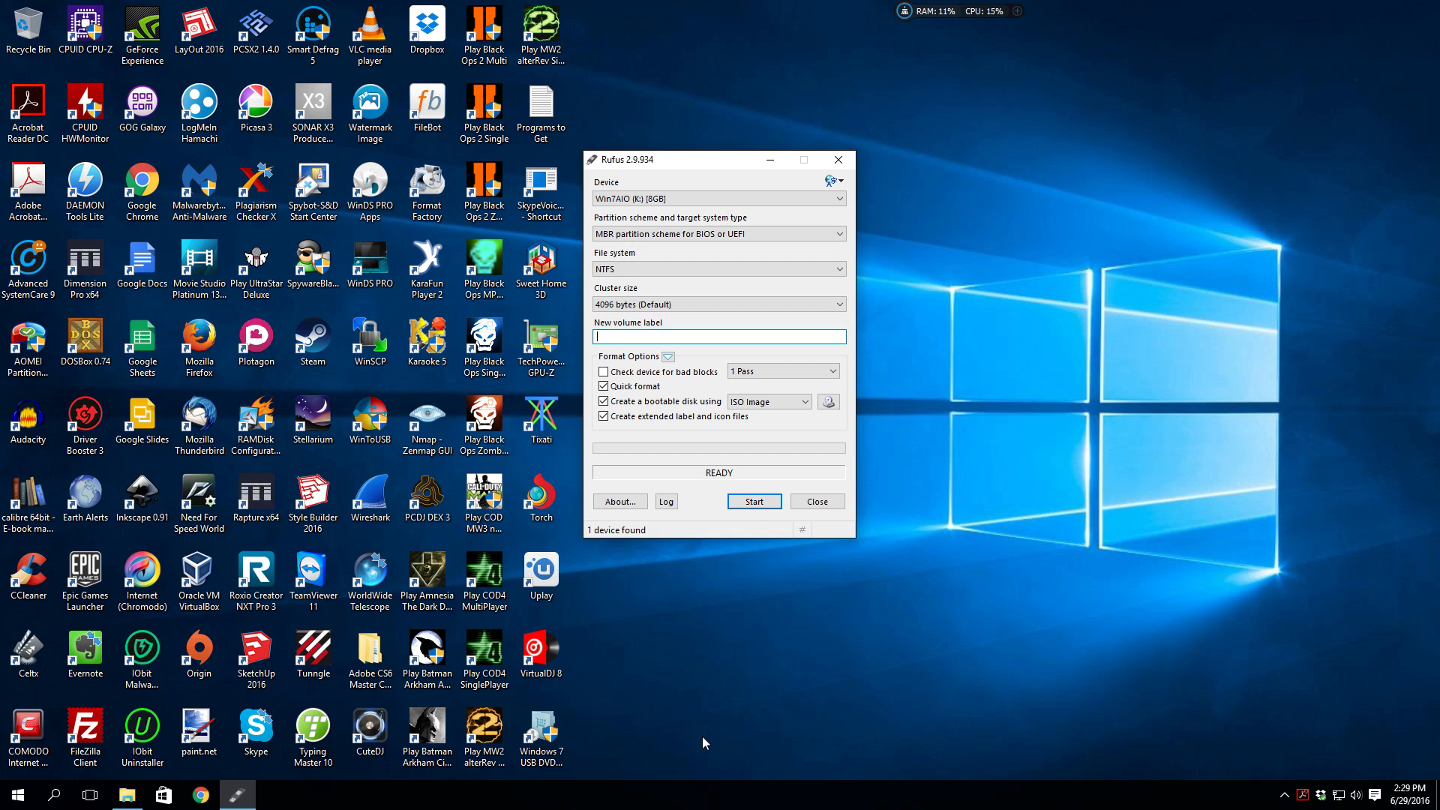
mouse_move(1157, 542)
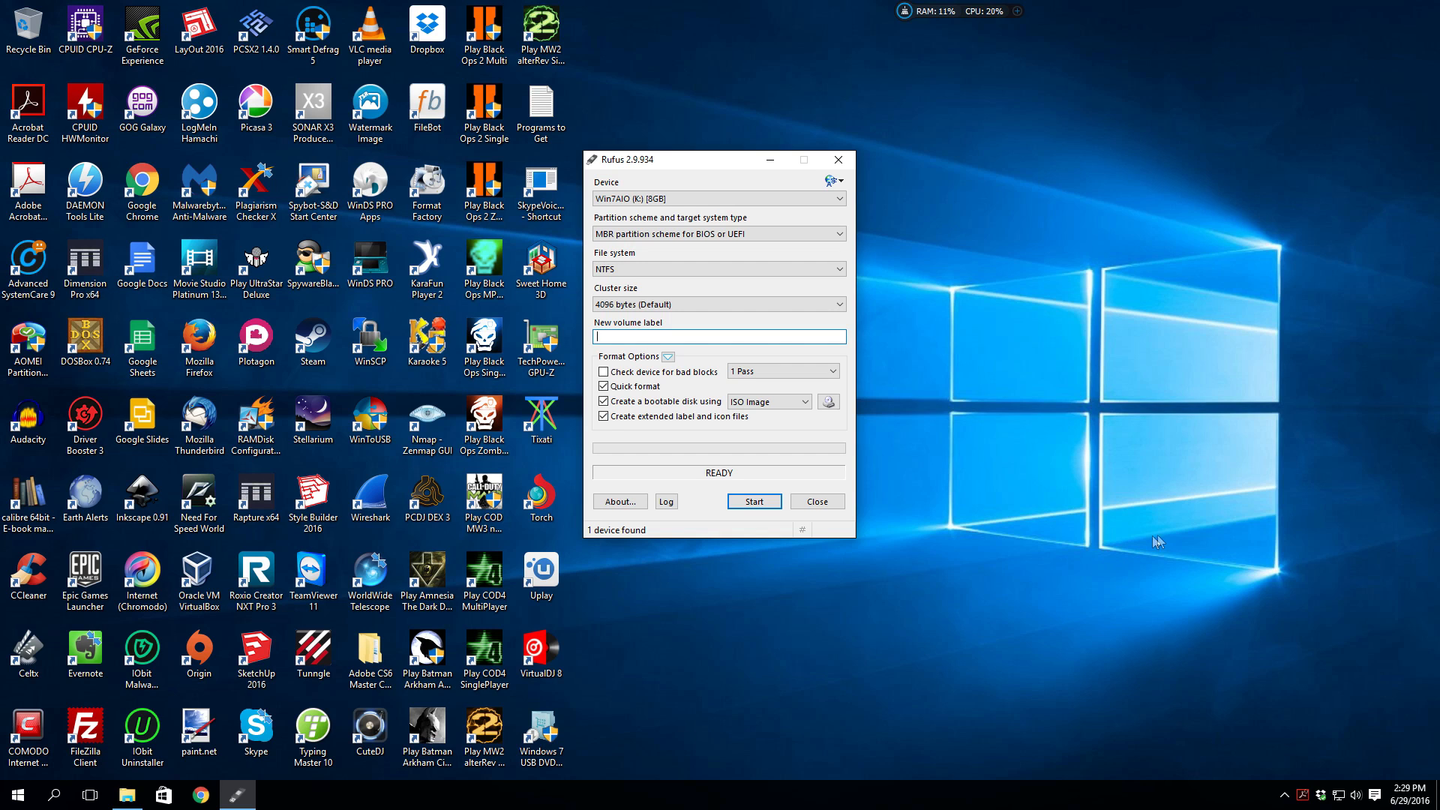
mouse_move(794, 567)
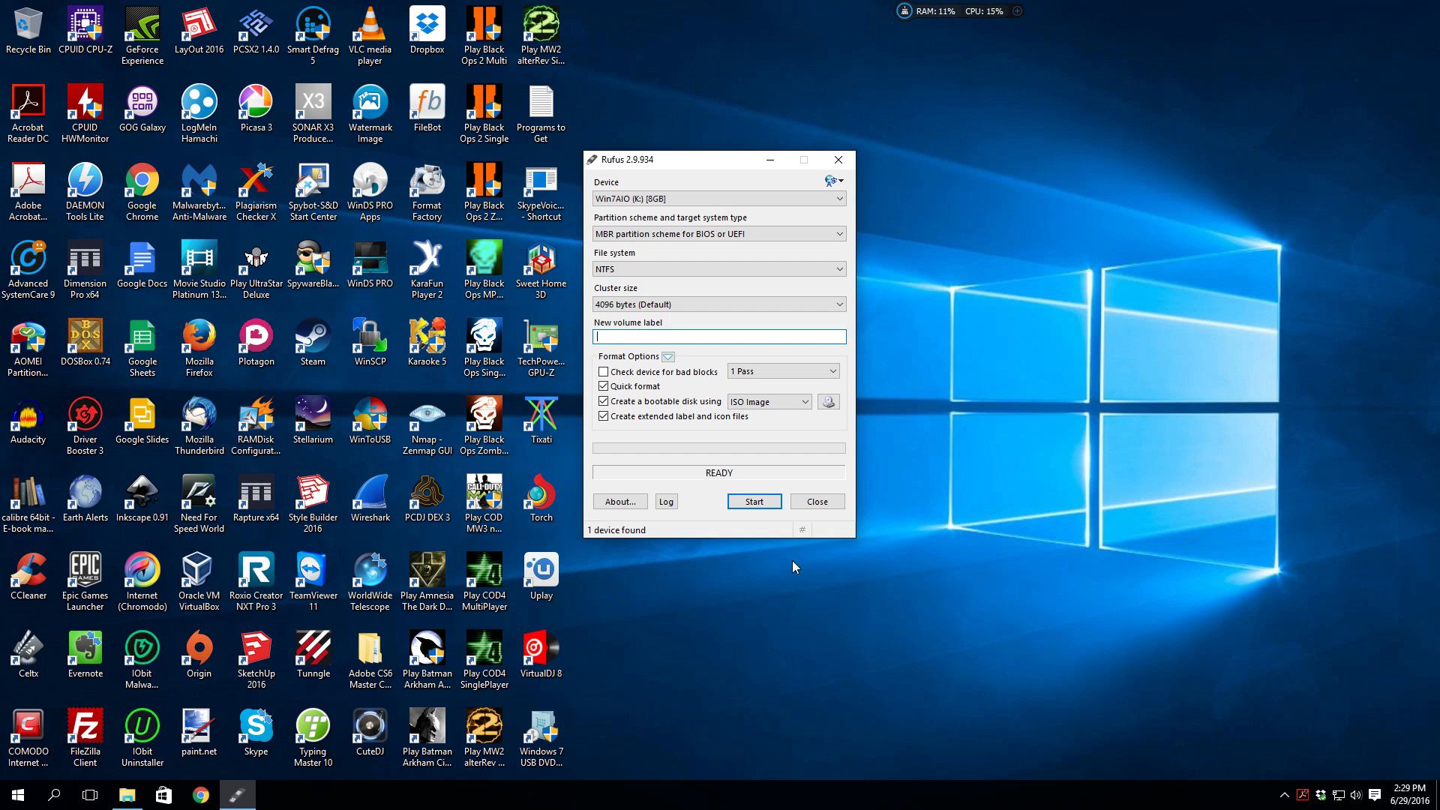
mouse_move(790, 560)
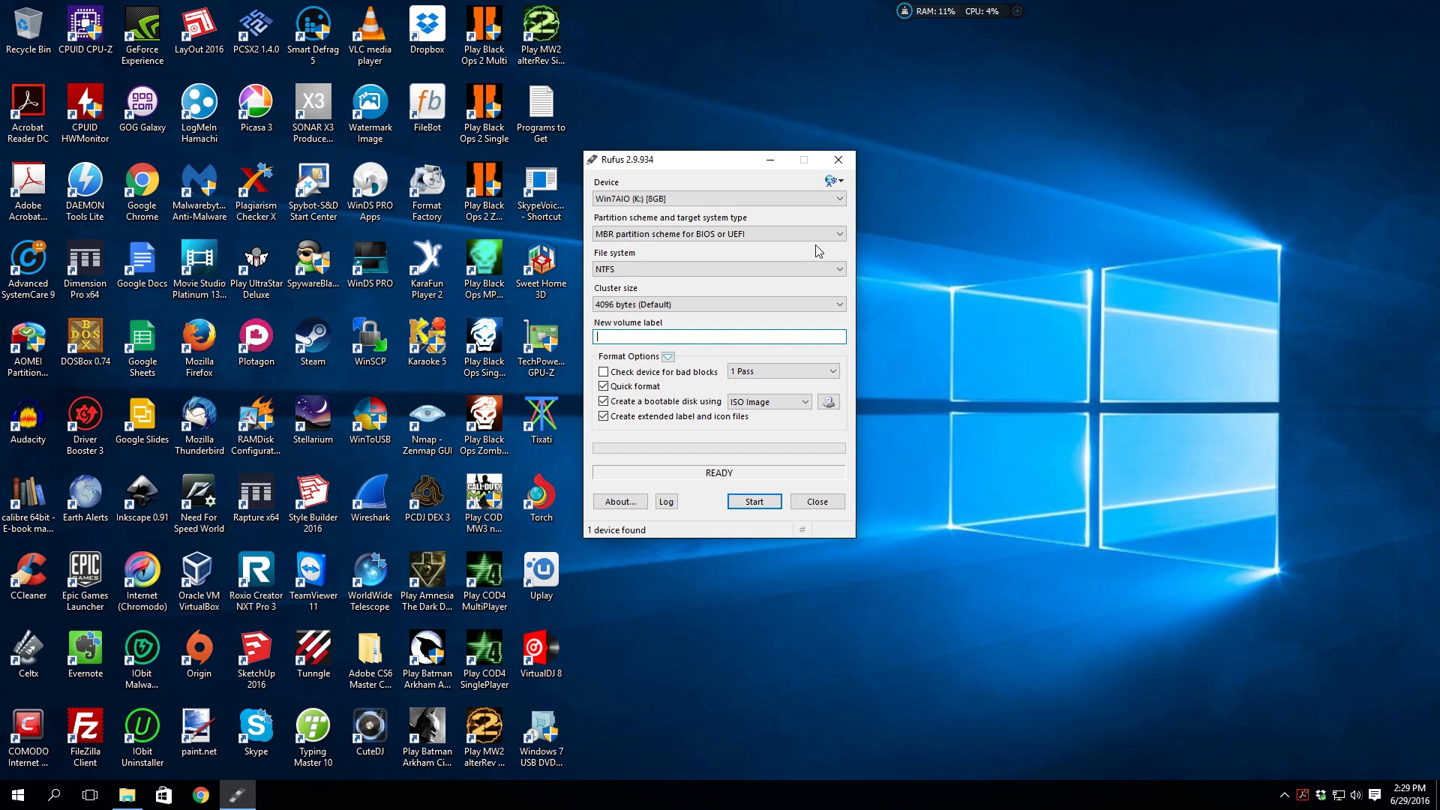
mouse_move(823, 255)
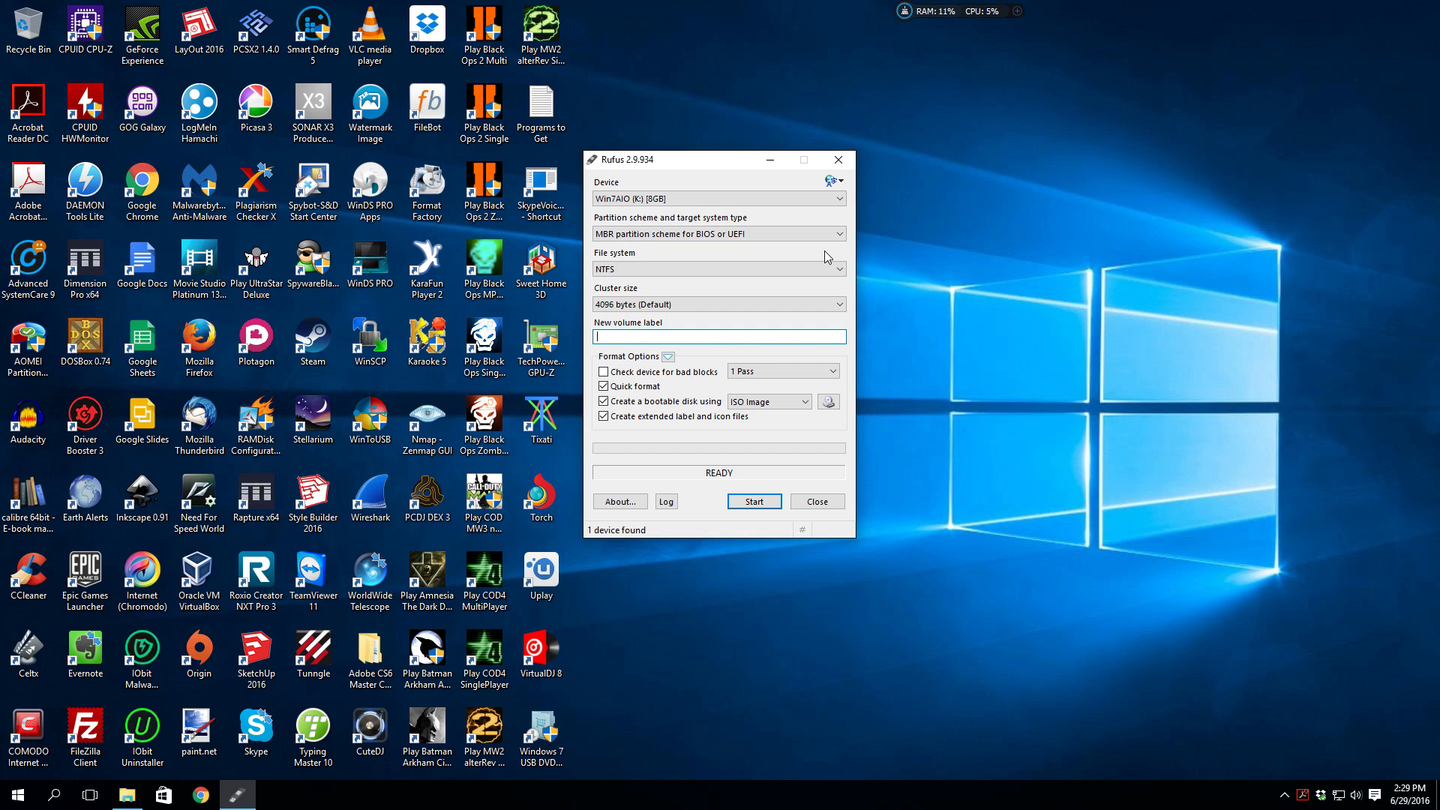
mouse_move(825, 265)
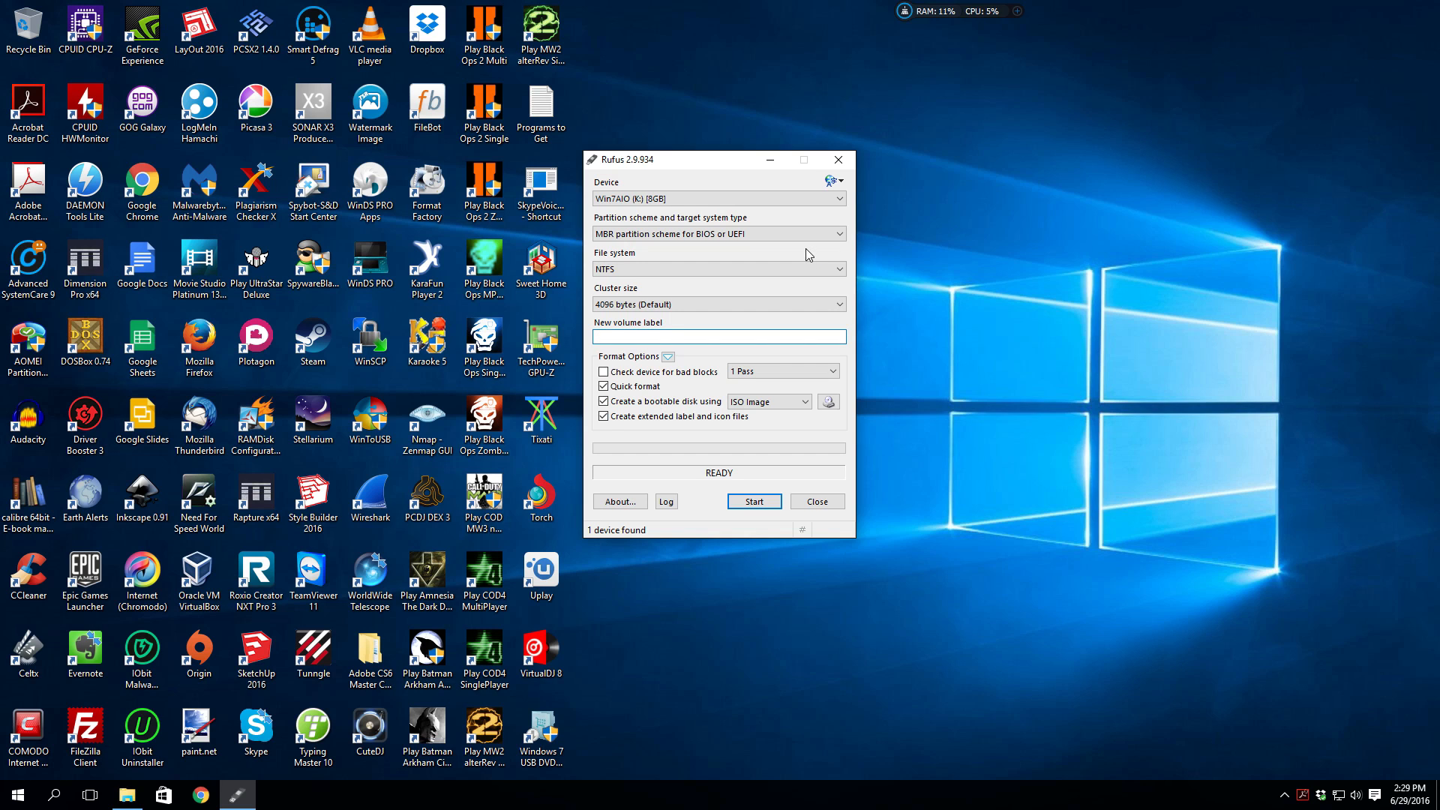
mouse_move(1159, 157)
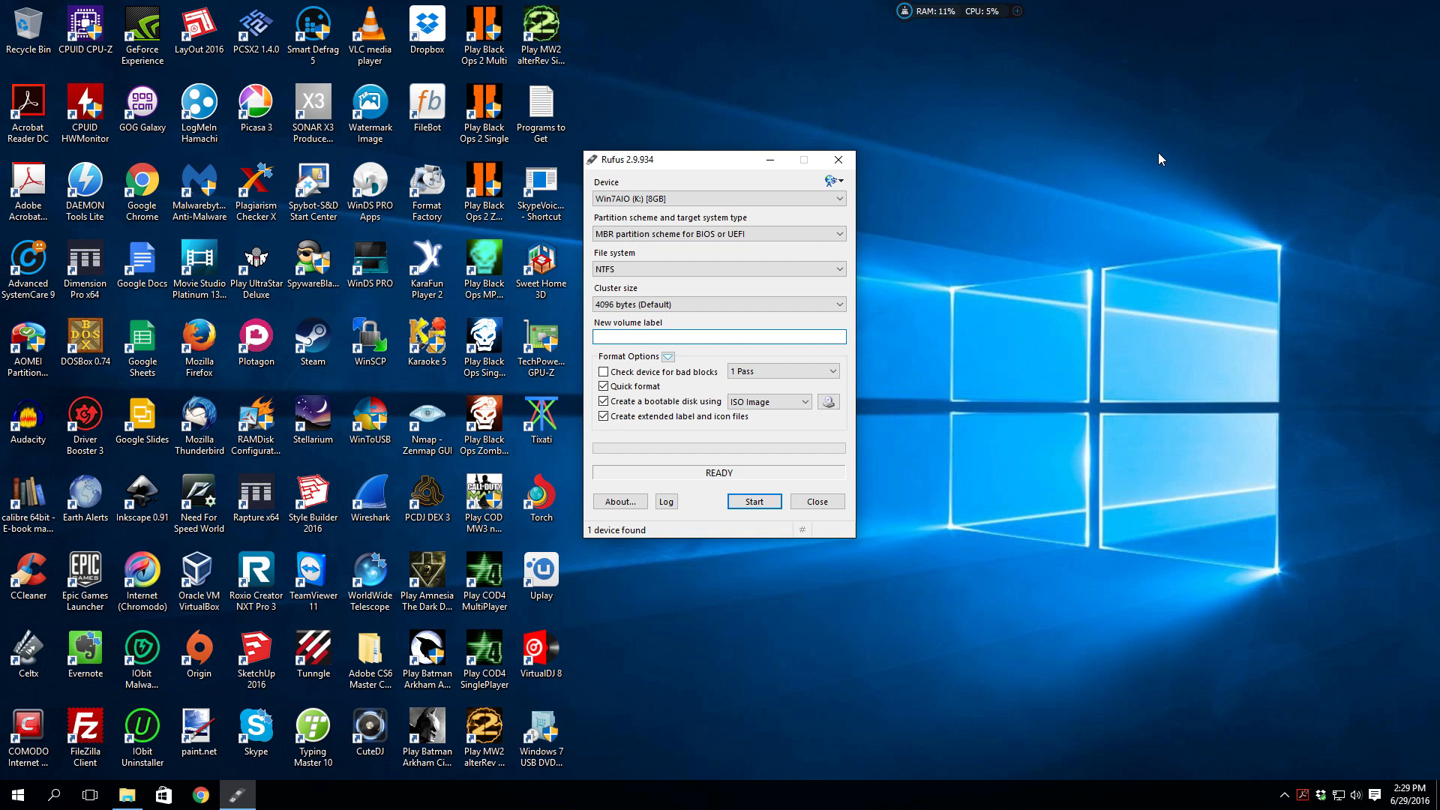
mouse_move(942, 210)
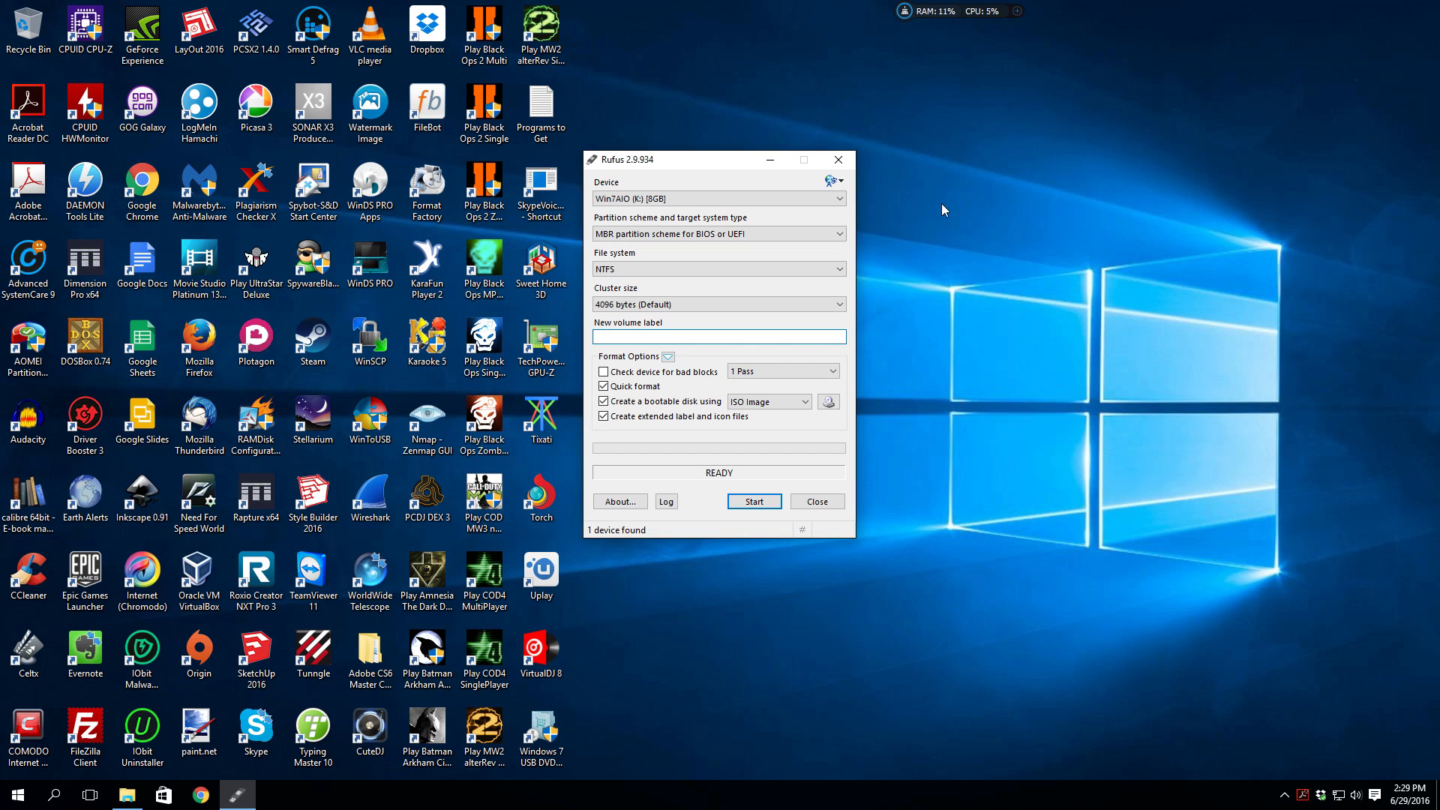
mouse_move(923, 198)
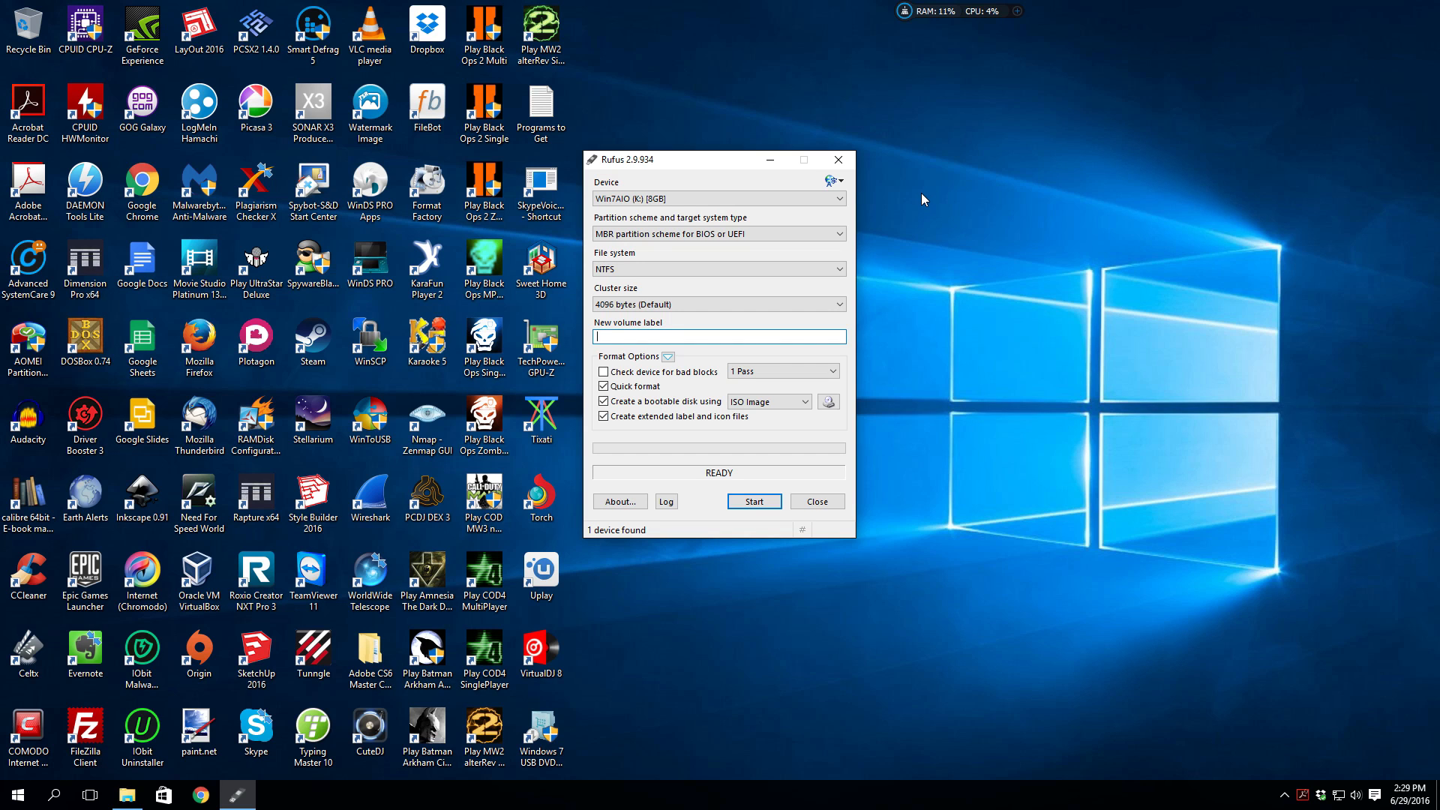
mouse_move(837, 260)
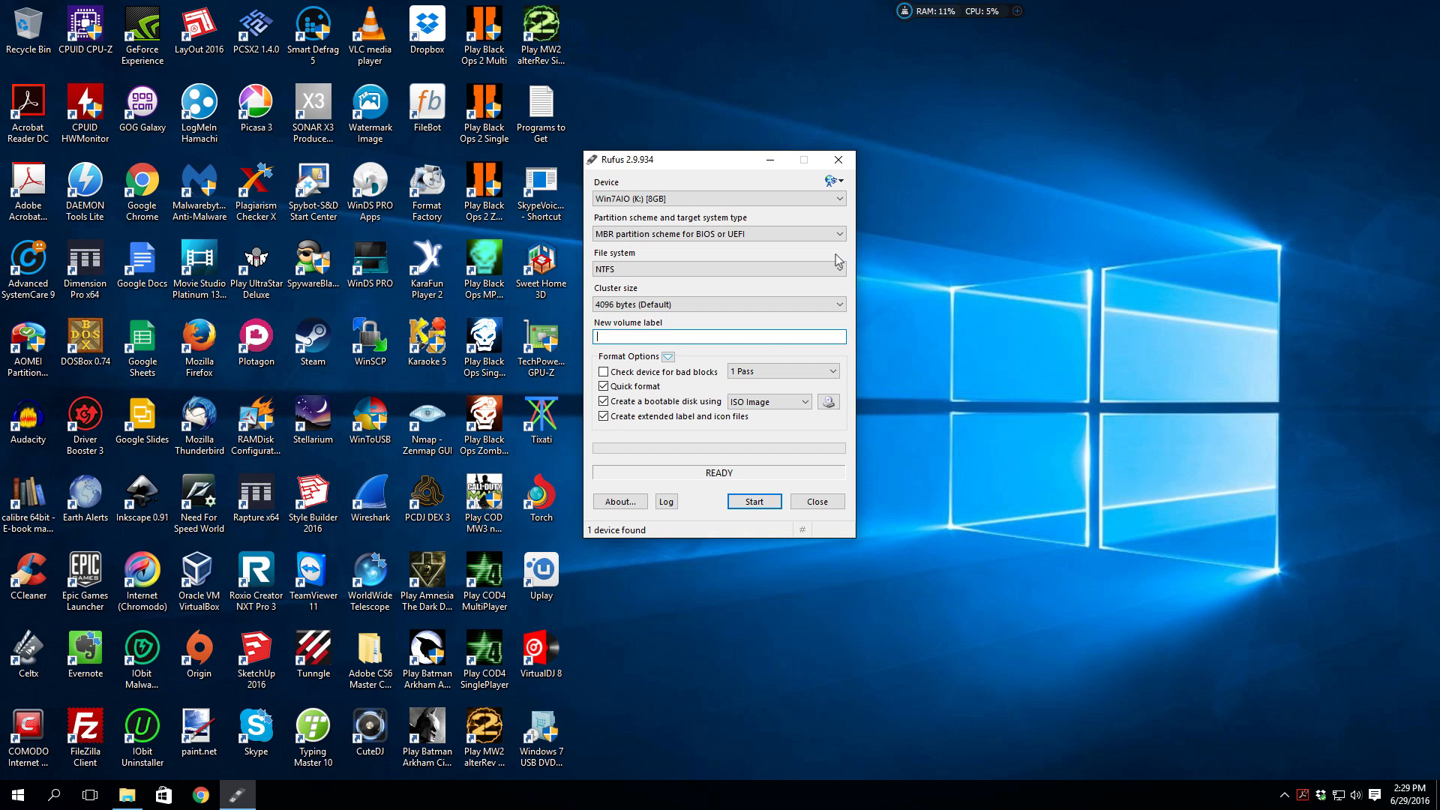
mouse_move(792, 290)
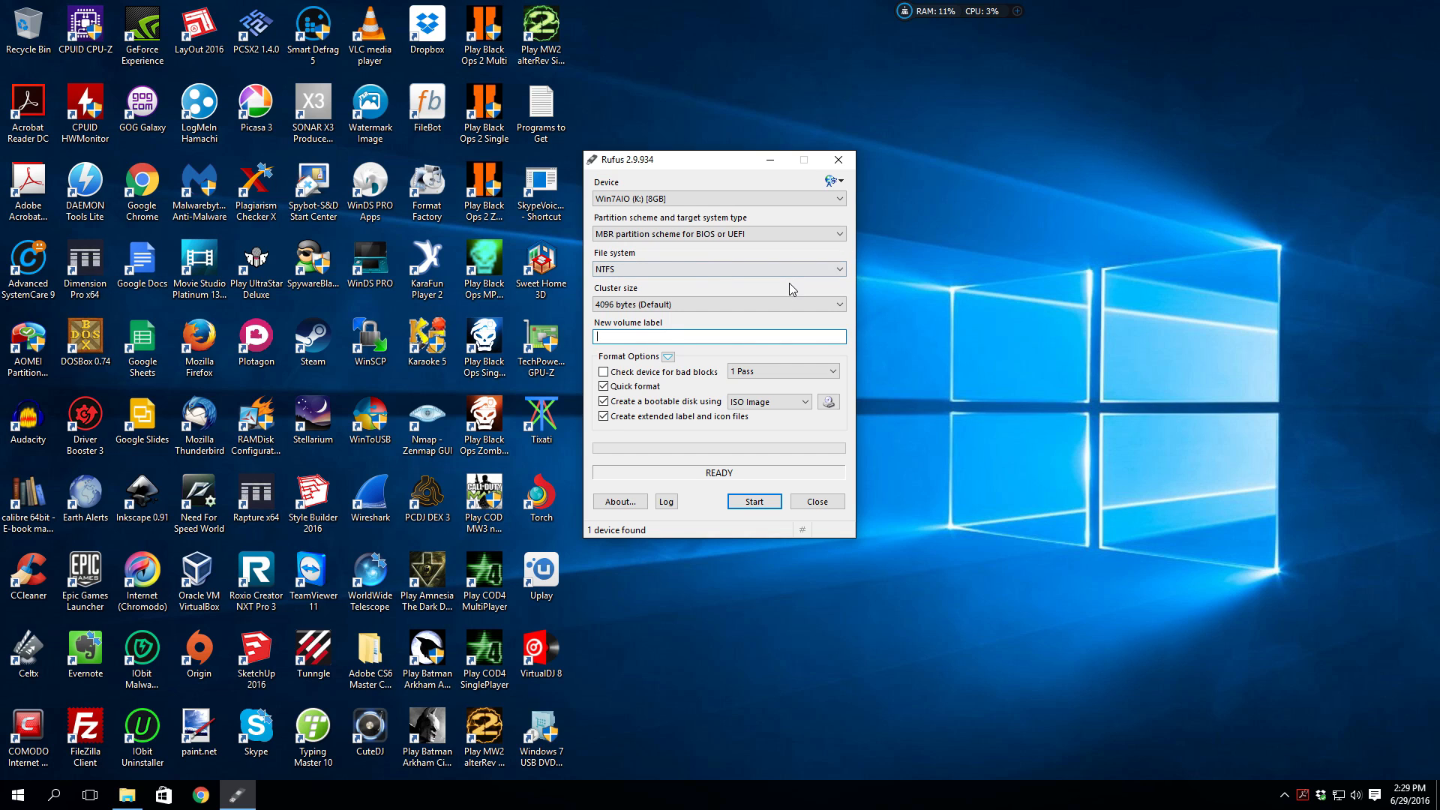
mouse_move(899, 447)
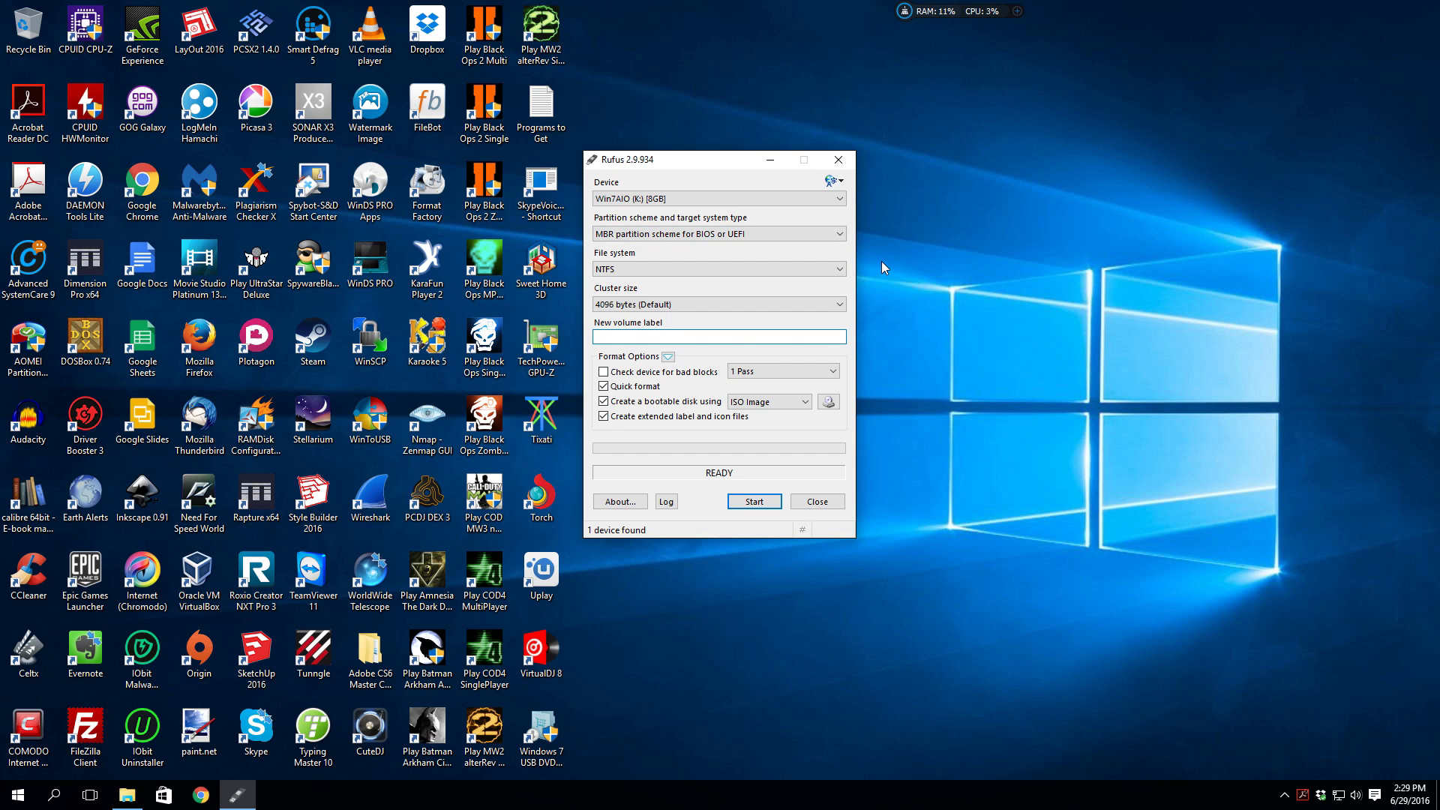
mouse_move(811, 219)
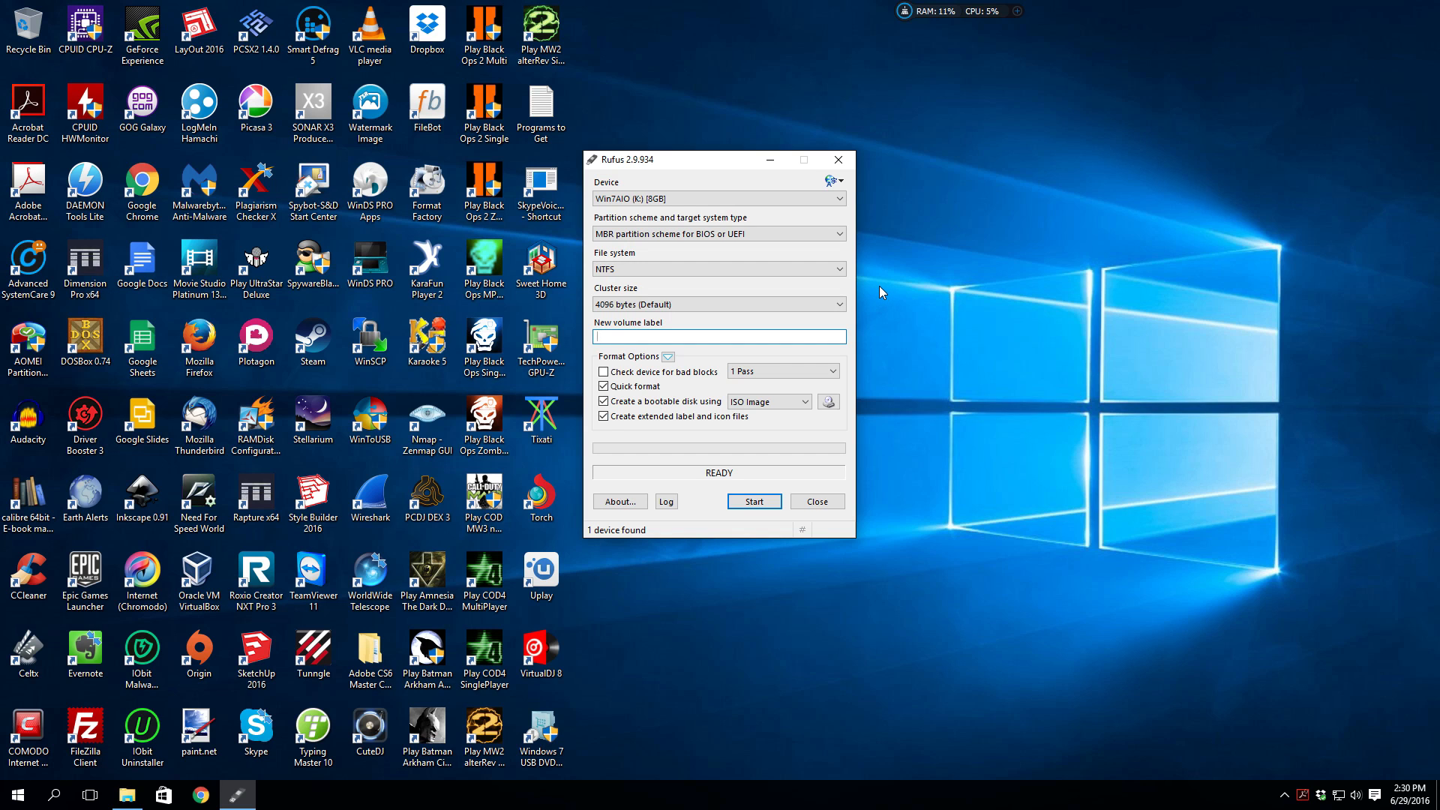
mouse_move(853, 295)
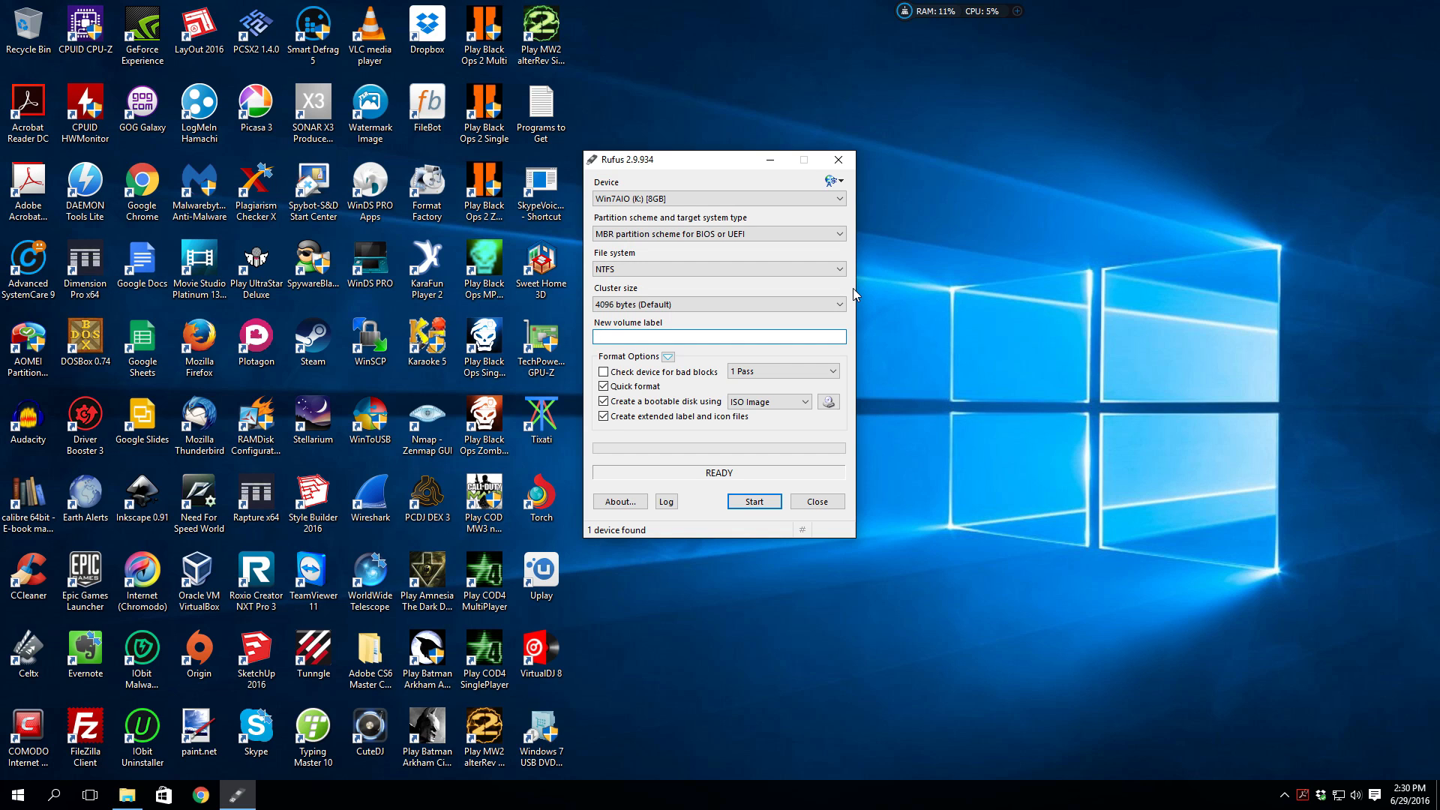
mouse_move(858, 300)
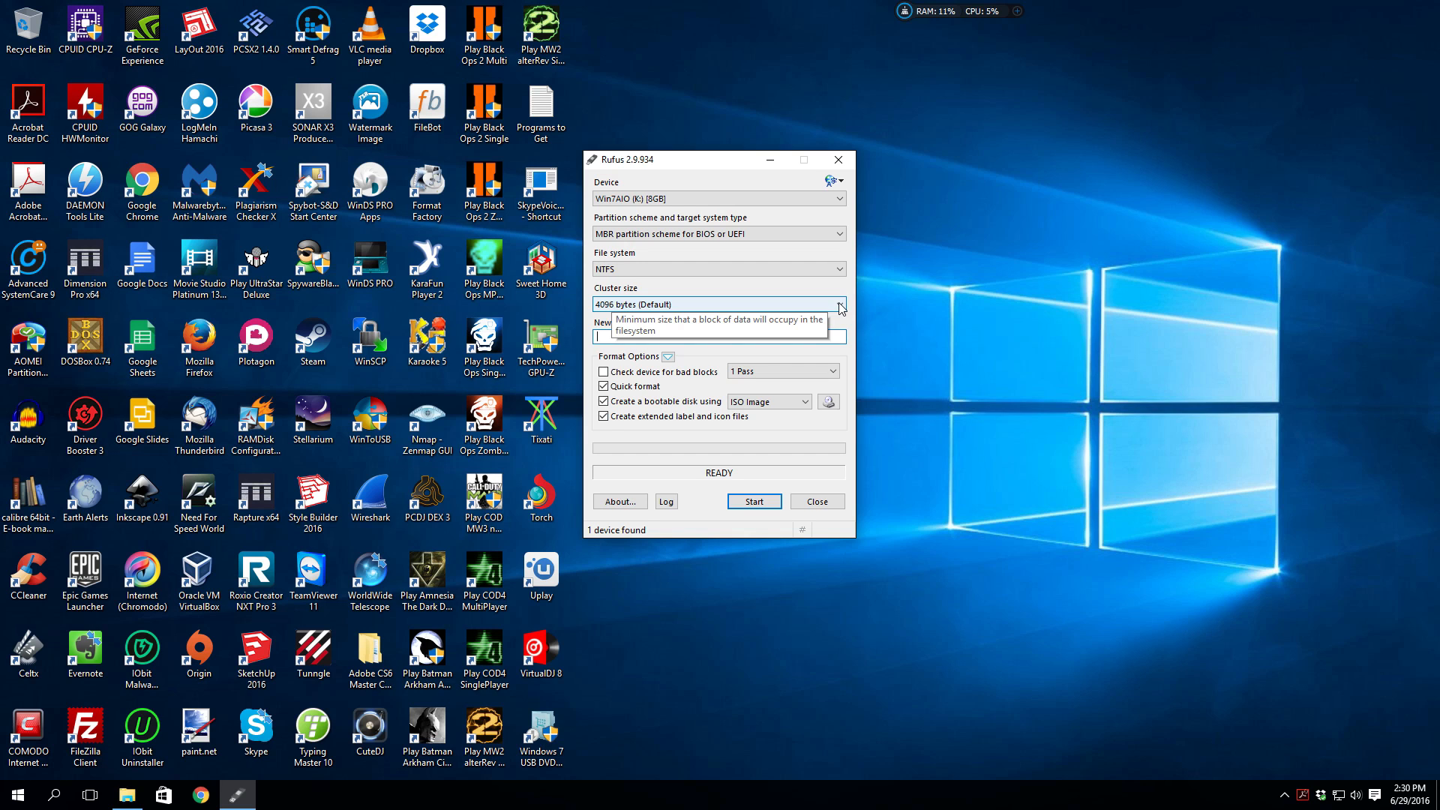
mouse_move(849, 305)
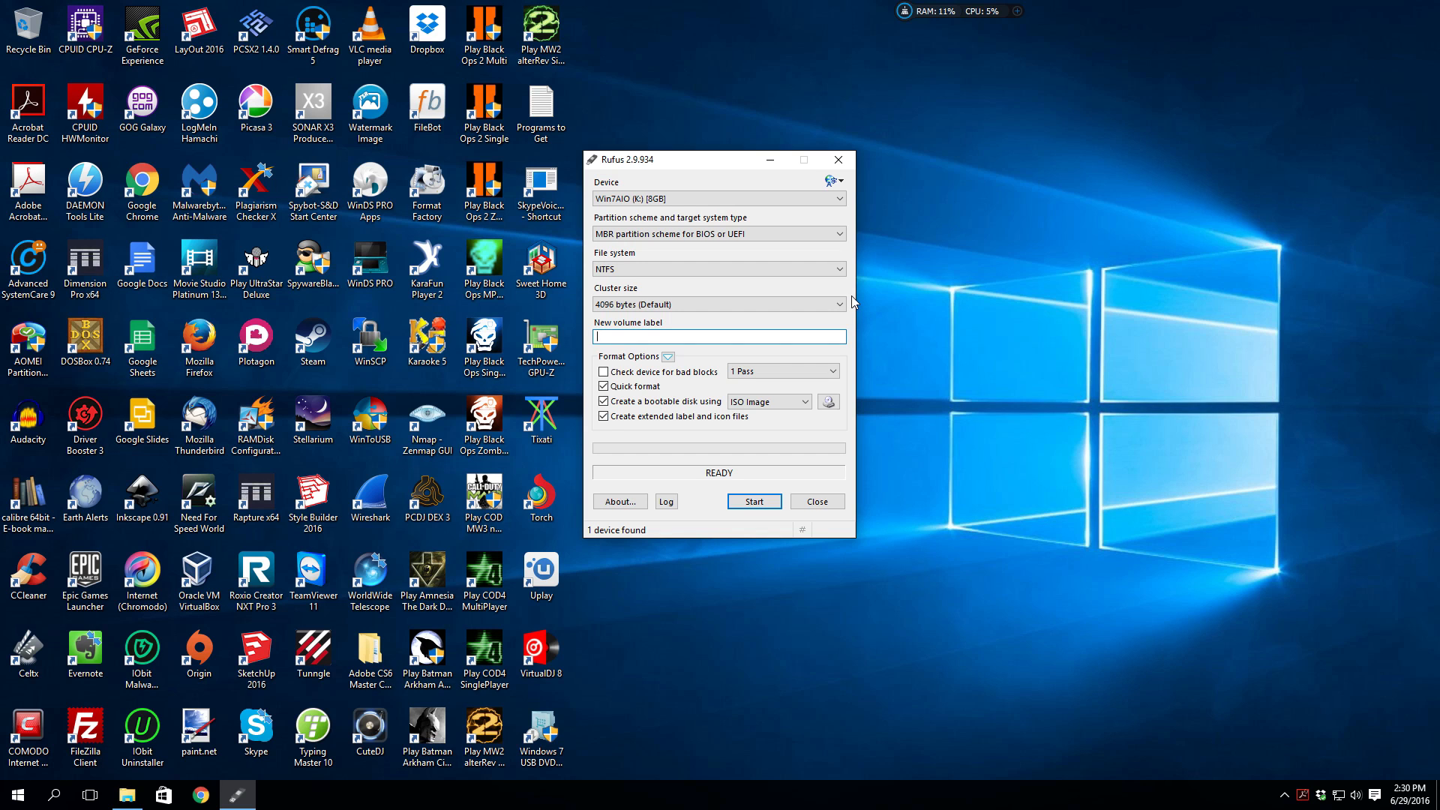
mouse_move(853, 295)
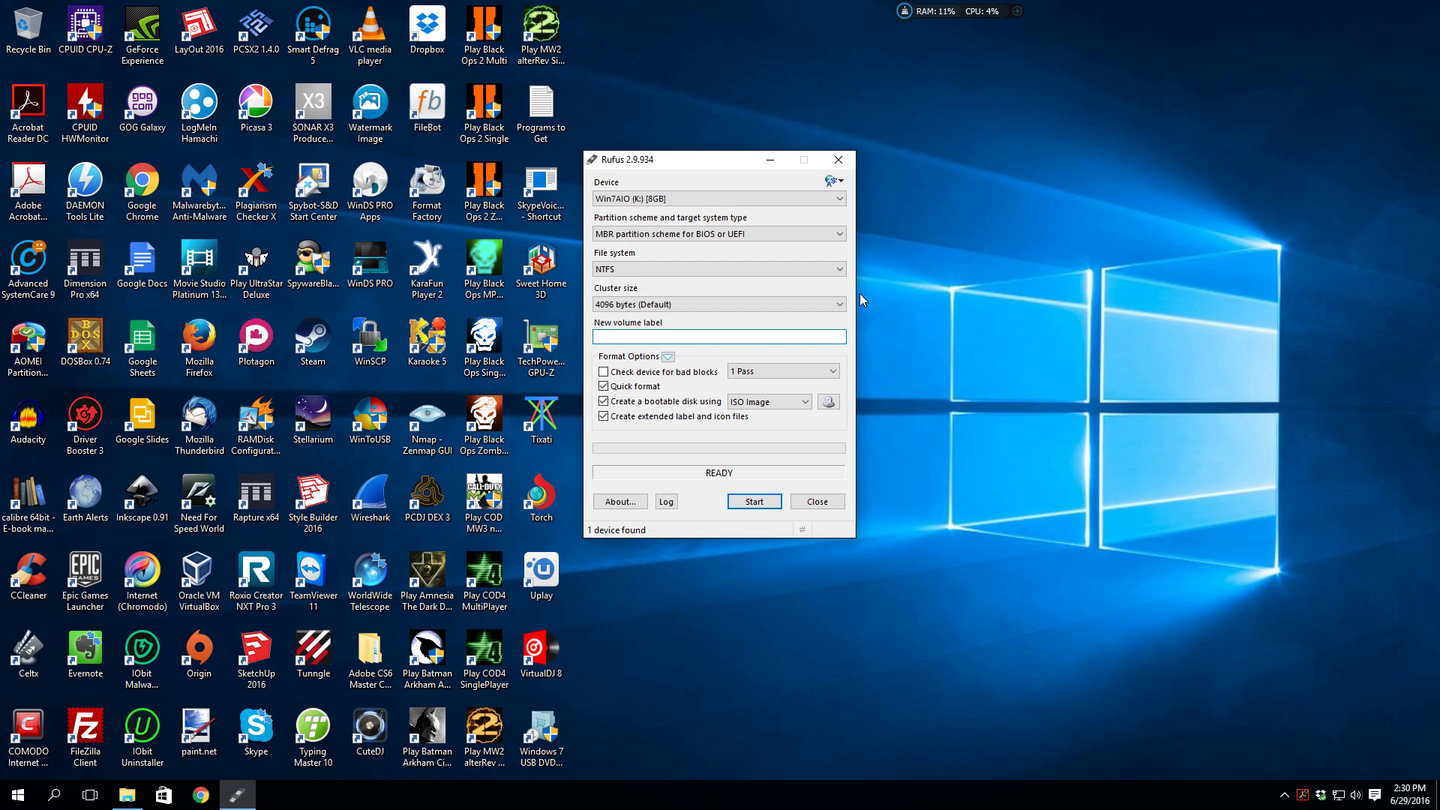
mouse_move(858, 300)
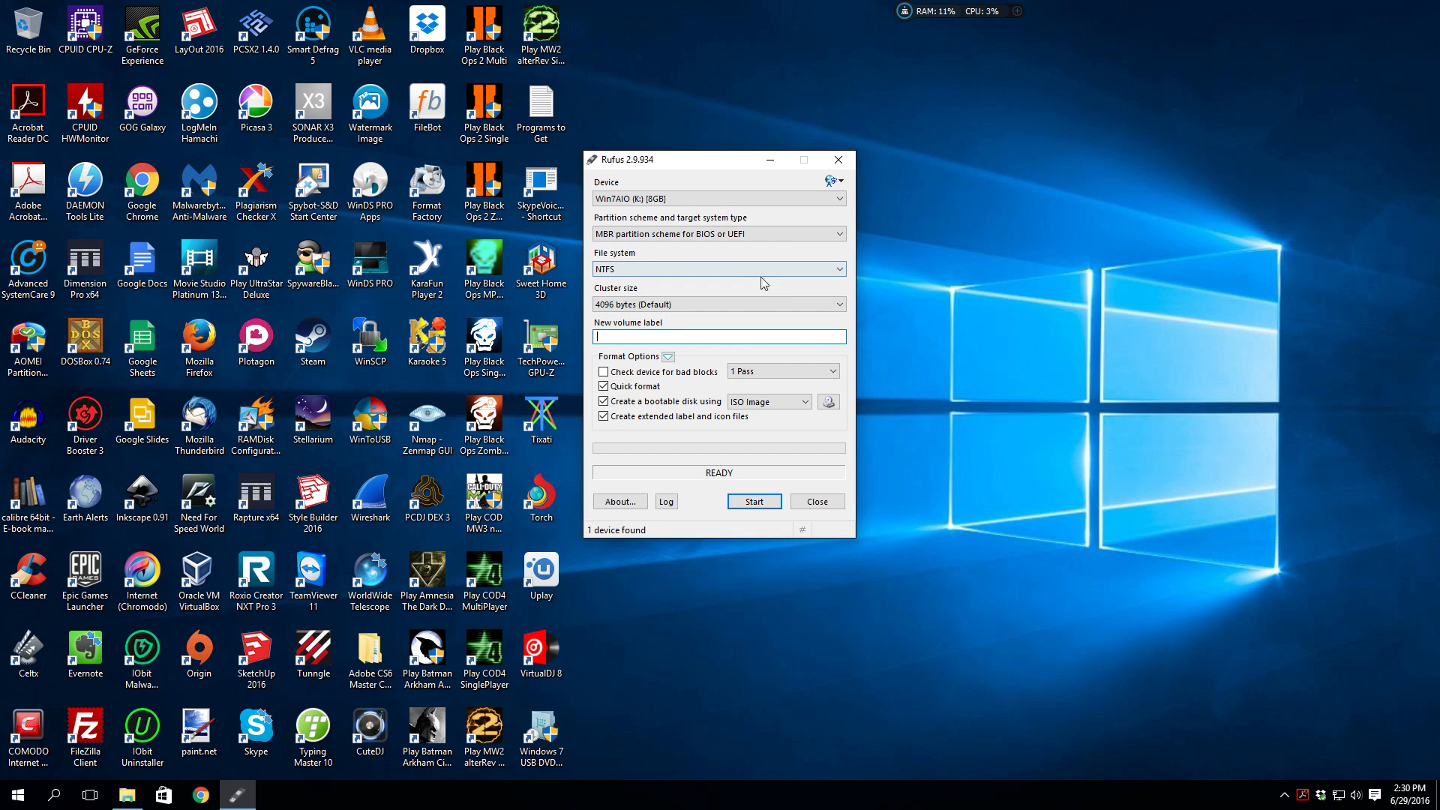
mouse_move(746, 288)
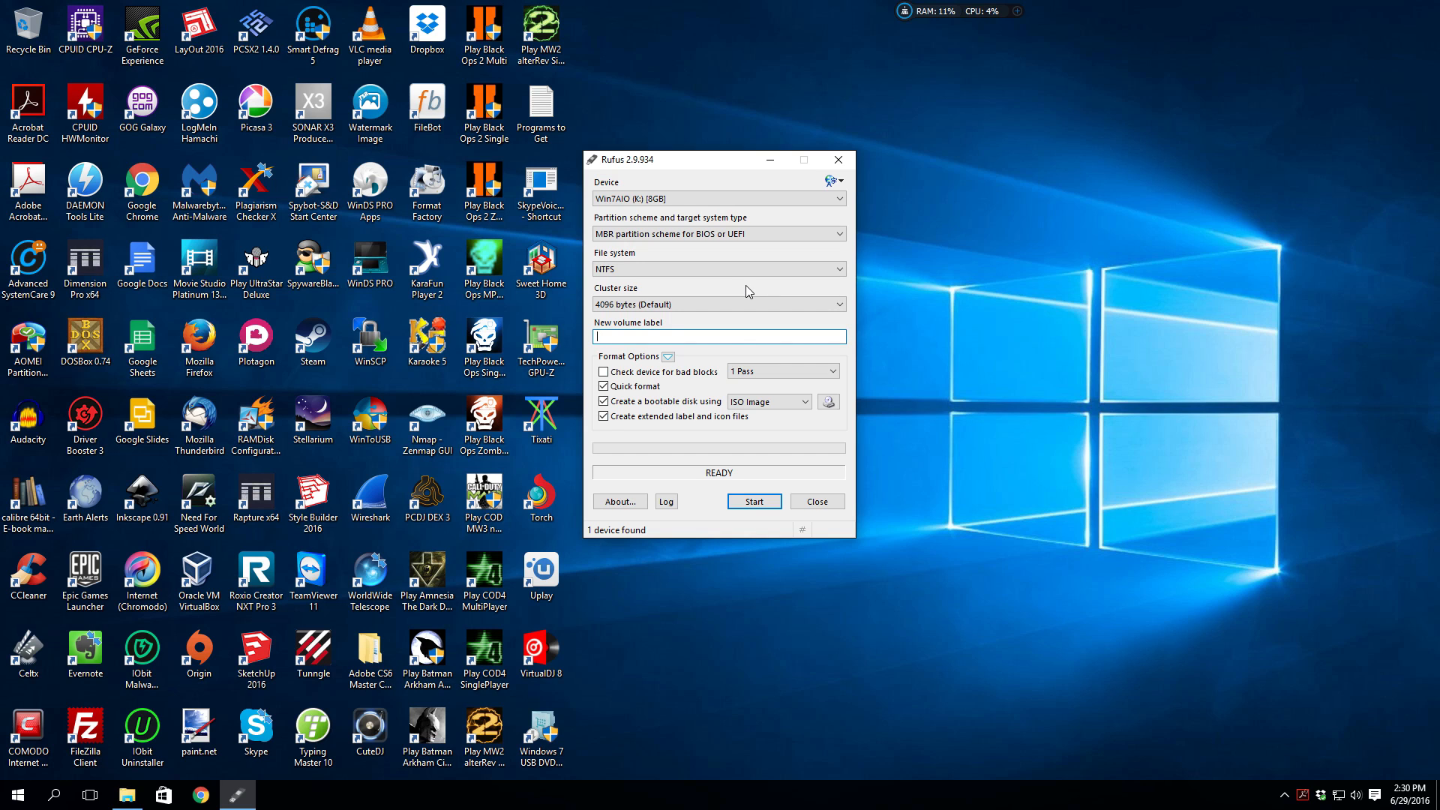
mouse_move(719, 268)
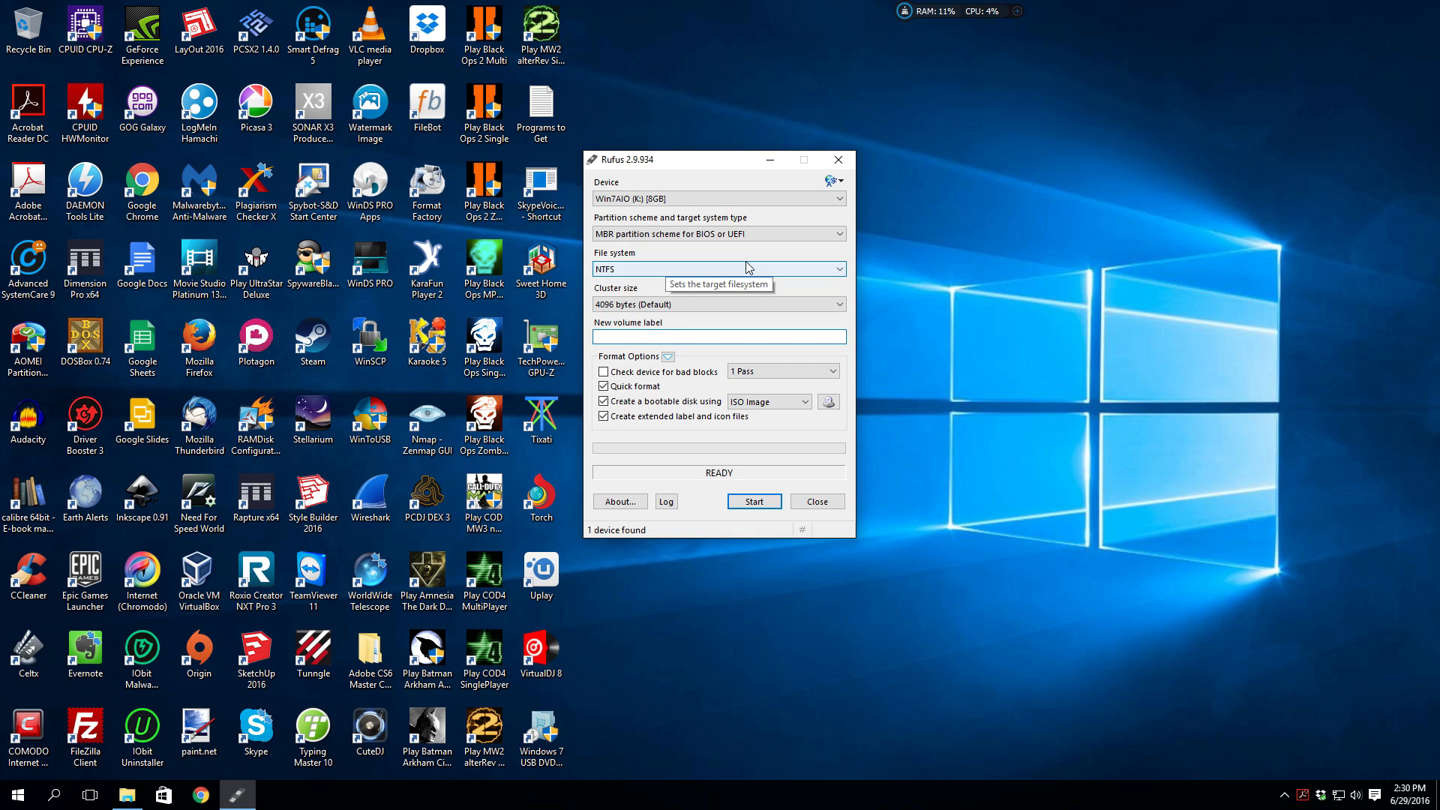
mouse_move(744, 305)
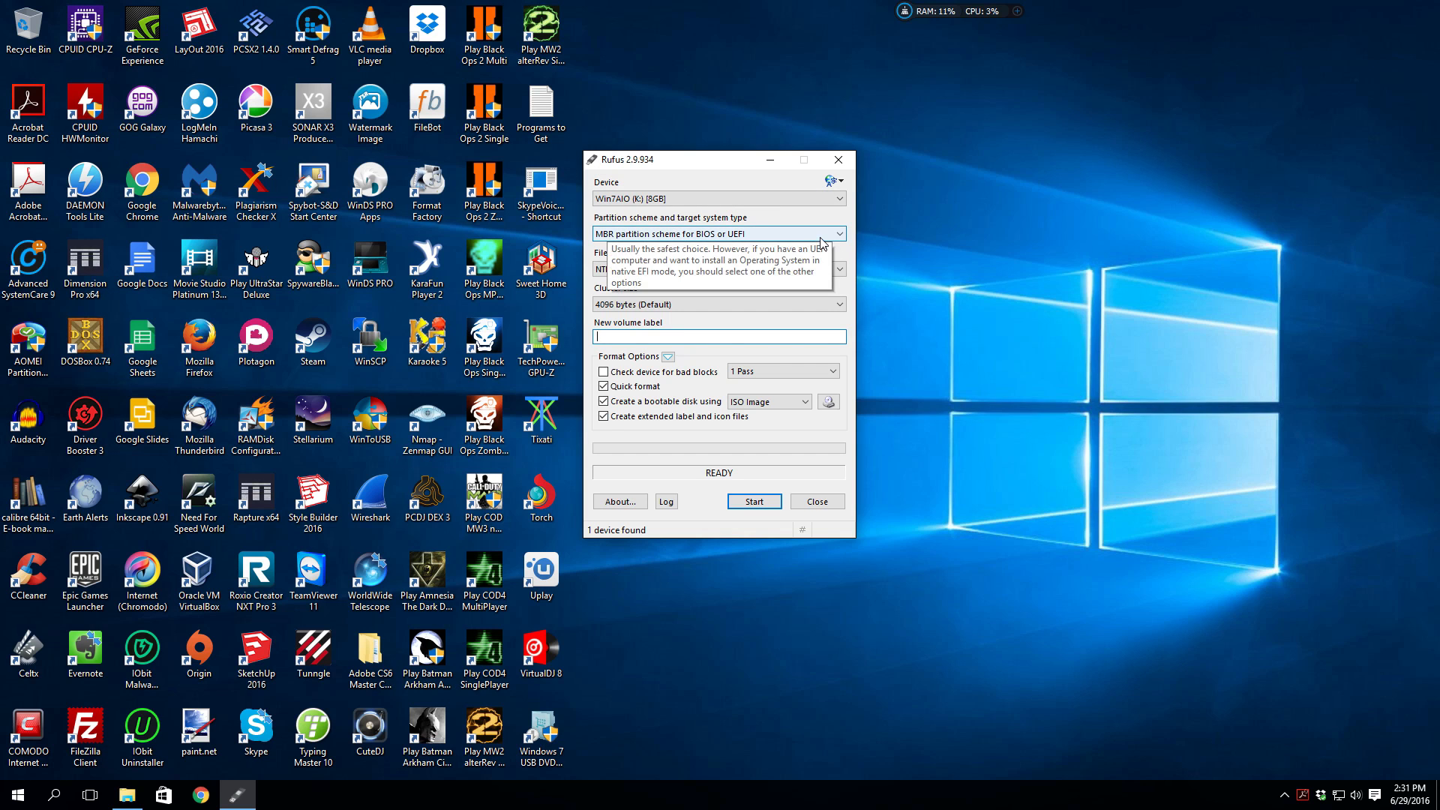
mouse_move(910, 360)
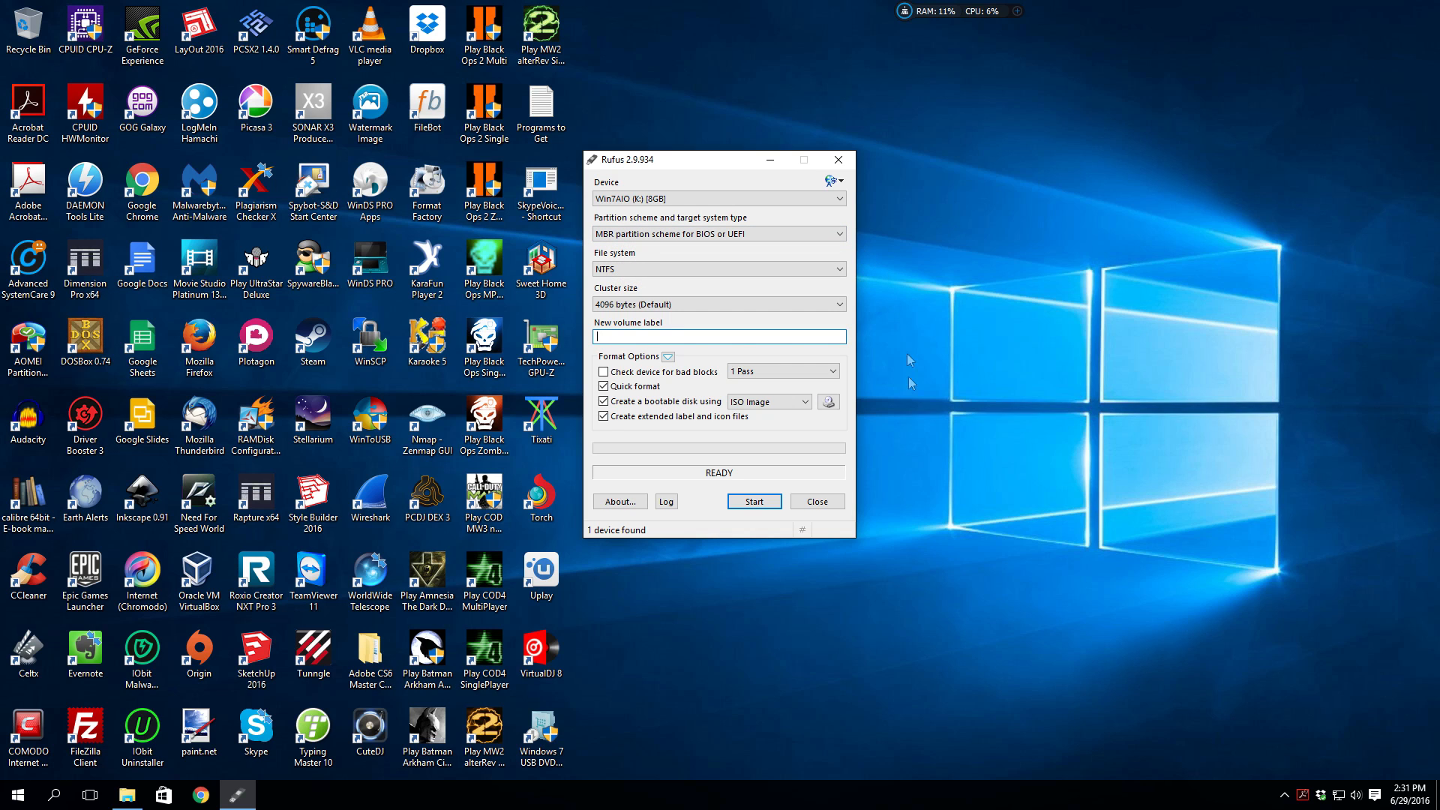
click(828, 402)
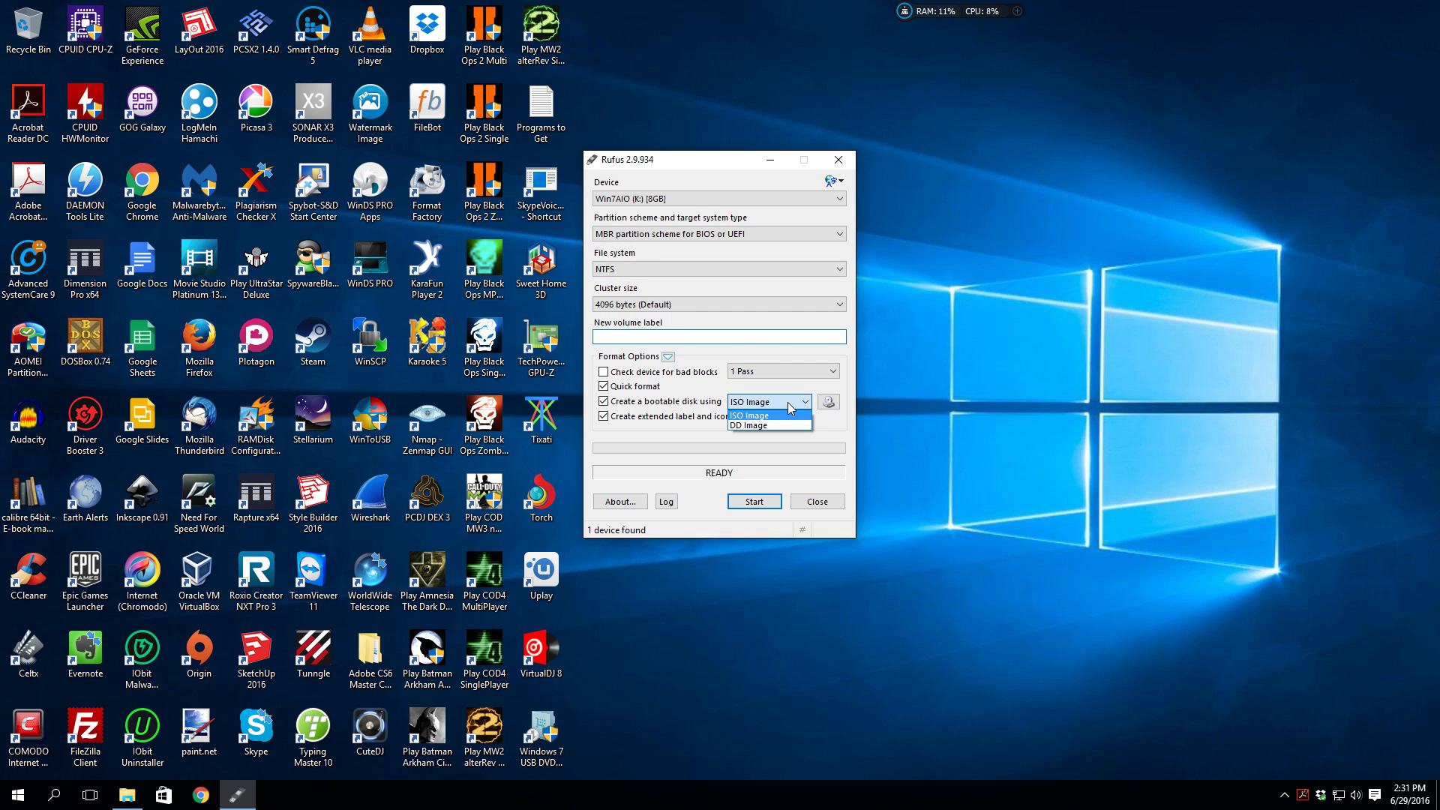
click(750, 414)
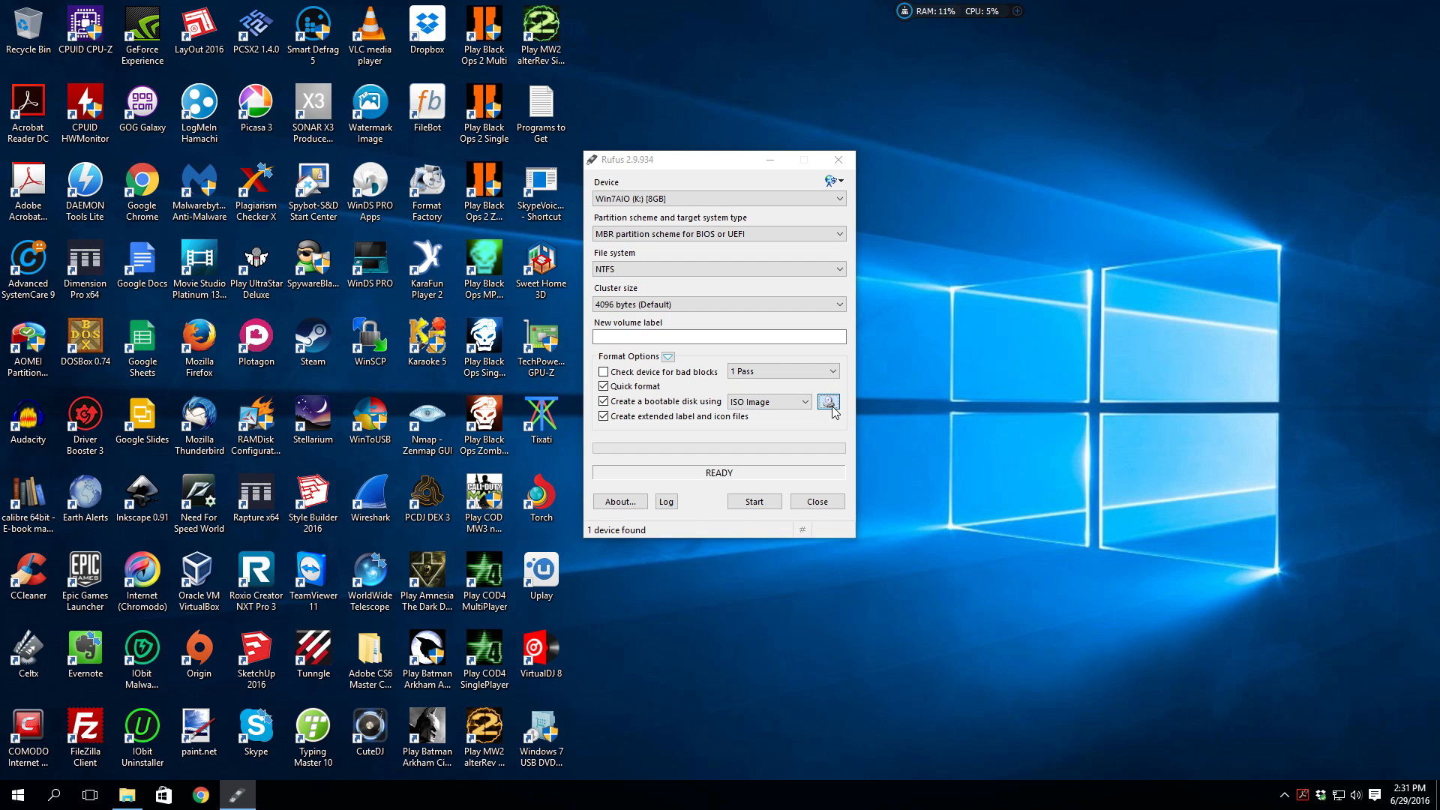
click(828, 403)
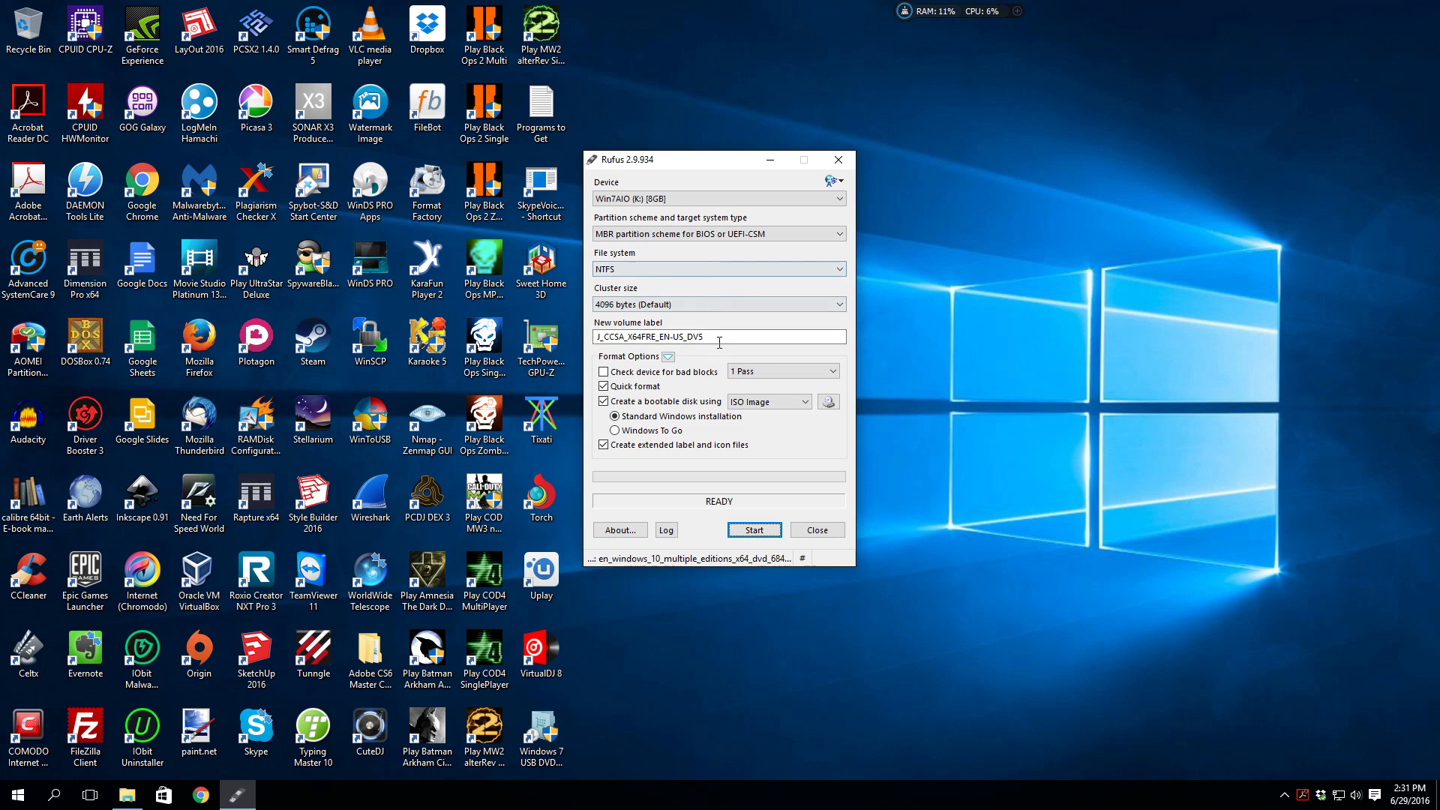
Replace the volume label with Win10SetupUEFI.
triple_click(719, 336)
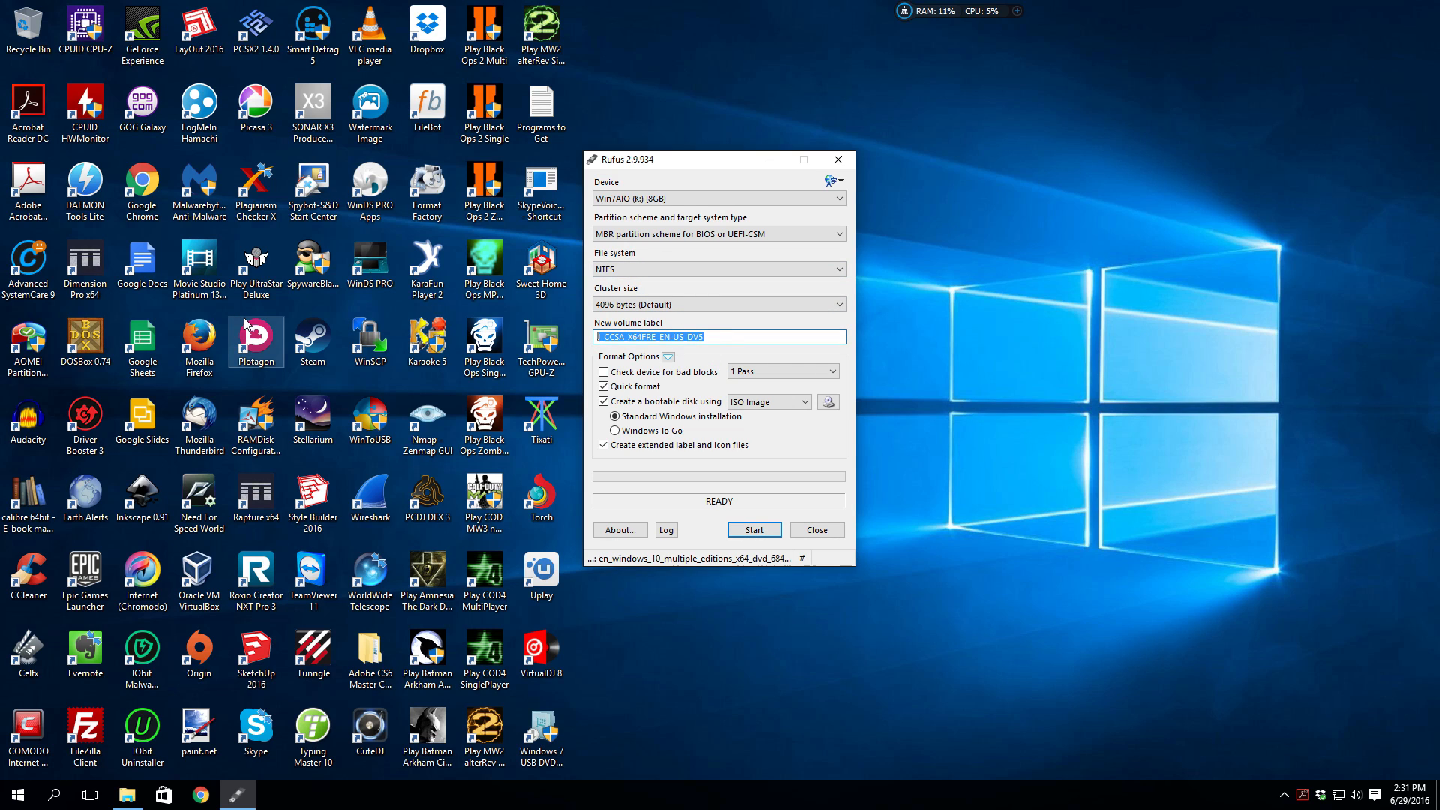
text(Win10)
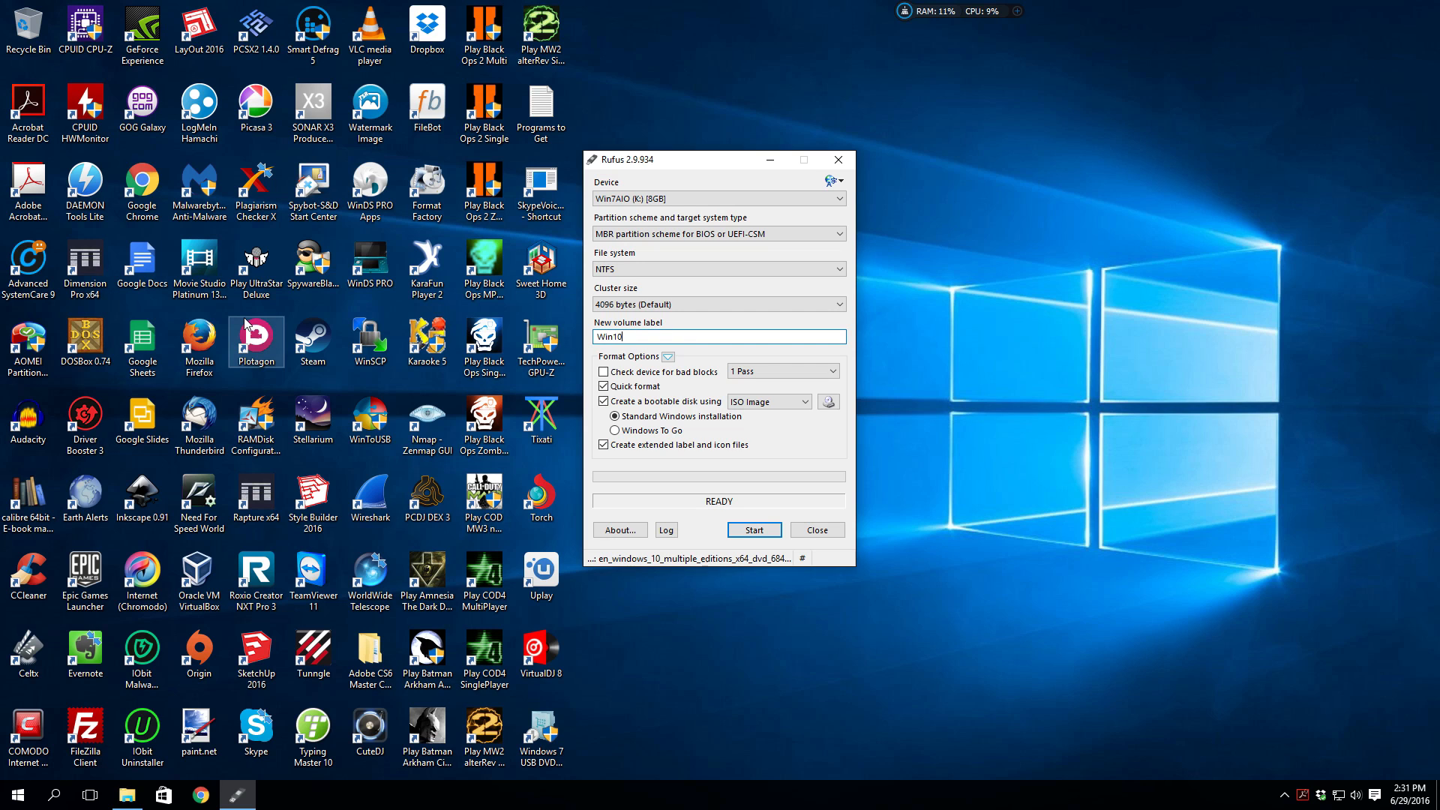
text(UEFI)
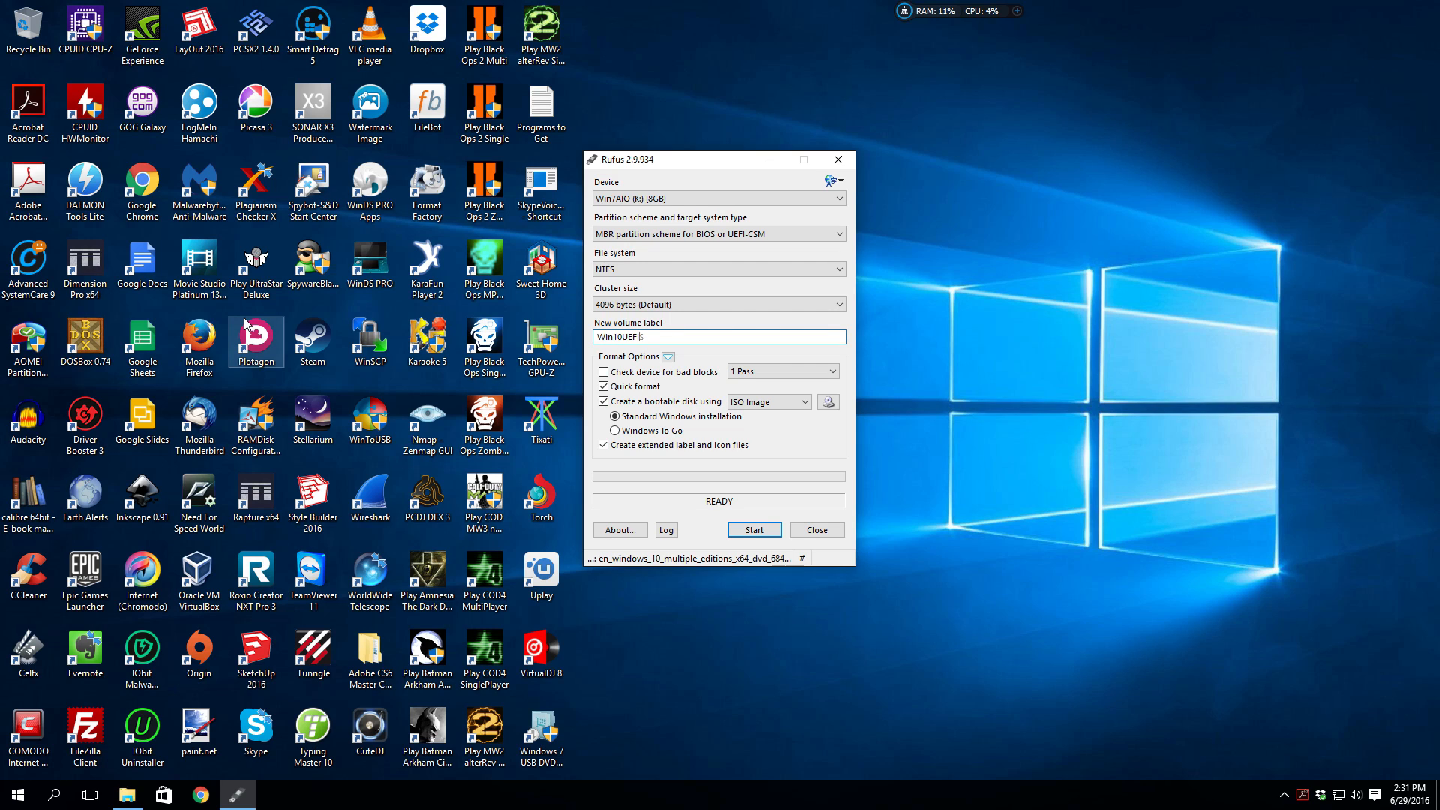
text(Win10Setup)
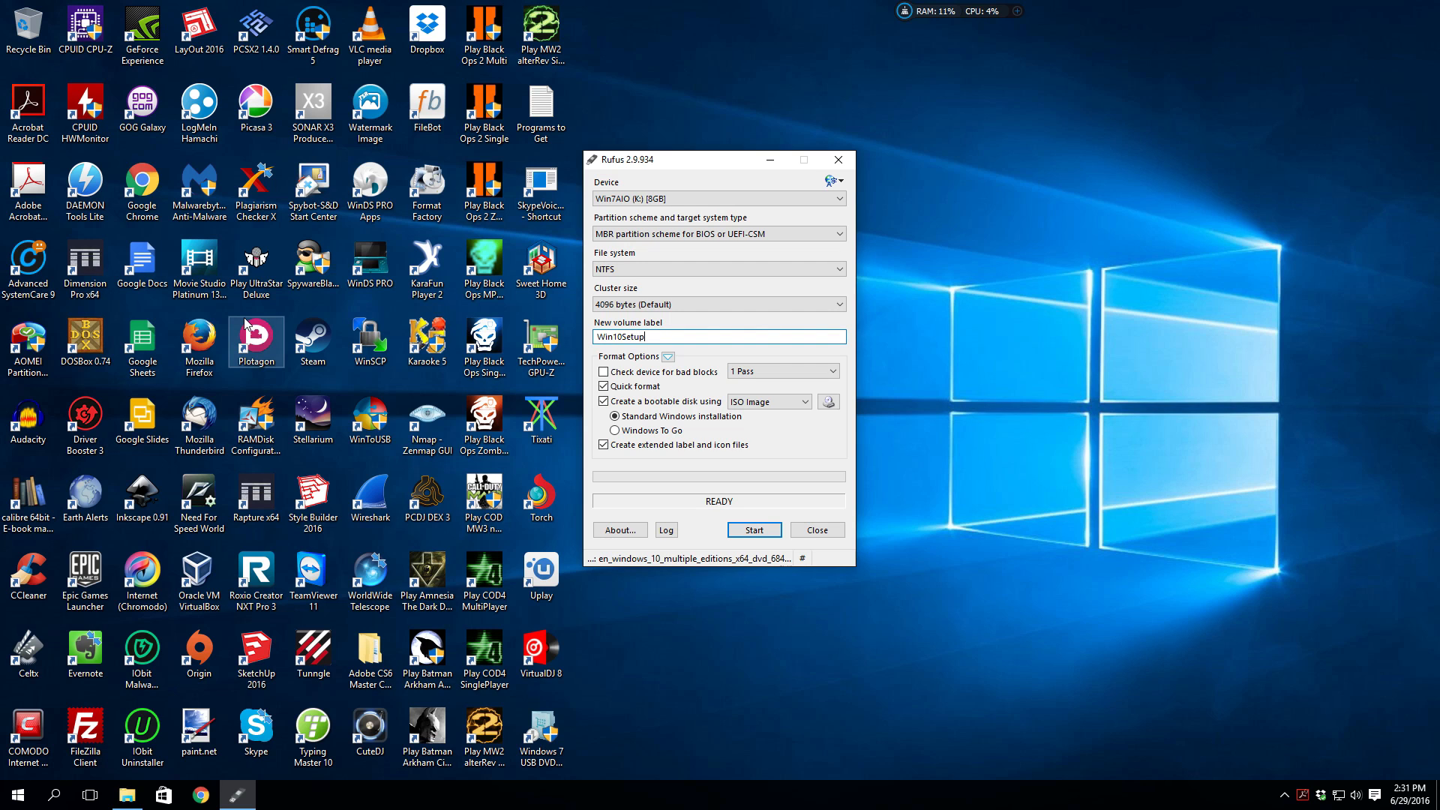
text(UEFI)
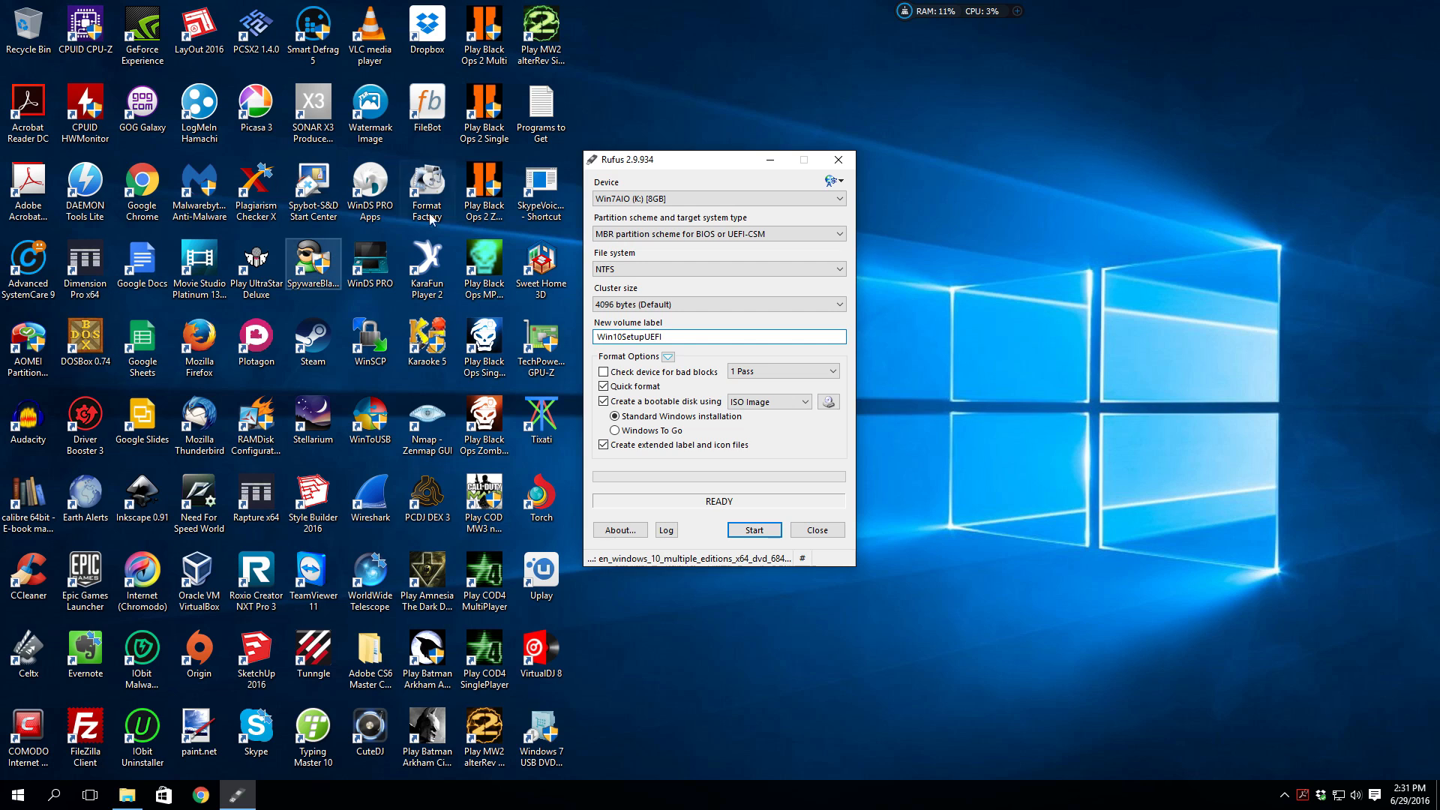
click(836, 234)
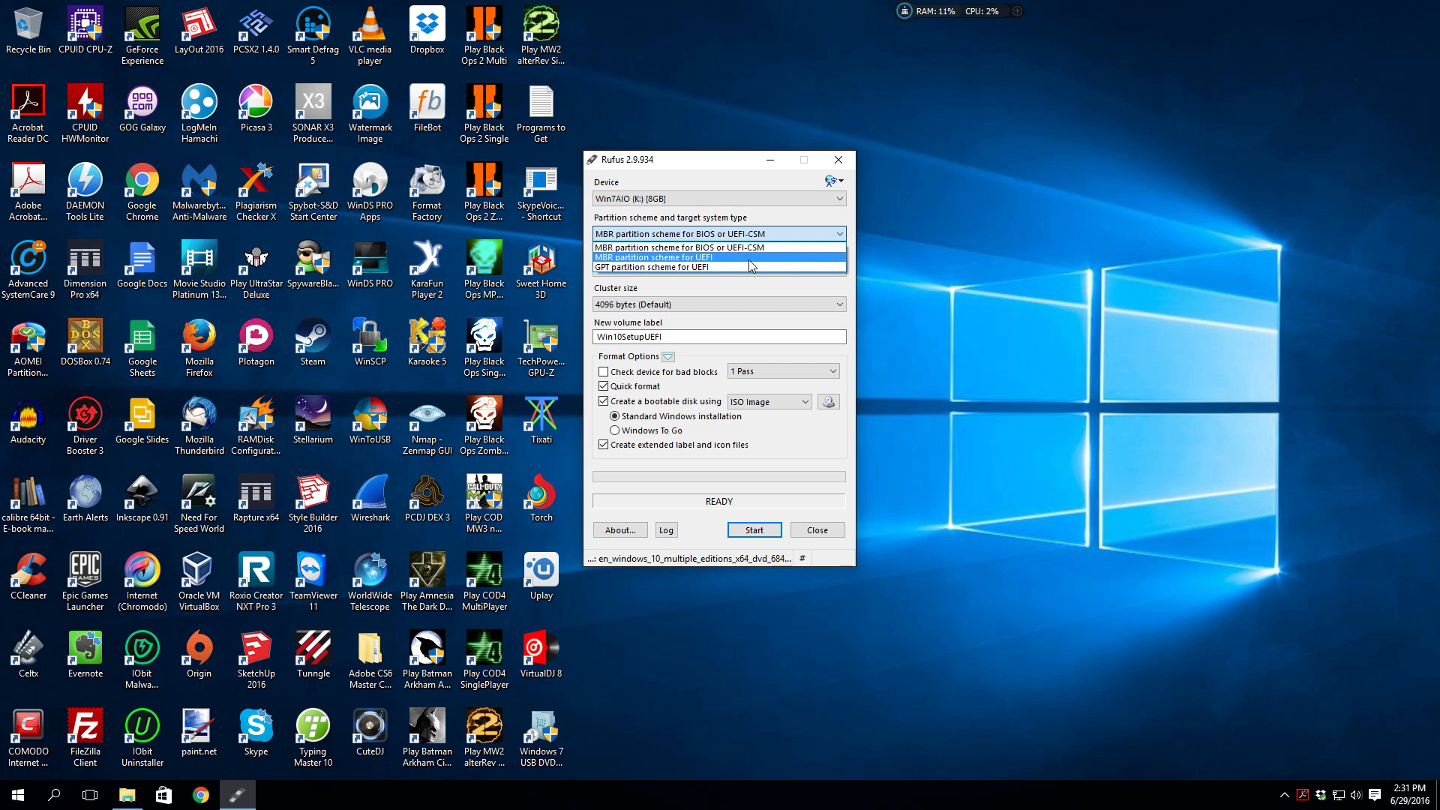
mouse_move(719, 267)
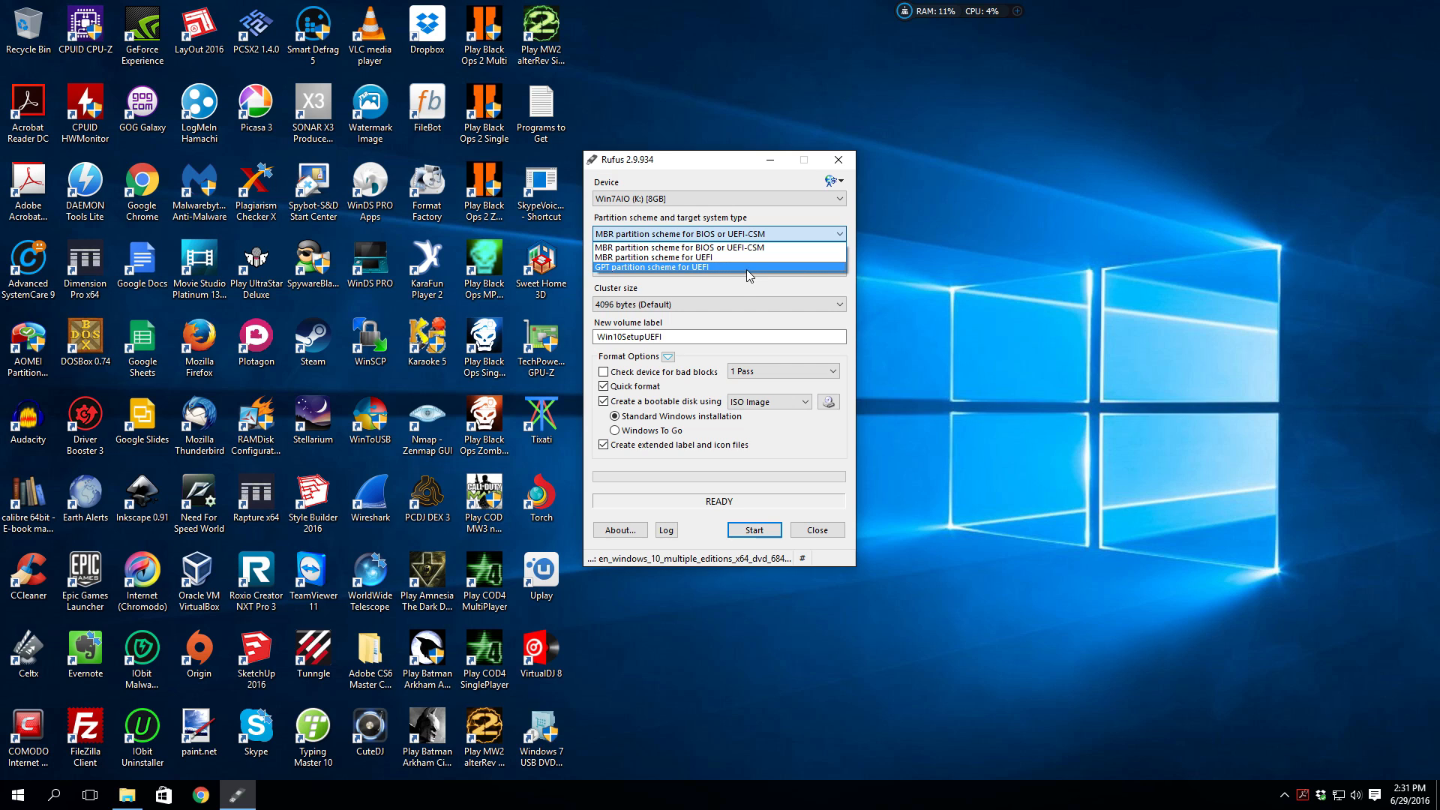
Choose the GPT partition scheme for UEFI with the NTFS file system.
click(651, 267)
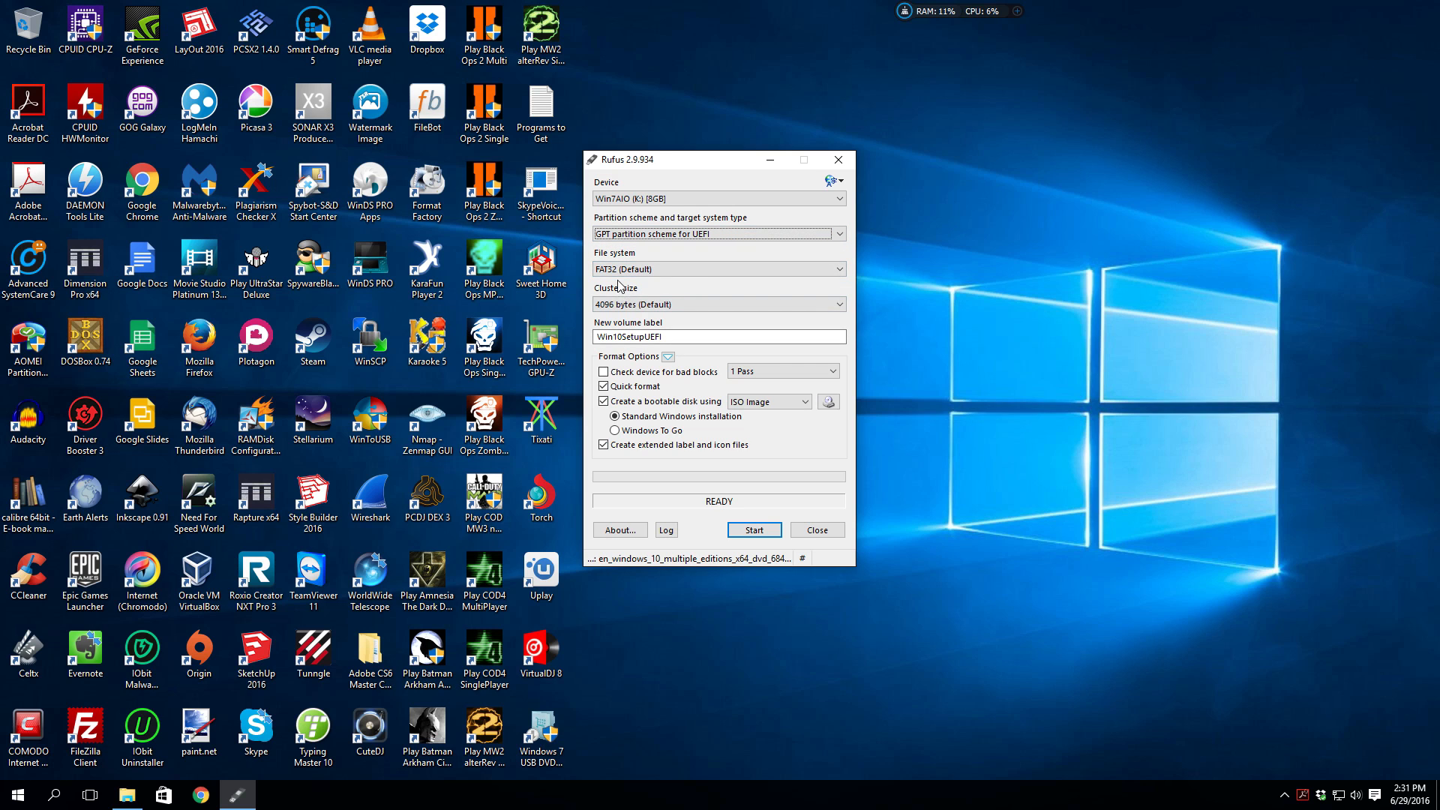
click(834, 268)
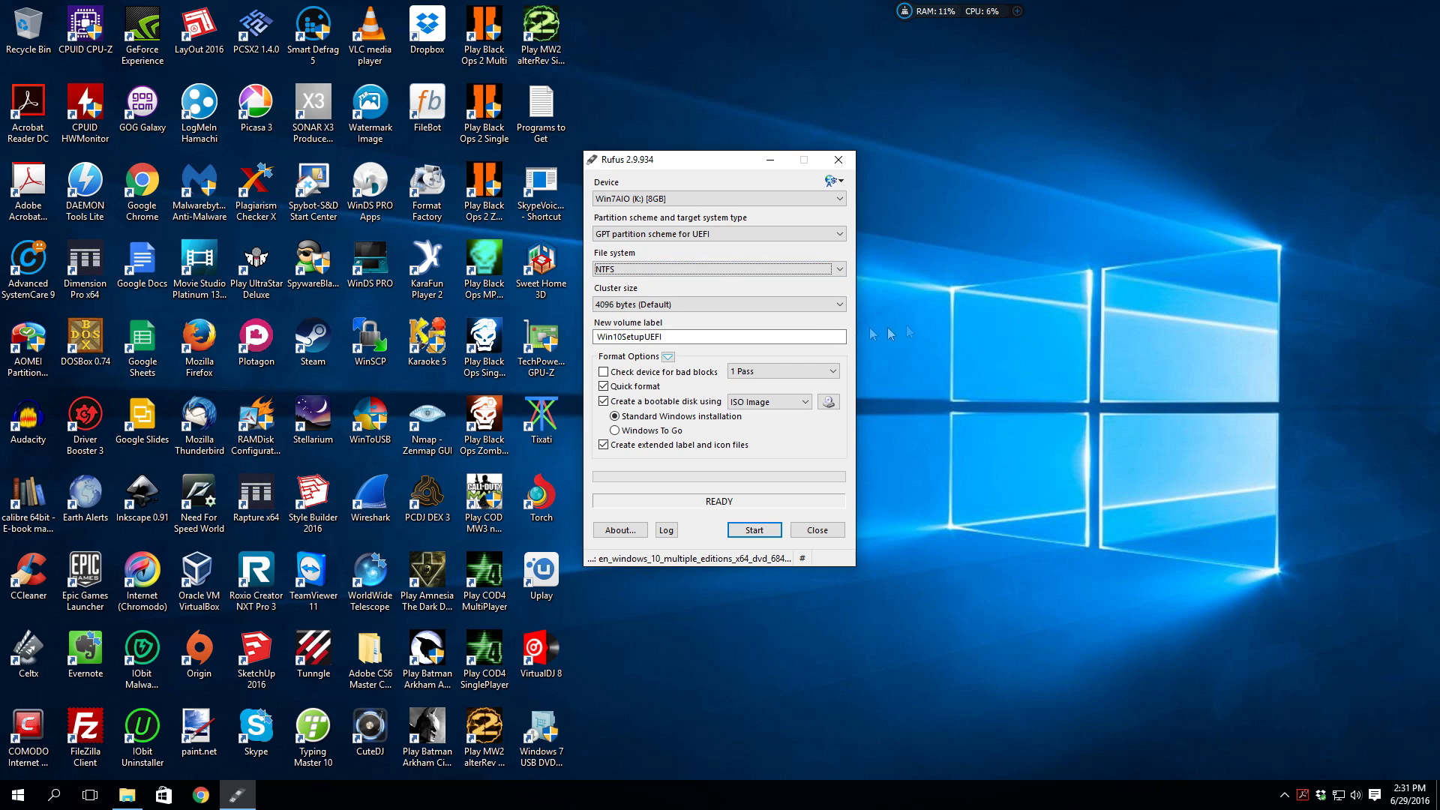
mouse_move(742, 396)
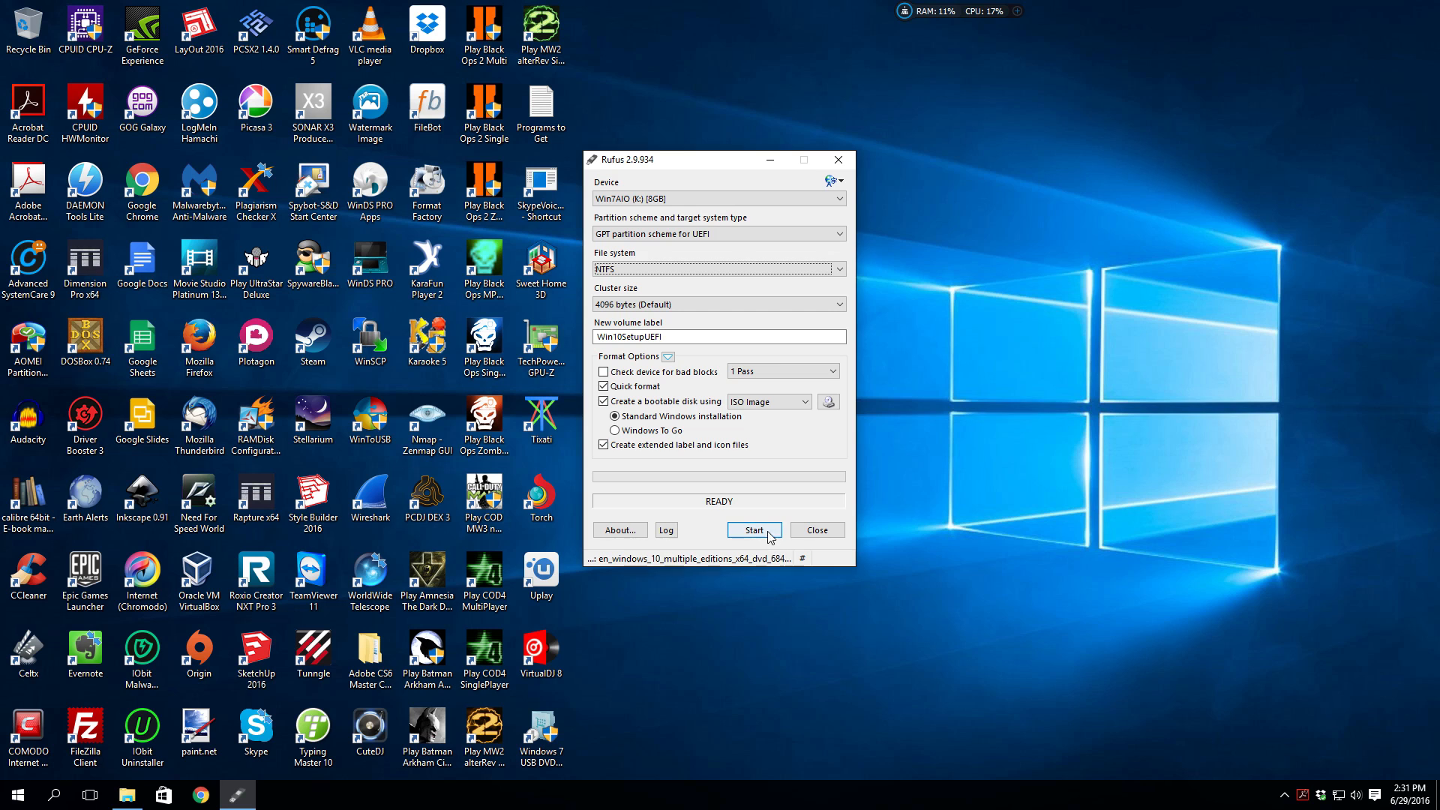
Start writing the image and confirm erasing all data on the drive.
click(753, 529)
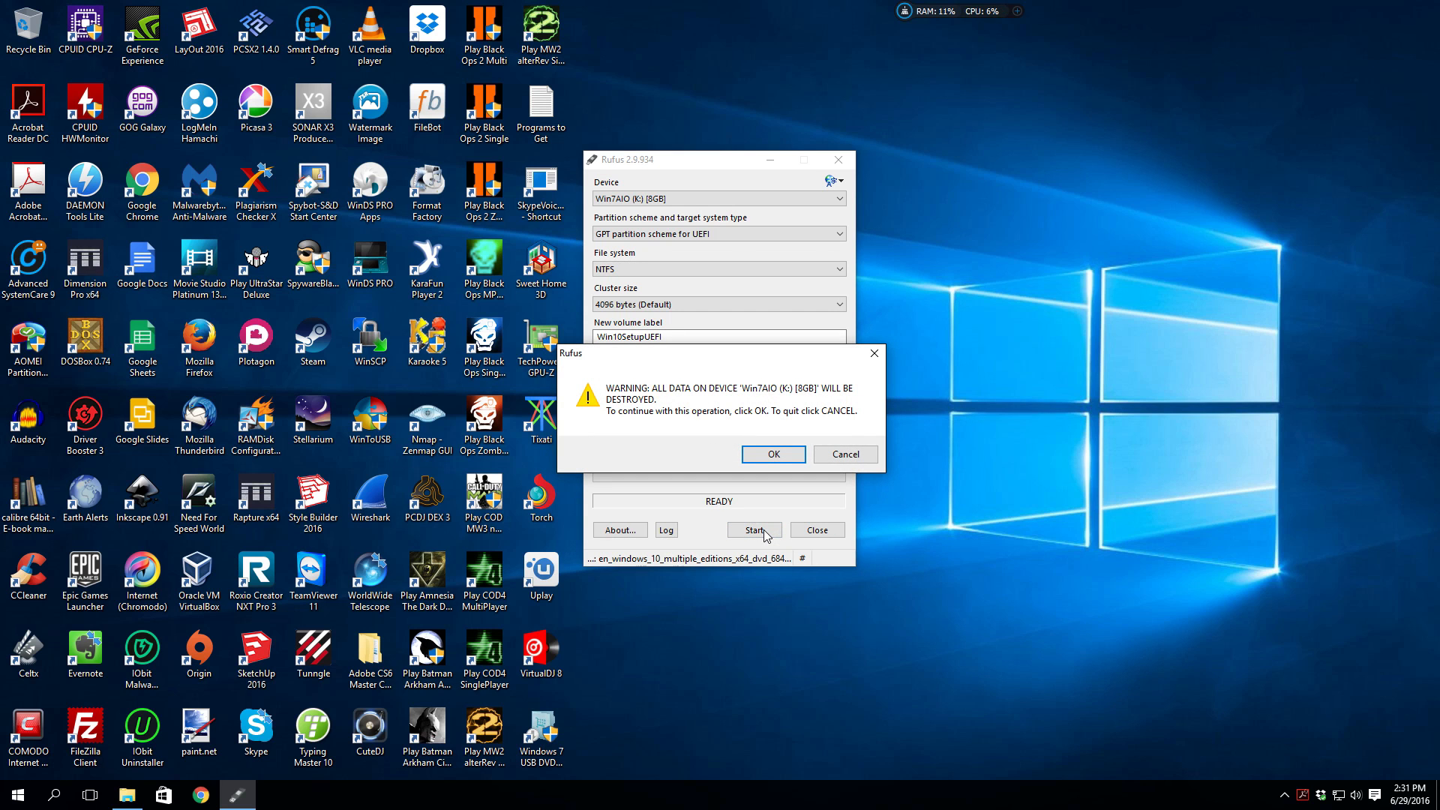
click(773, 453)
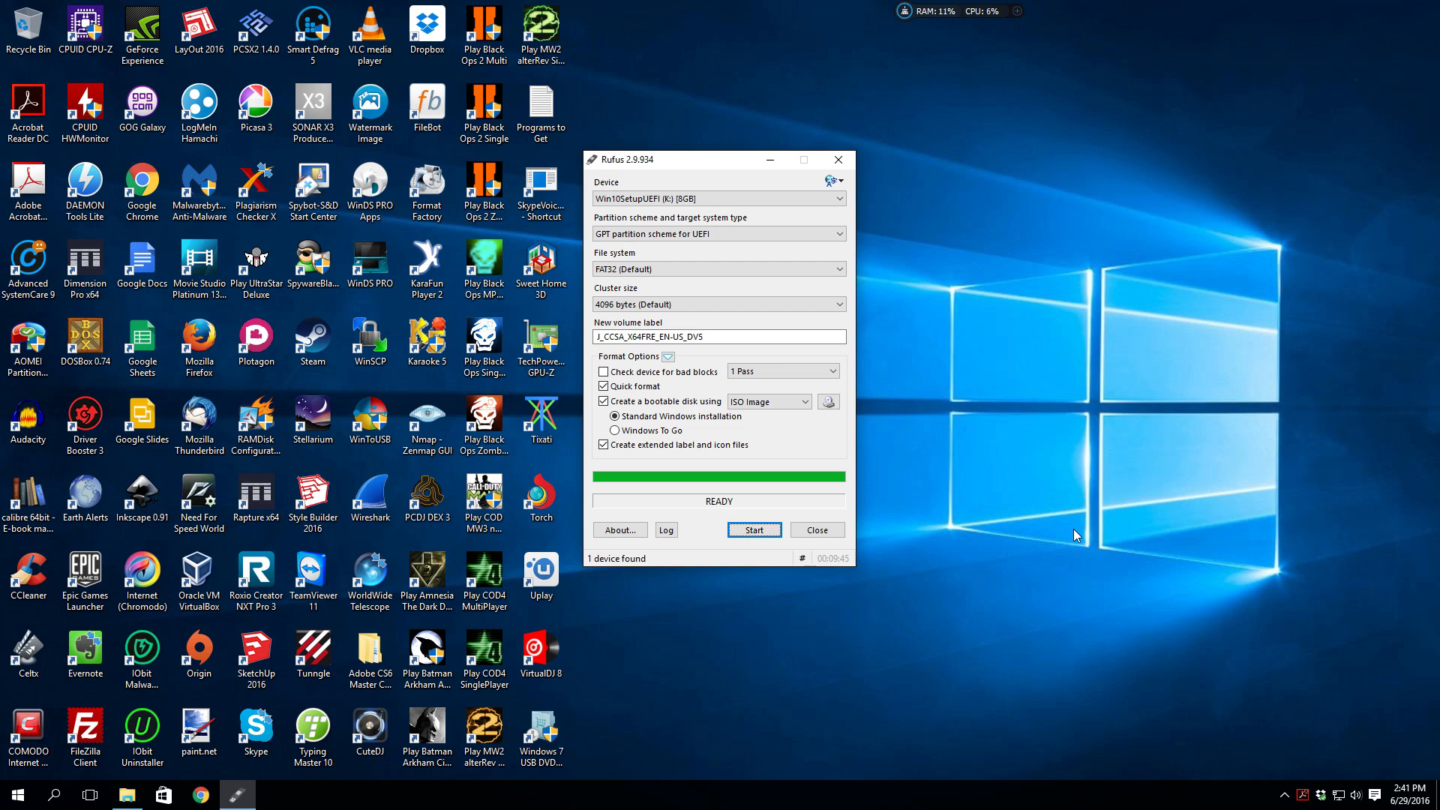
mouse_move(1238, 305)
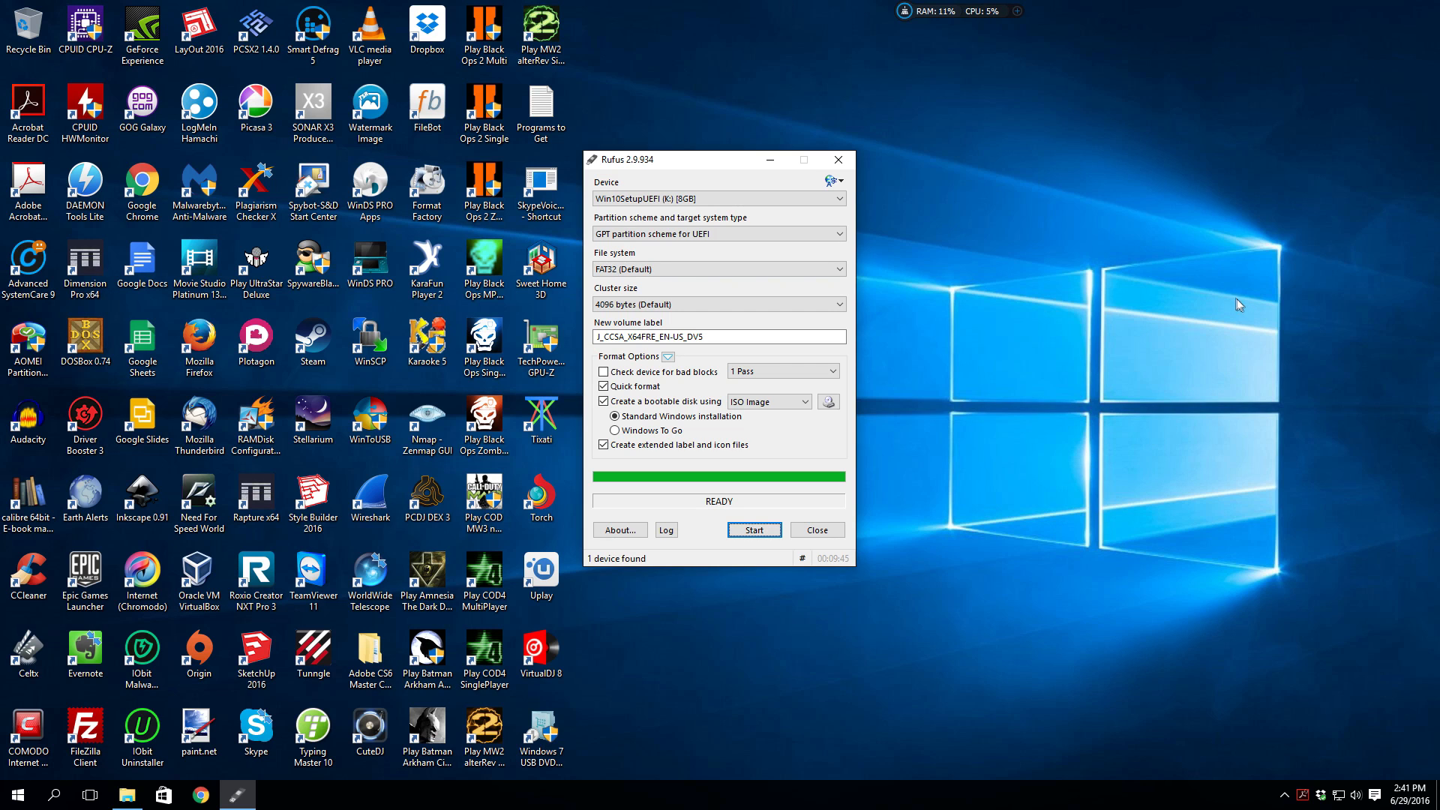
mouse_move(909, 411)
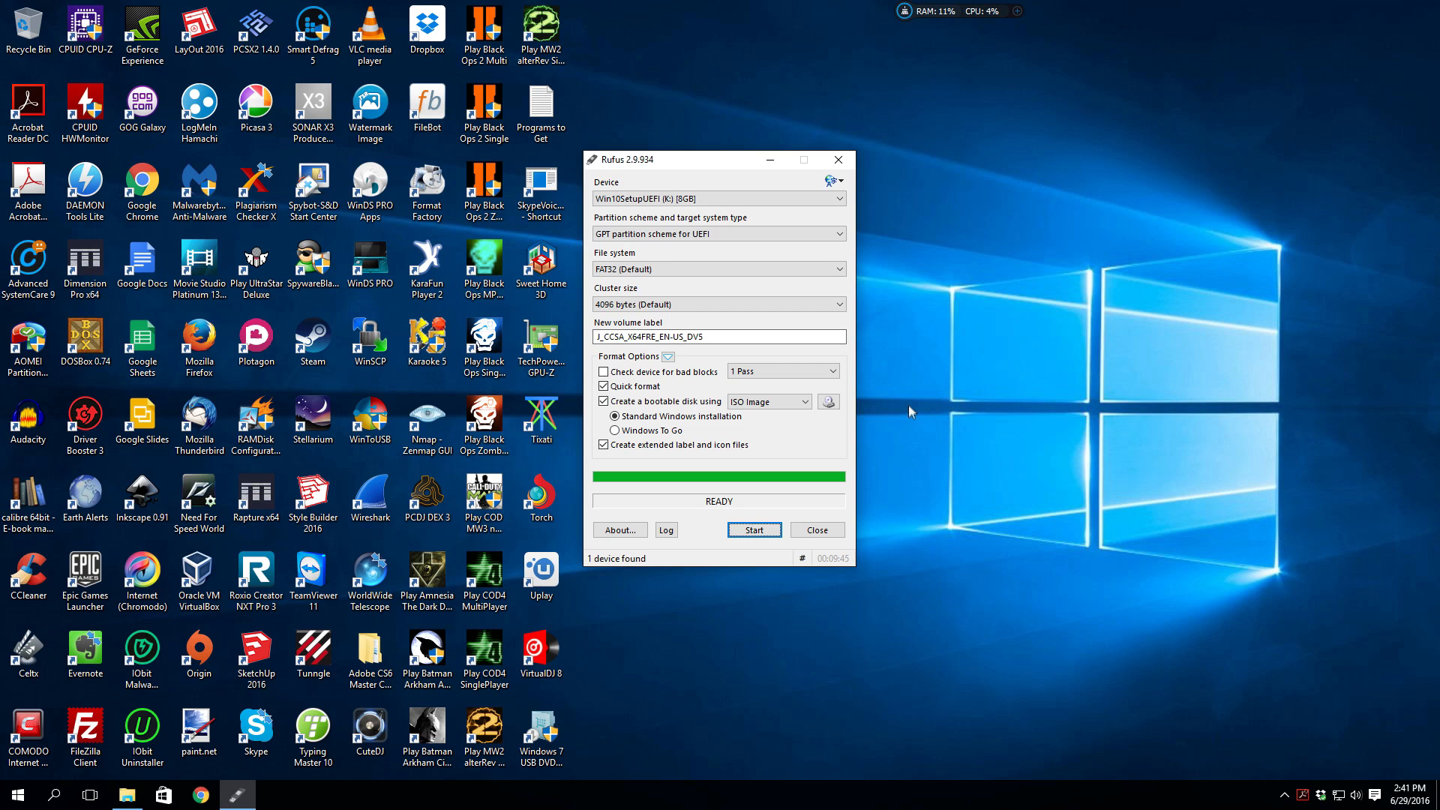
mouse_move(731, 255)
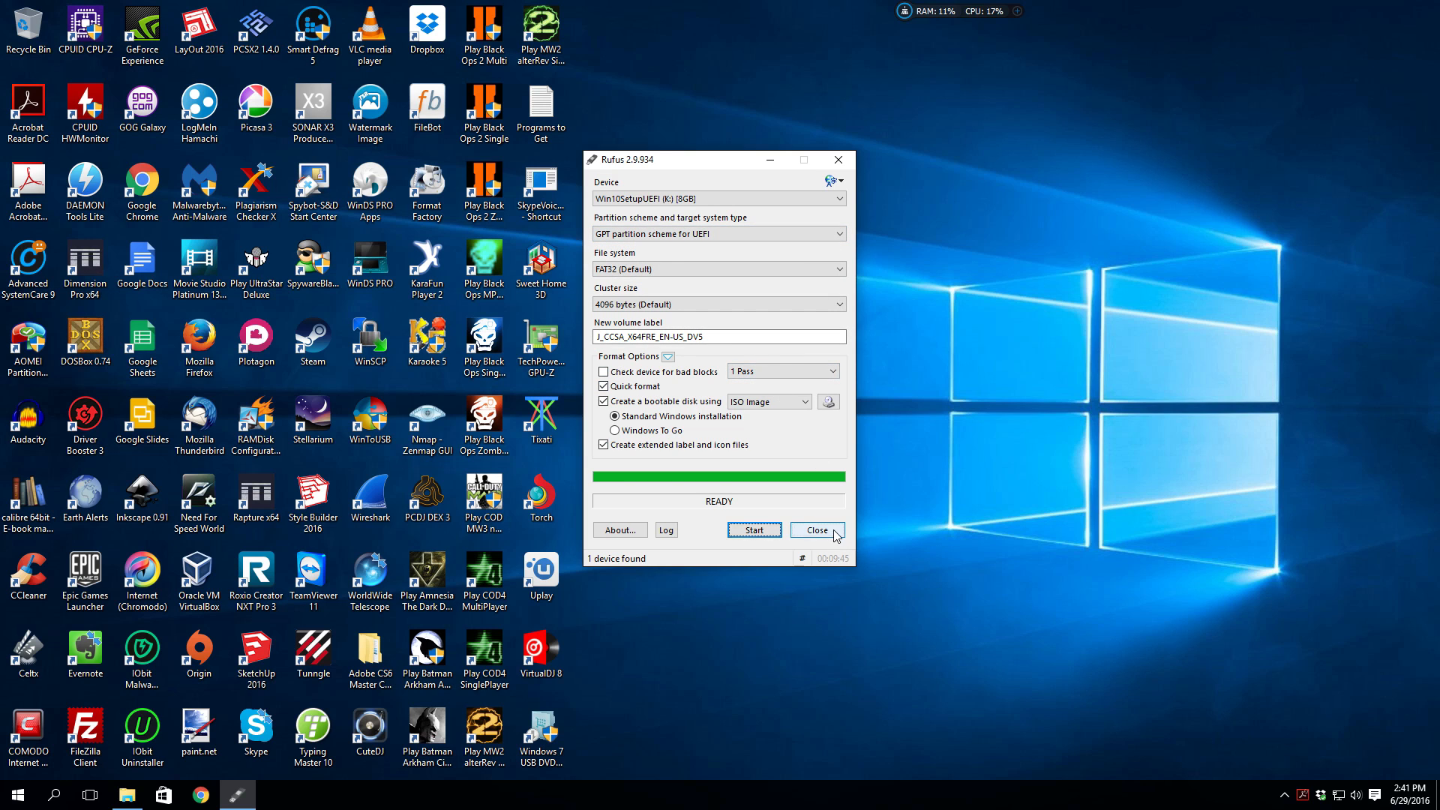
Close Rufus, leaving File Explorer's Downloads window in front.
click(813, 530)
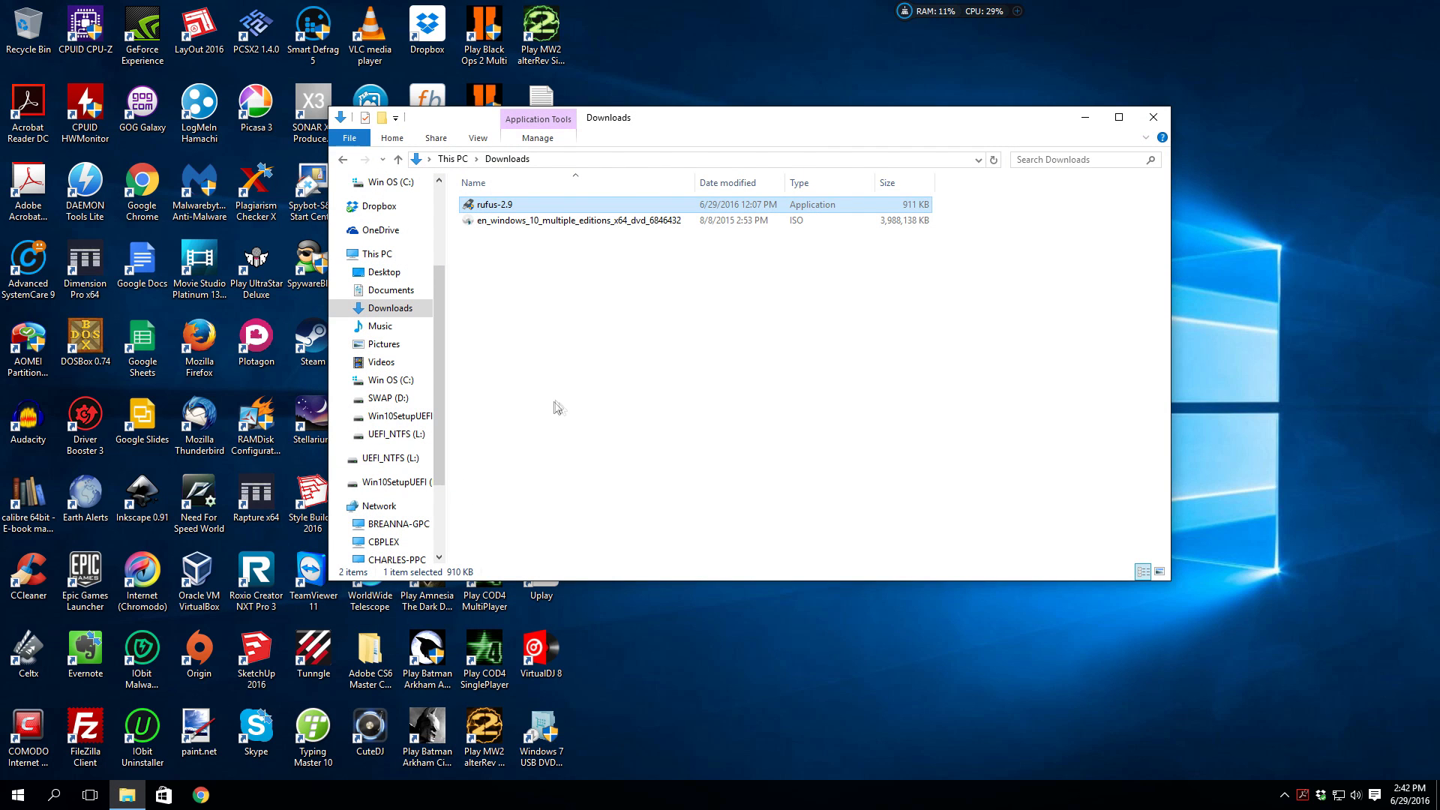
Browse the Win10SetupUEFI (K:) drive into efi\boot to find bootx64.efi, then return to efi.
scroll(down, 3)
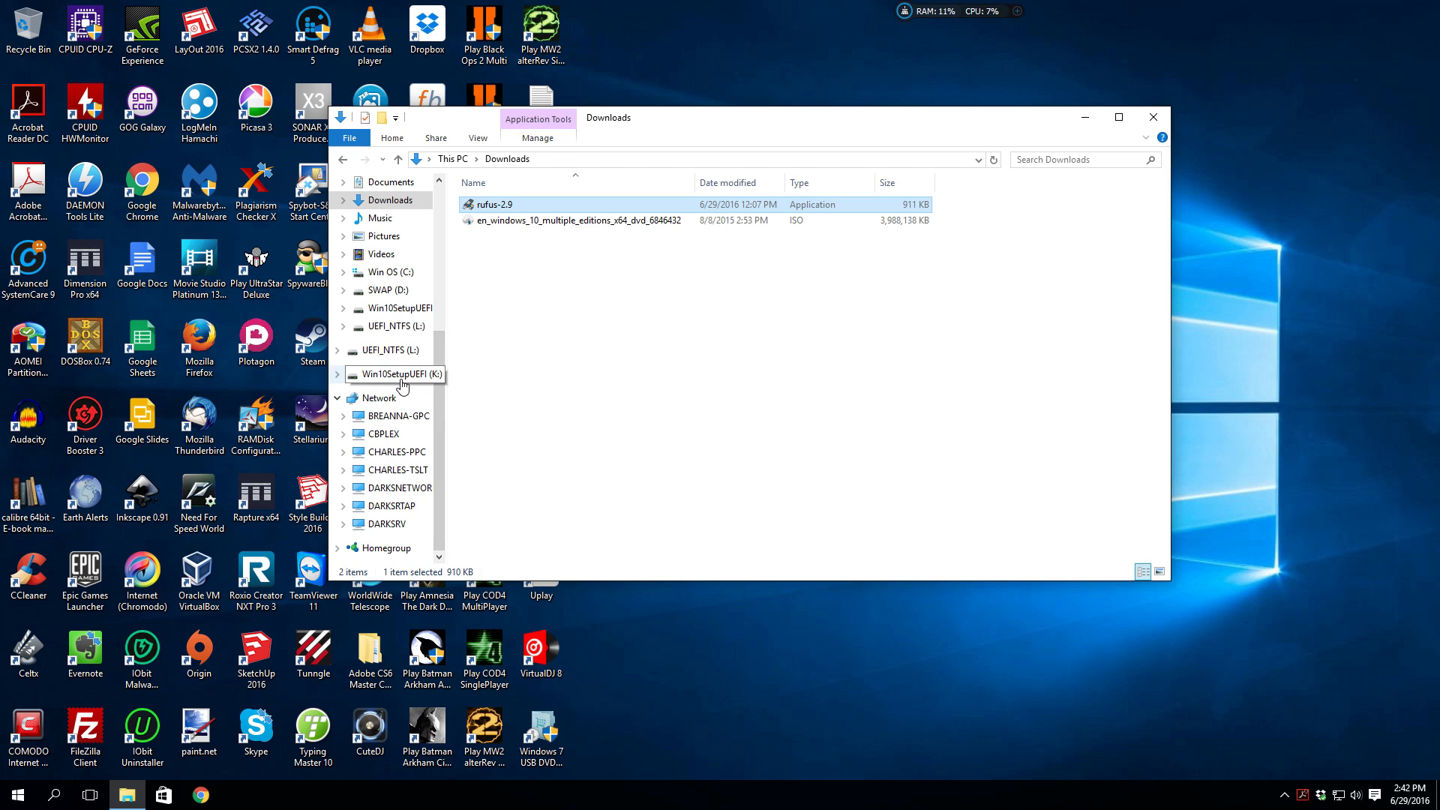
click(402, 374)
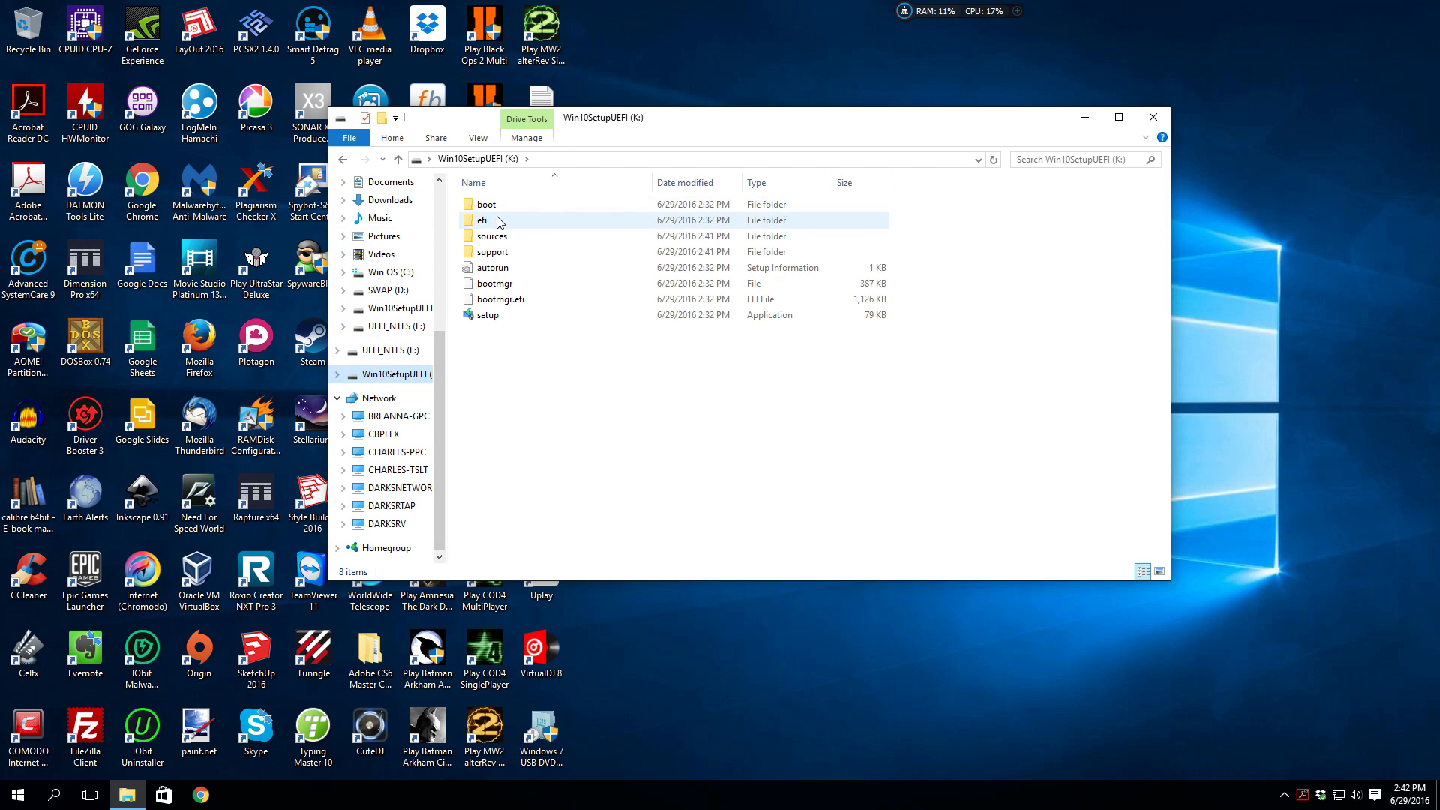
double_click(482, 220)
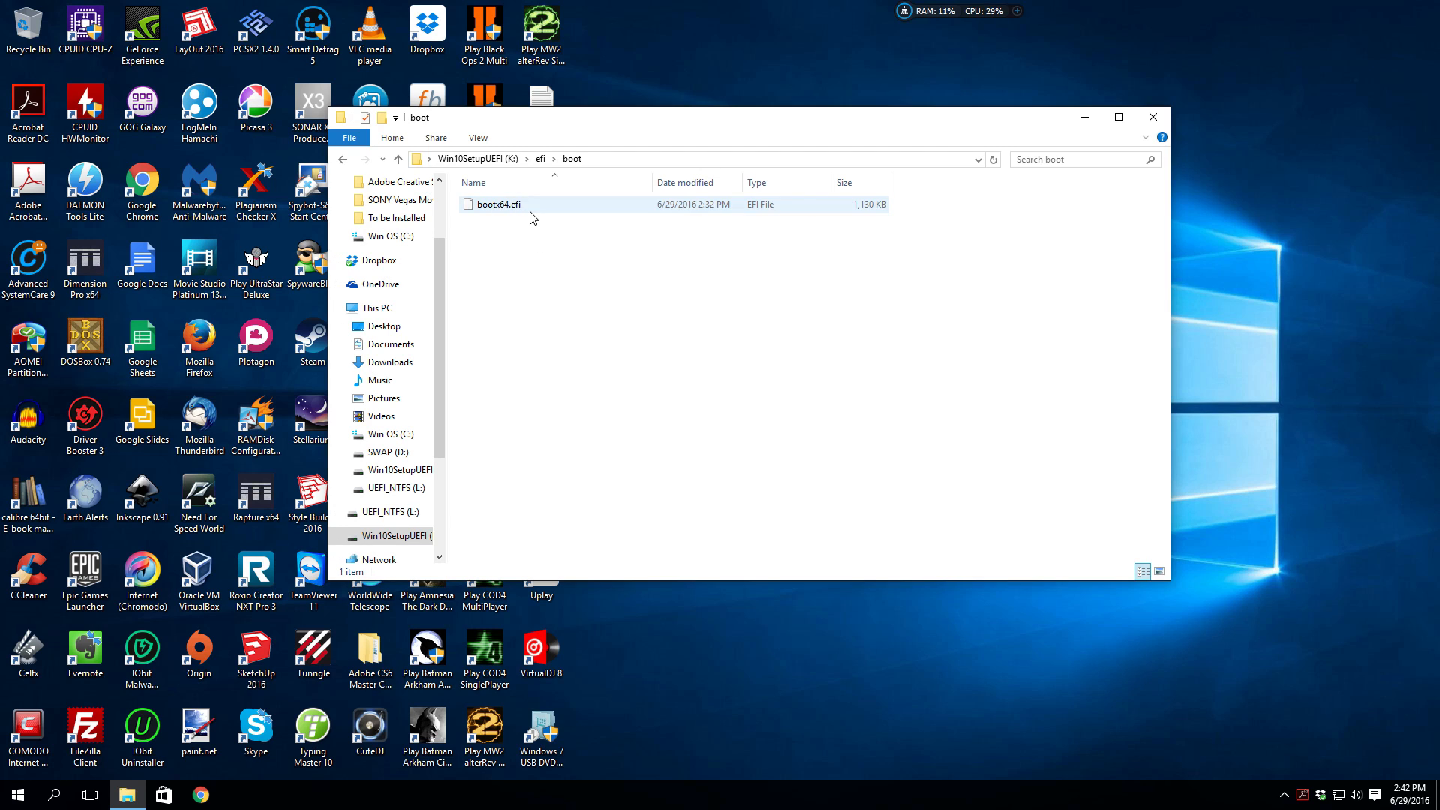
click(498, 204)
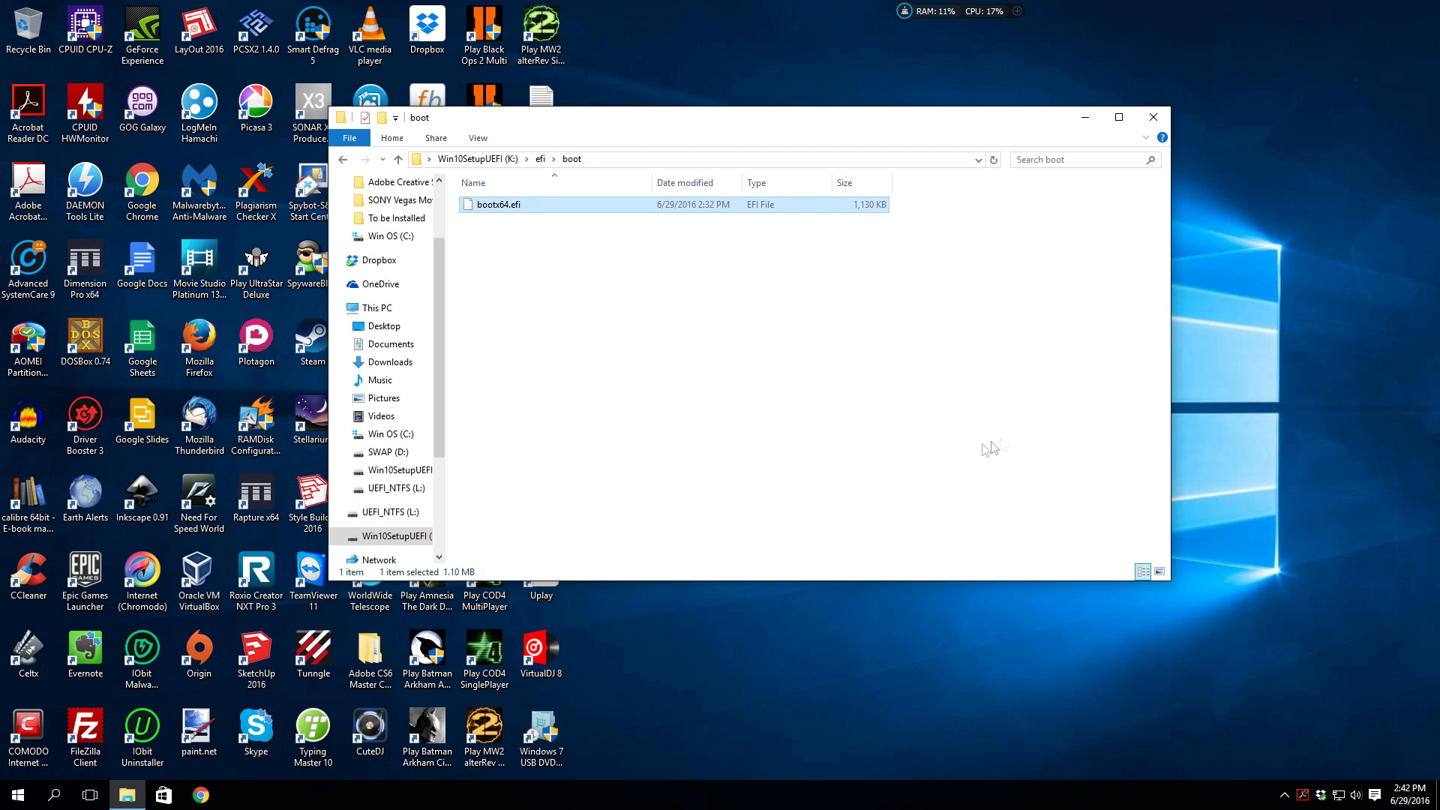
mouse_move(588, 150)
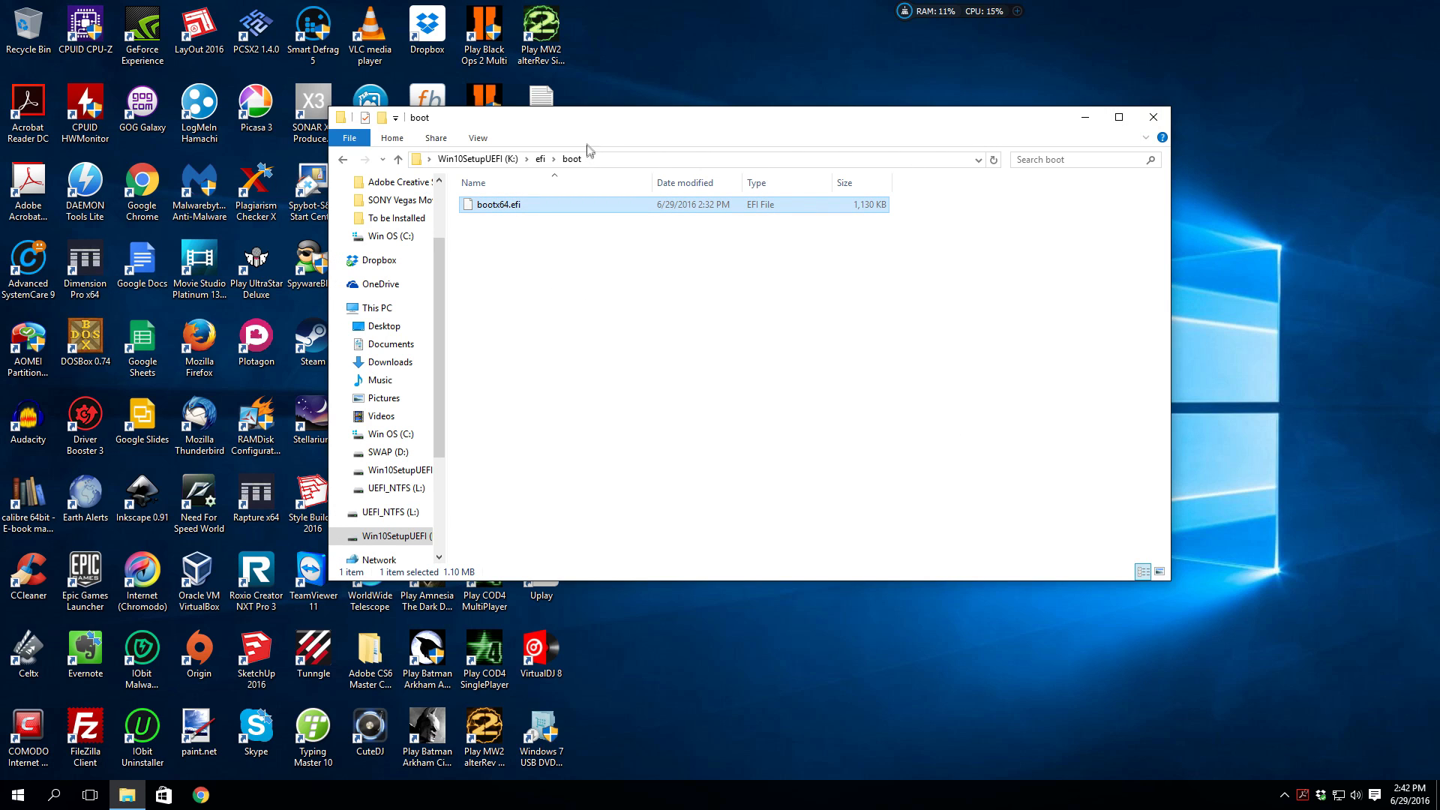
mouse_move(792, 168)
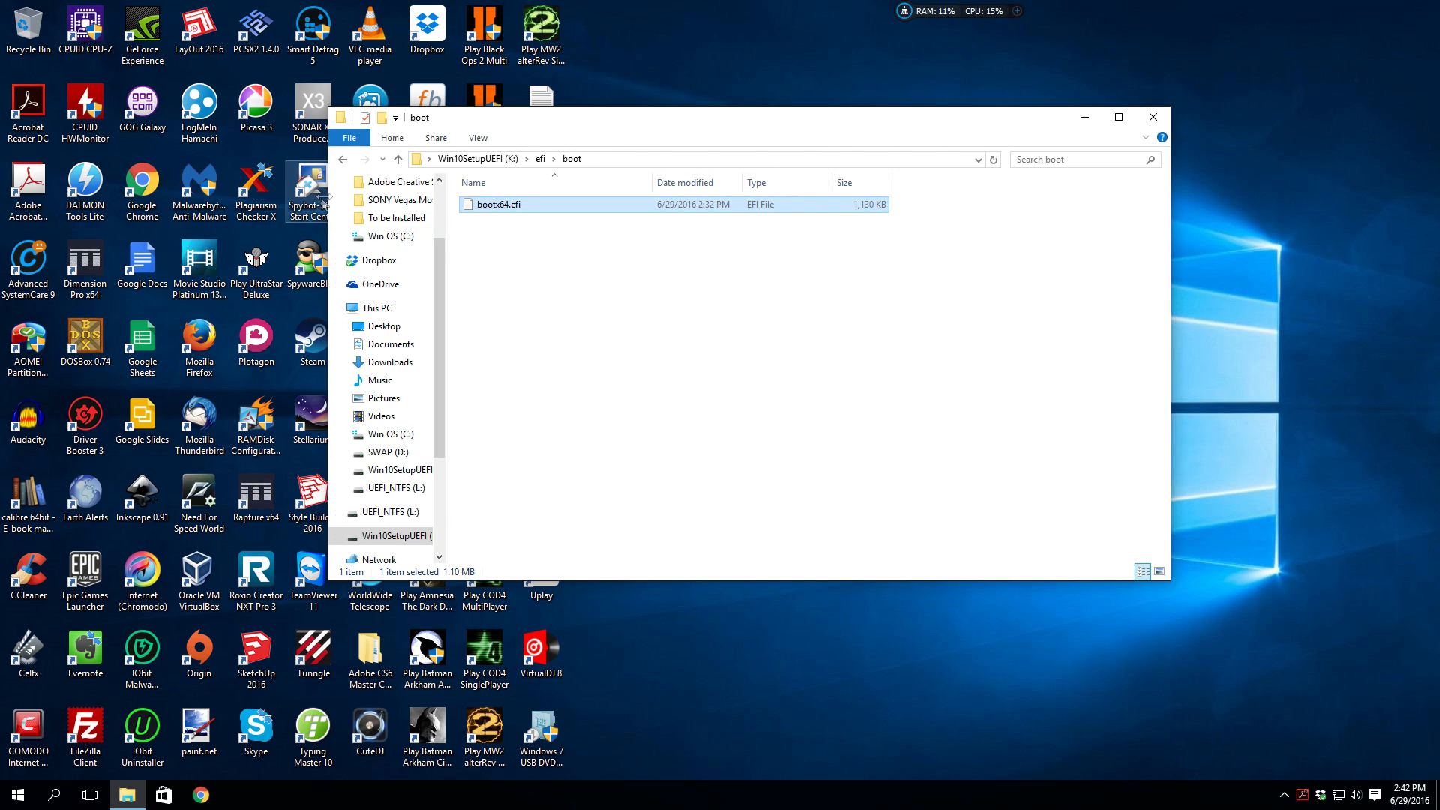
click(399, 159)
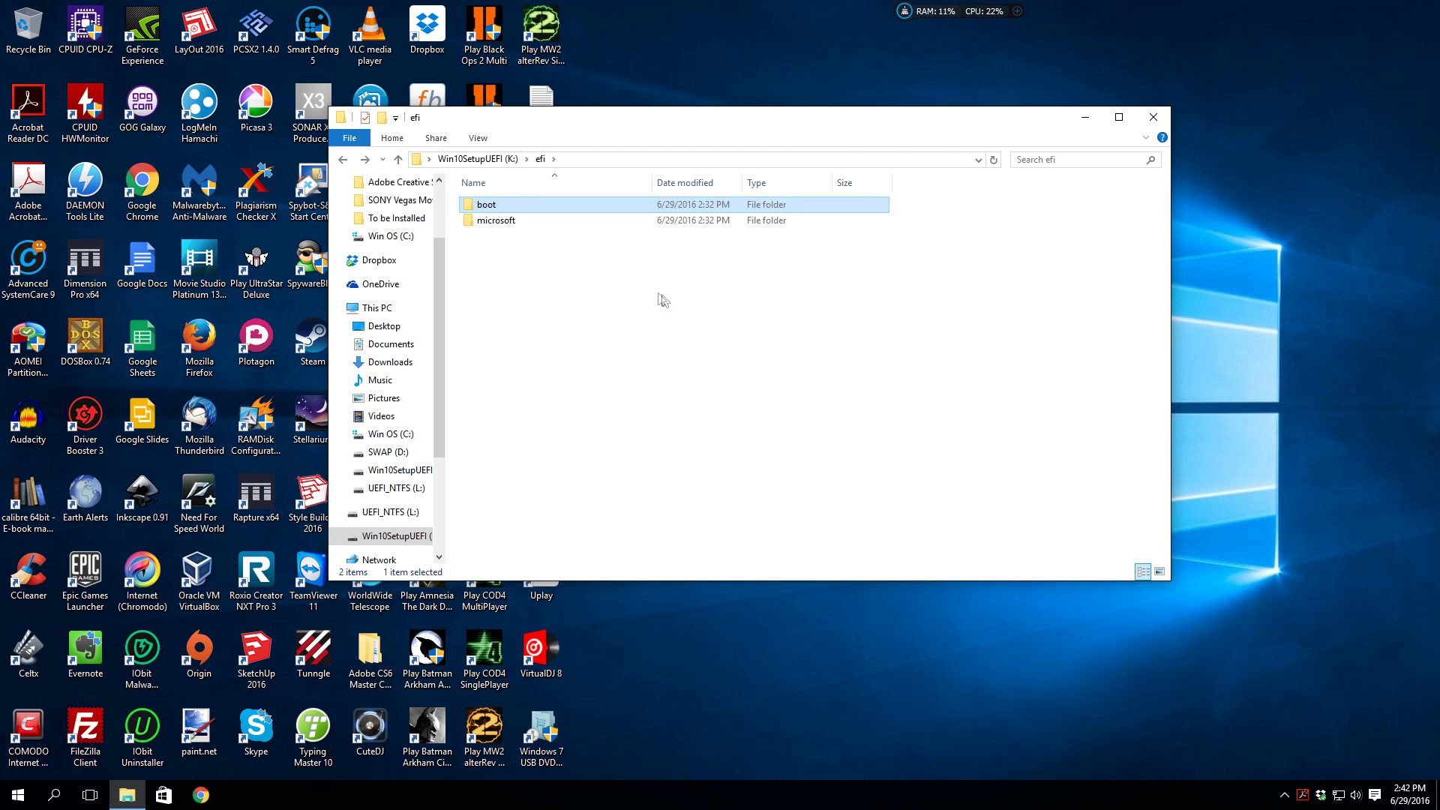
mouse_move(1302, 96)
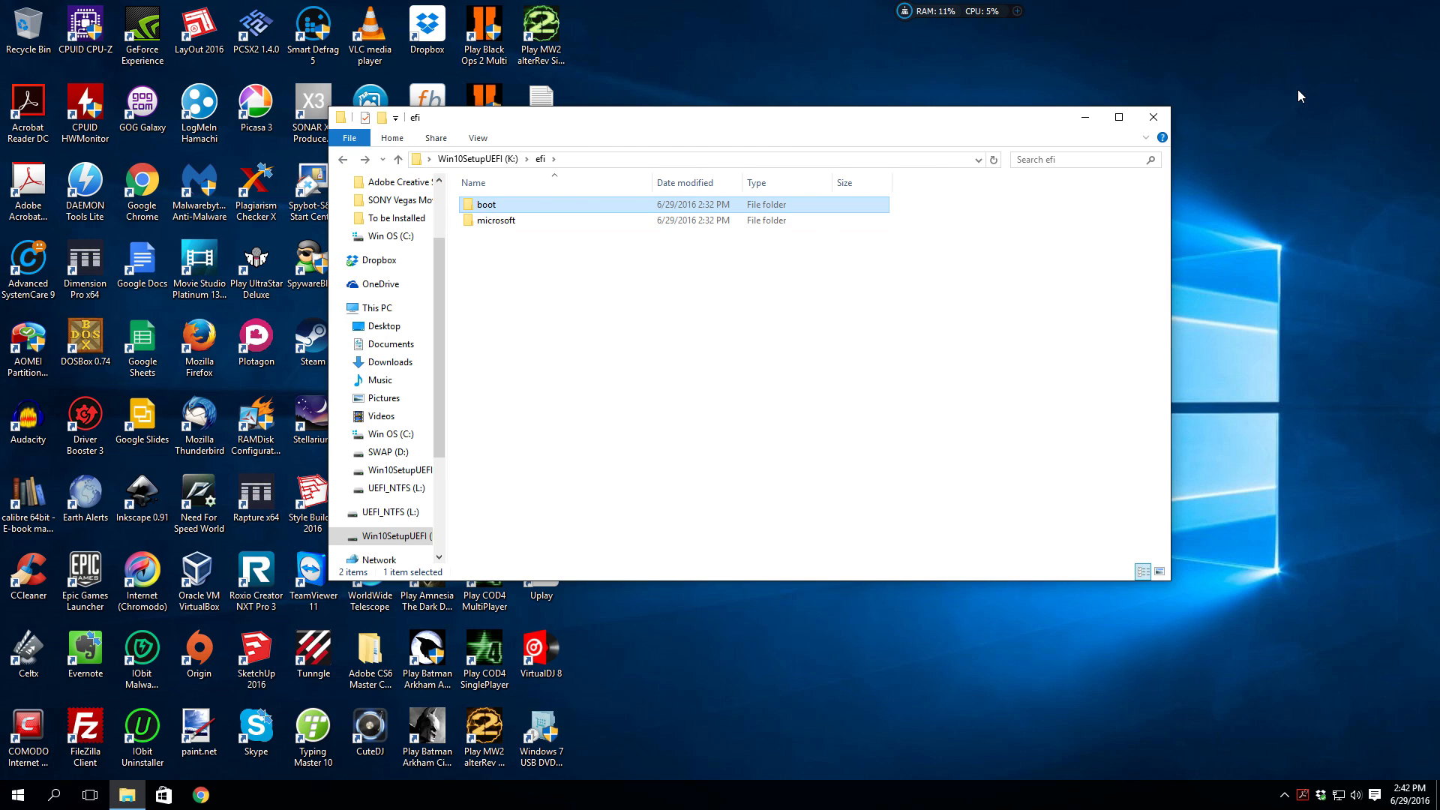
mouse_move(1272, 113)
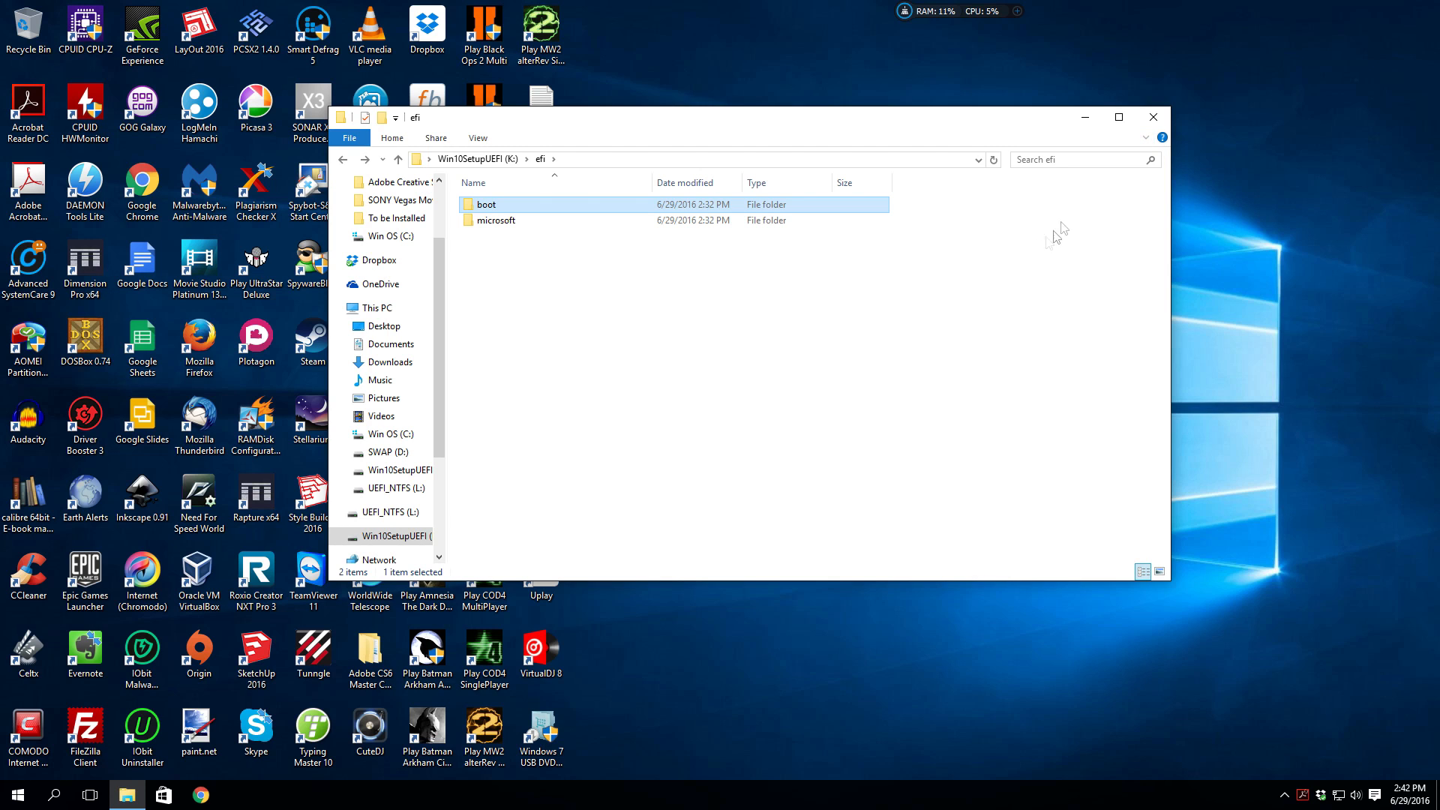
mouse_move(1041, 209)
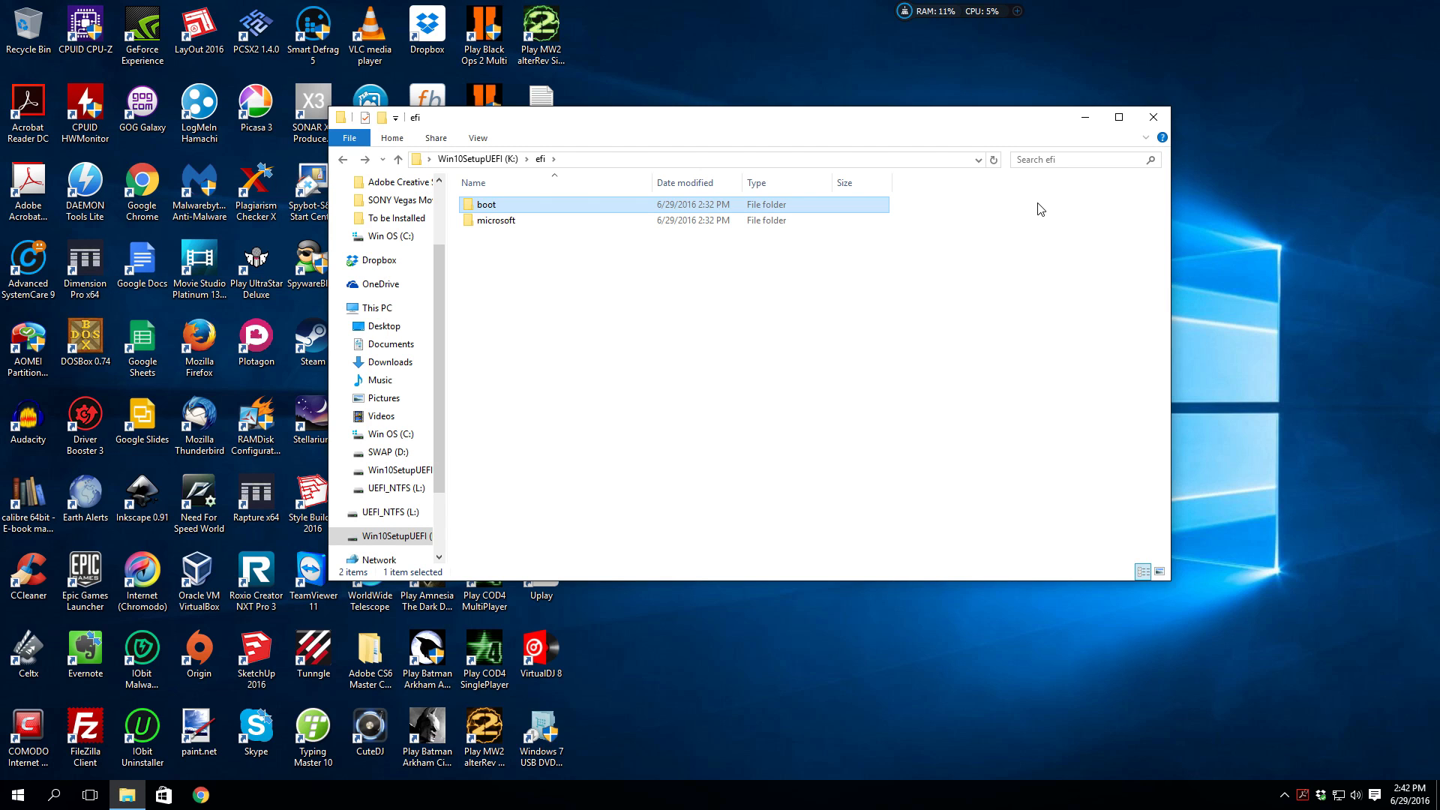
mouse_move(852, 310)
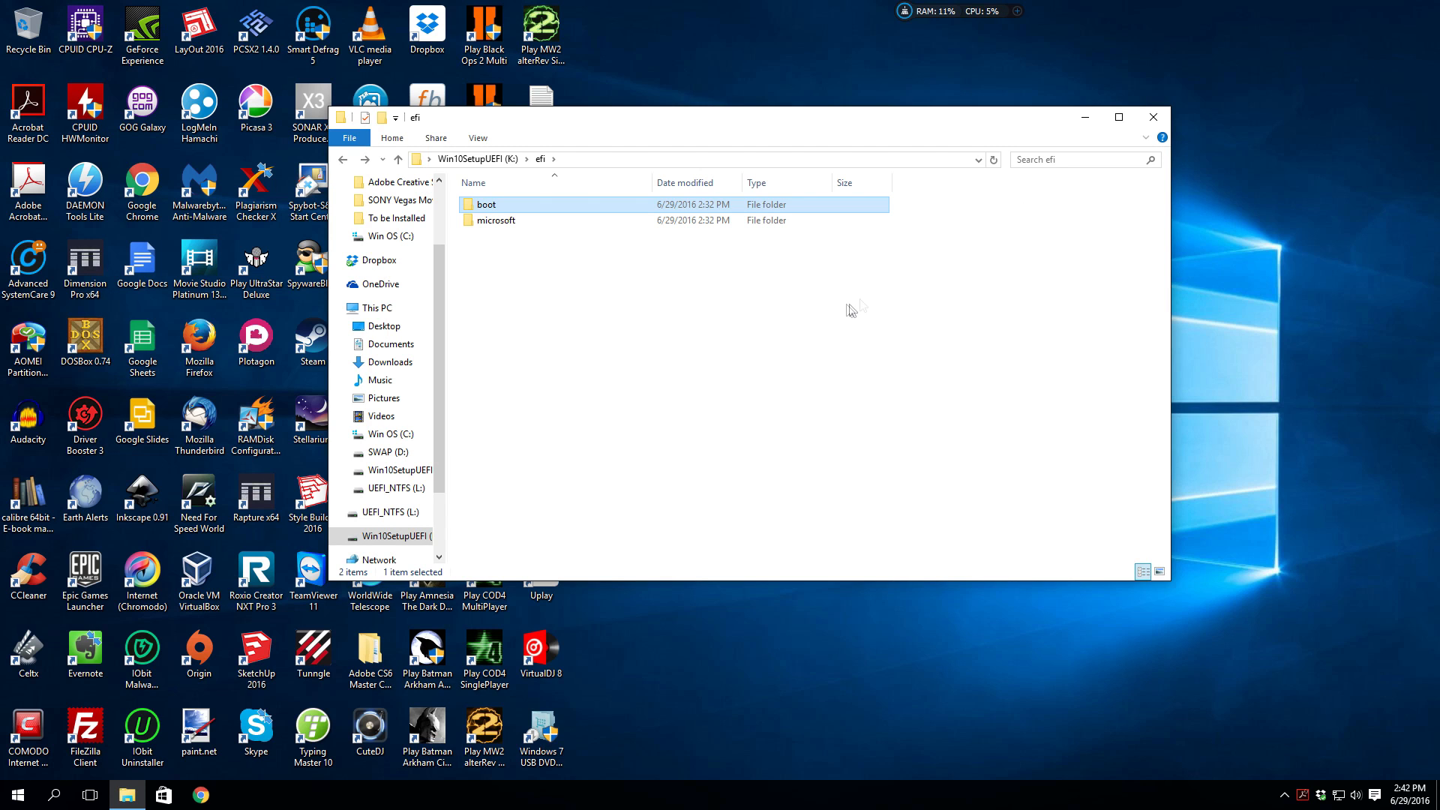
mouse_move(849, 311)
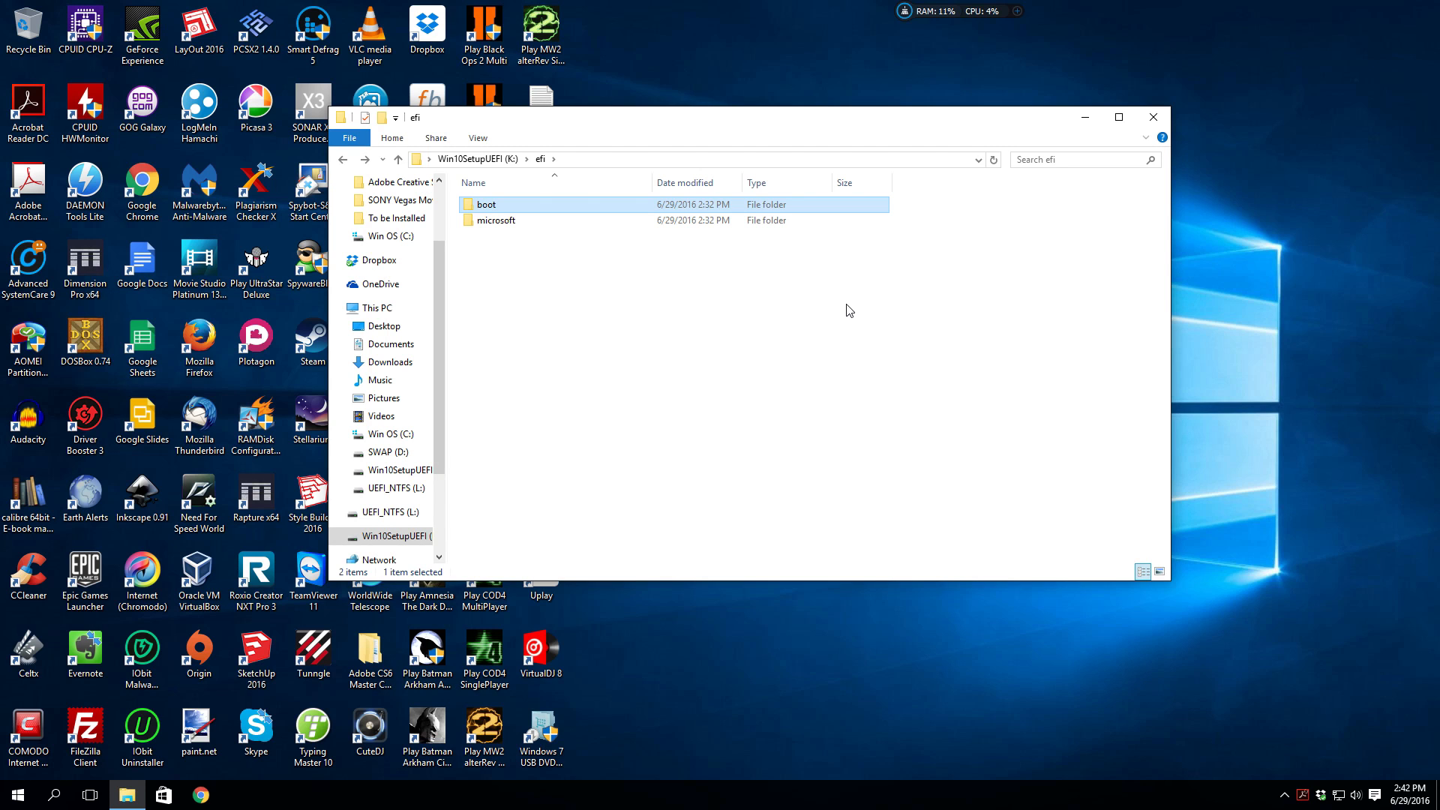
mouse_move(914, 371)
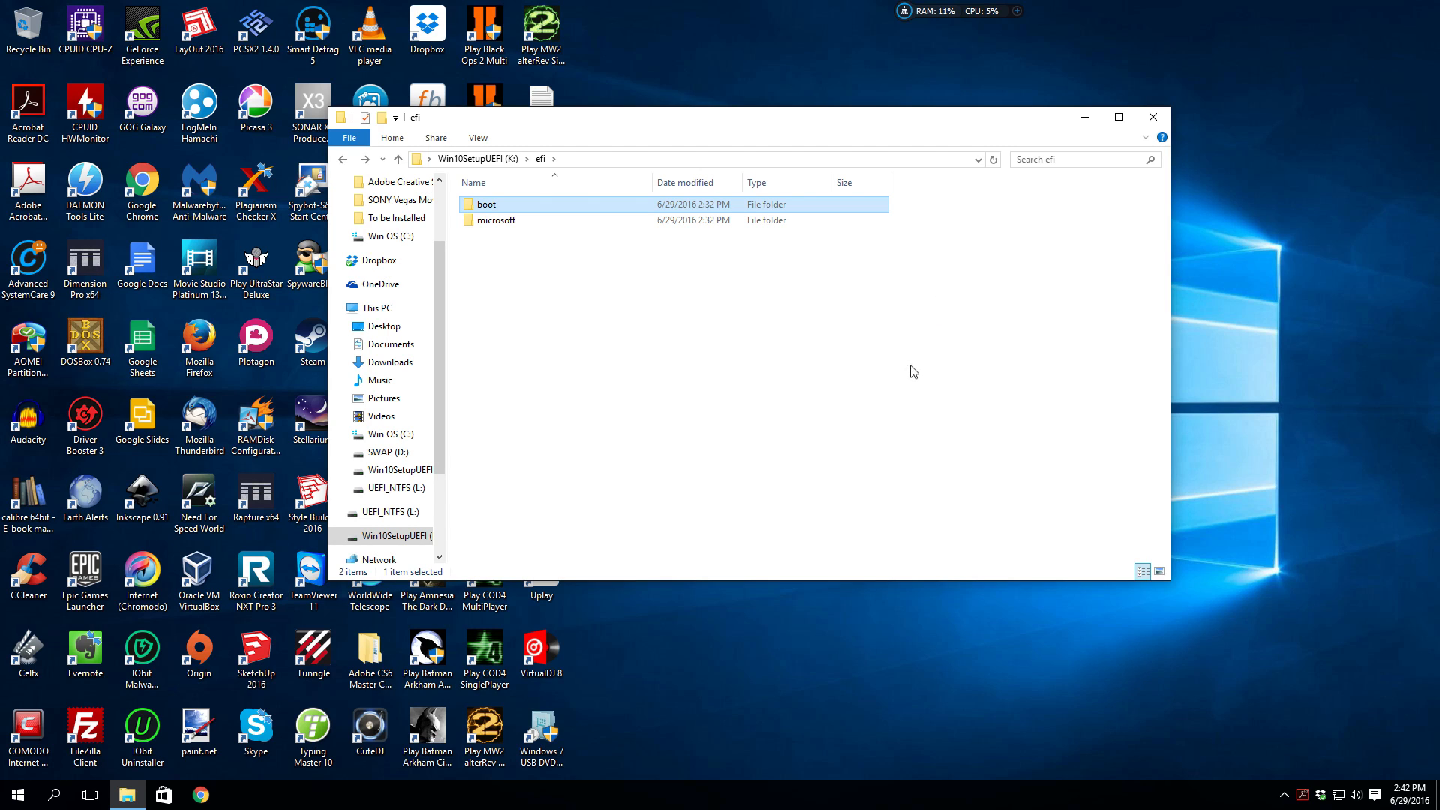
mouse_move(926, 324)
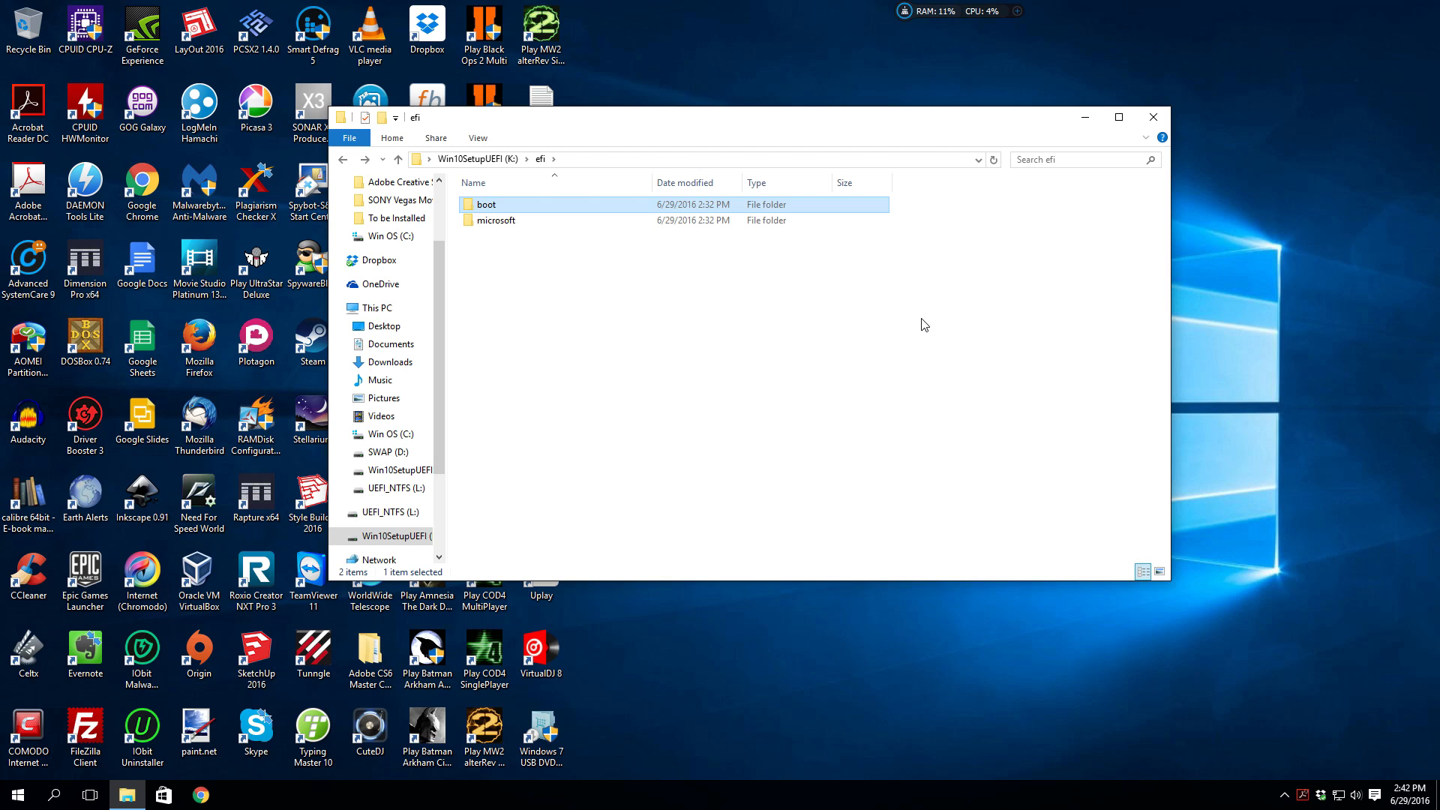
mouse_move(913, 318)
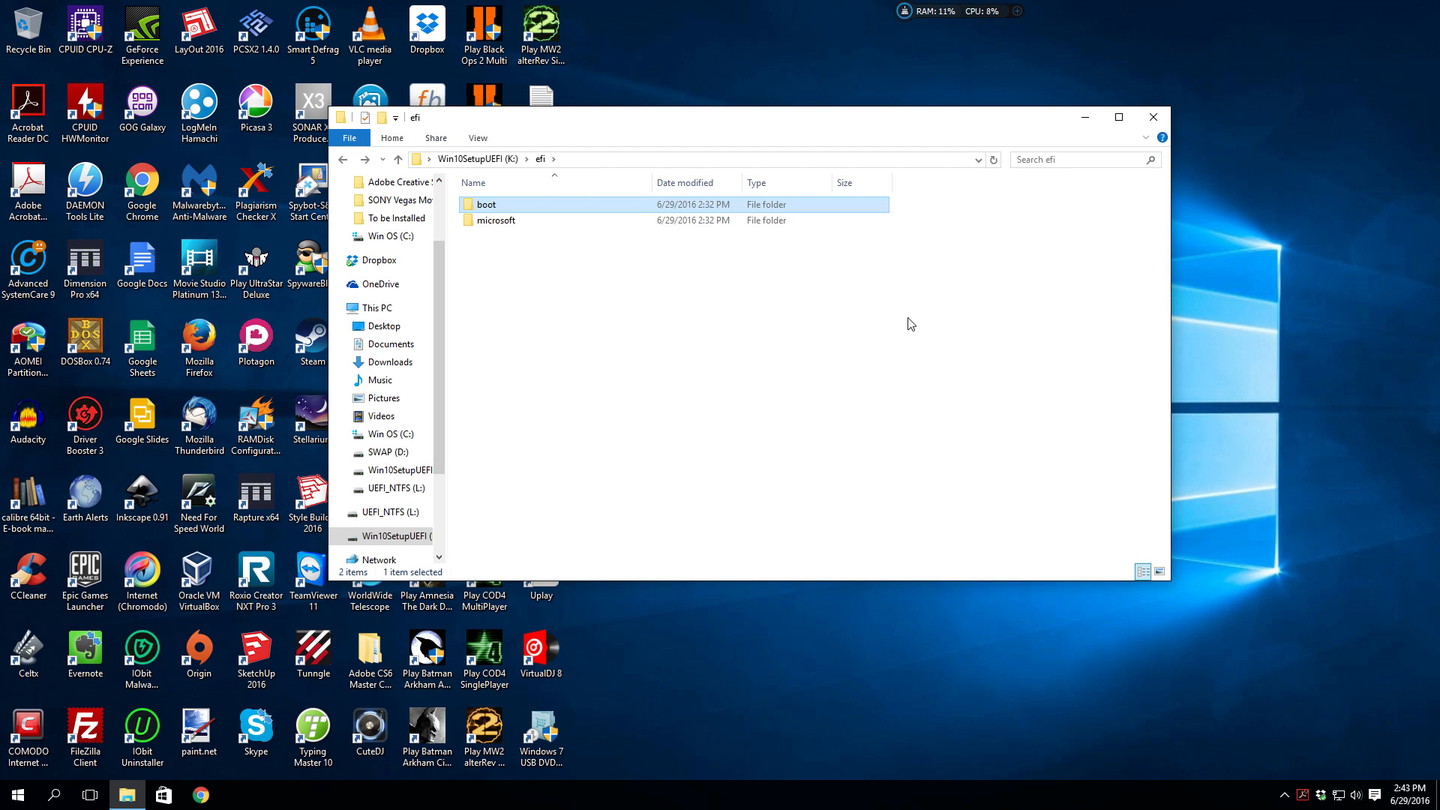
mouse_move(909, 261)
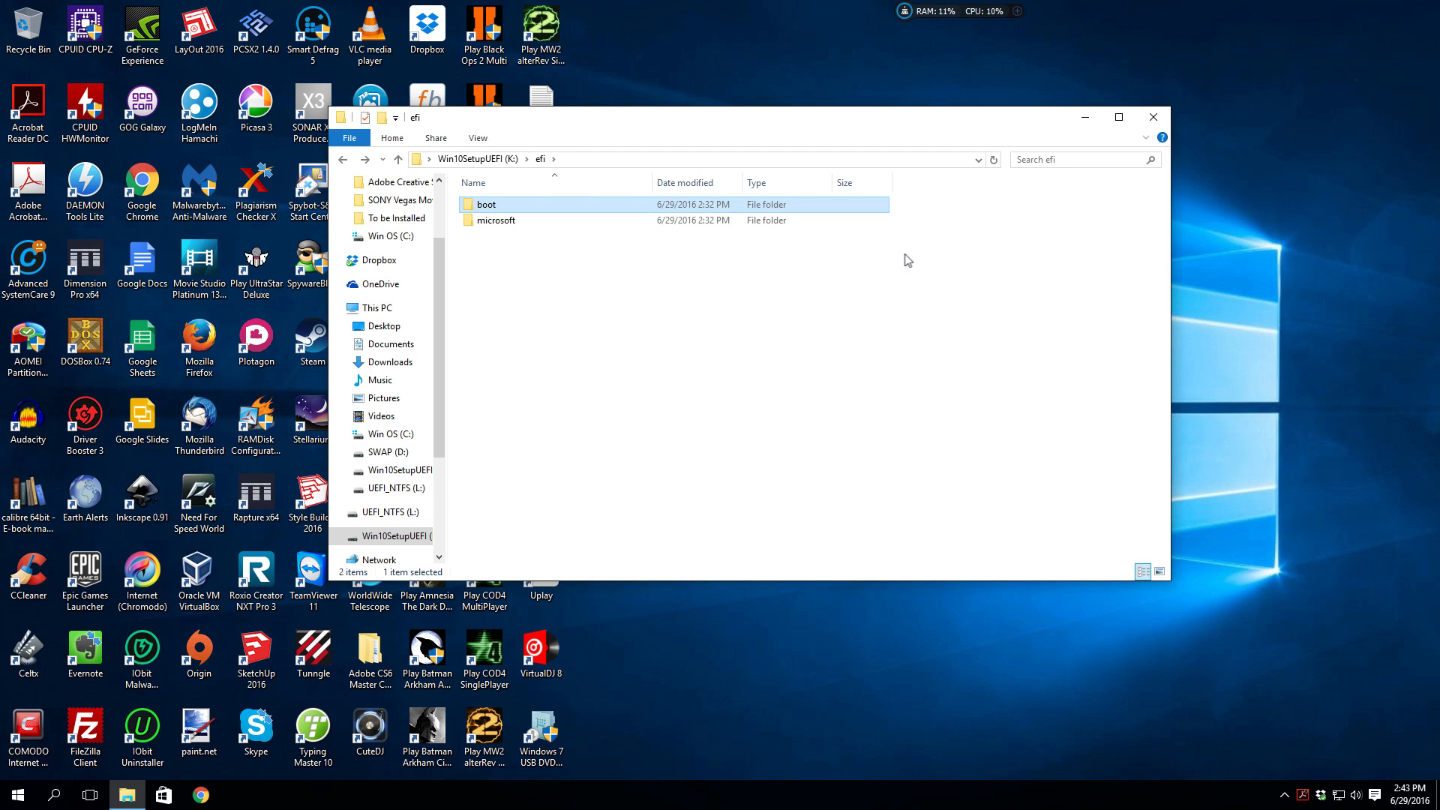
mouse_move(913, 273)
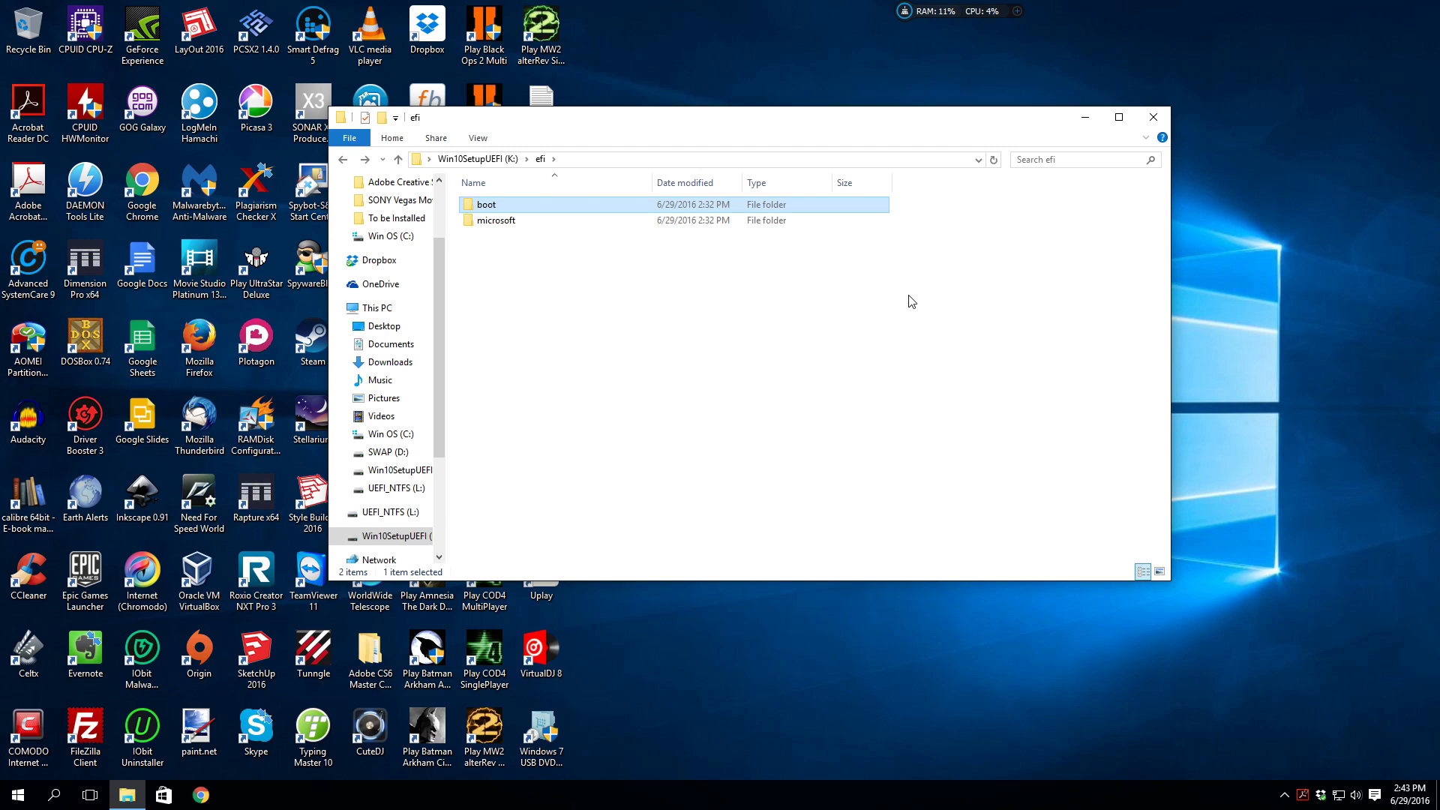
mouse_move(918, 273)
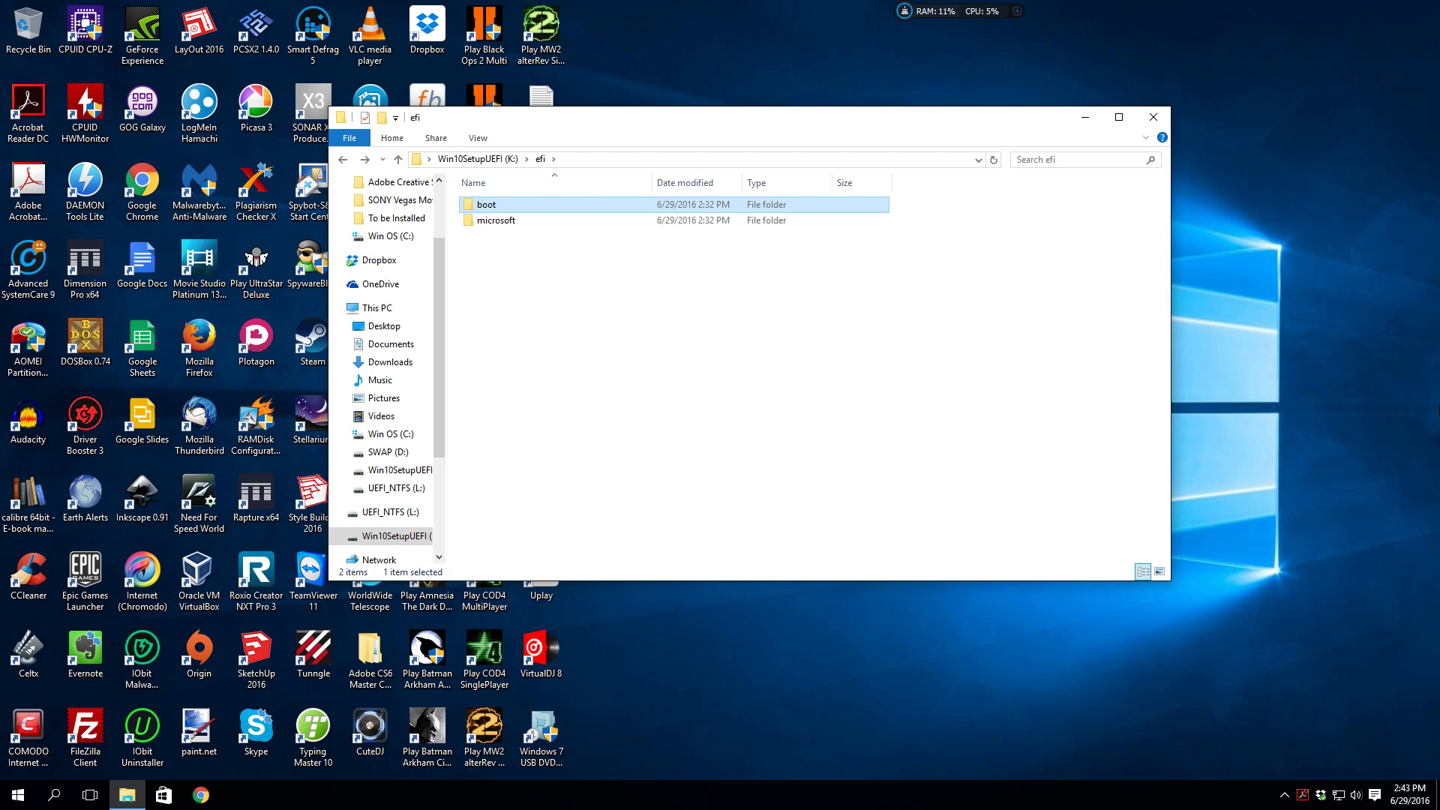
mouse_move(1373, 312)
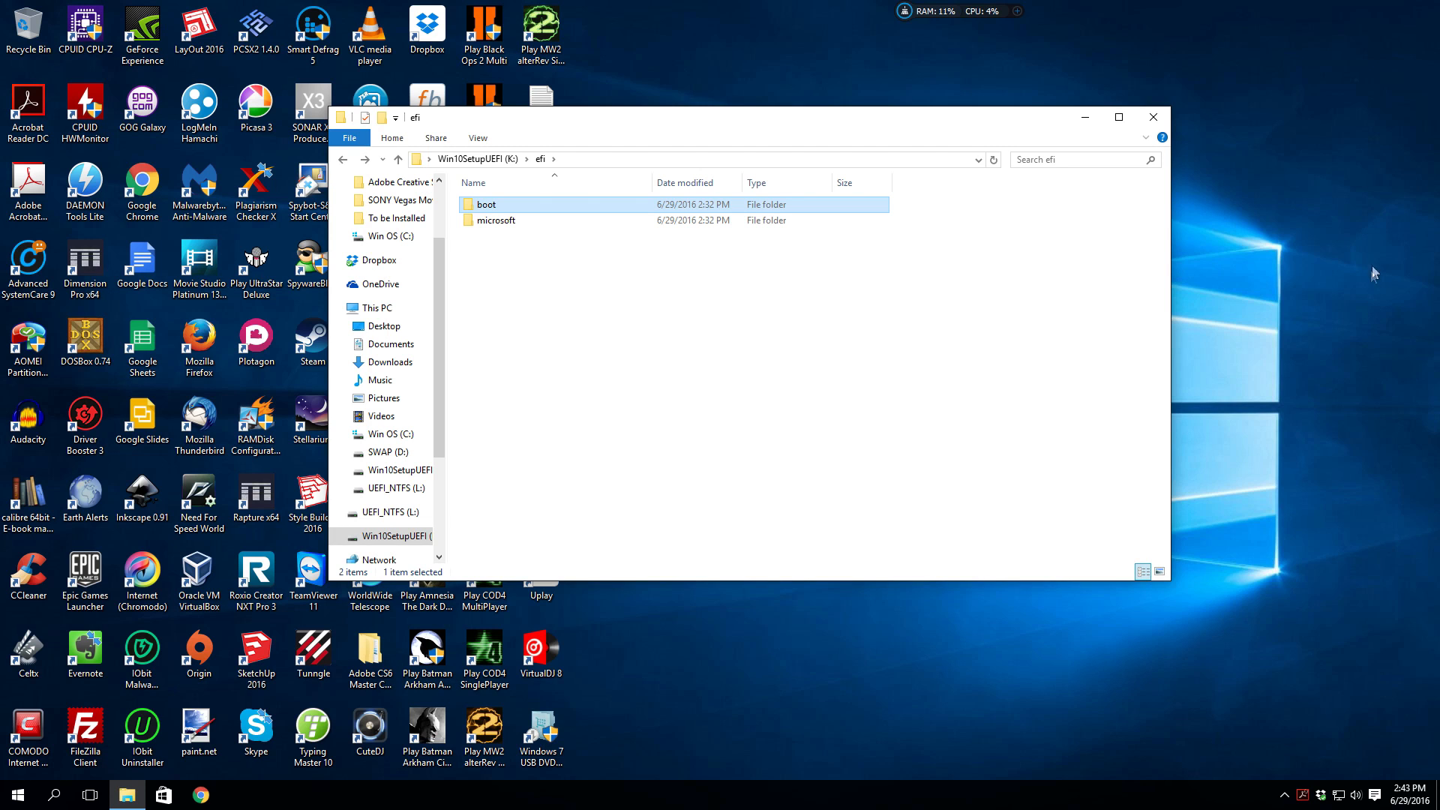
mouse_move(1044, 289)
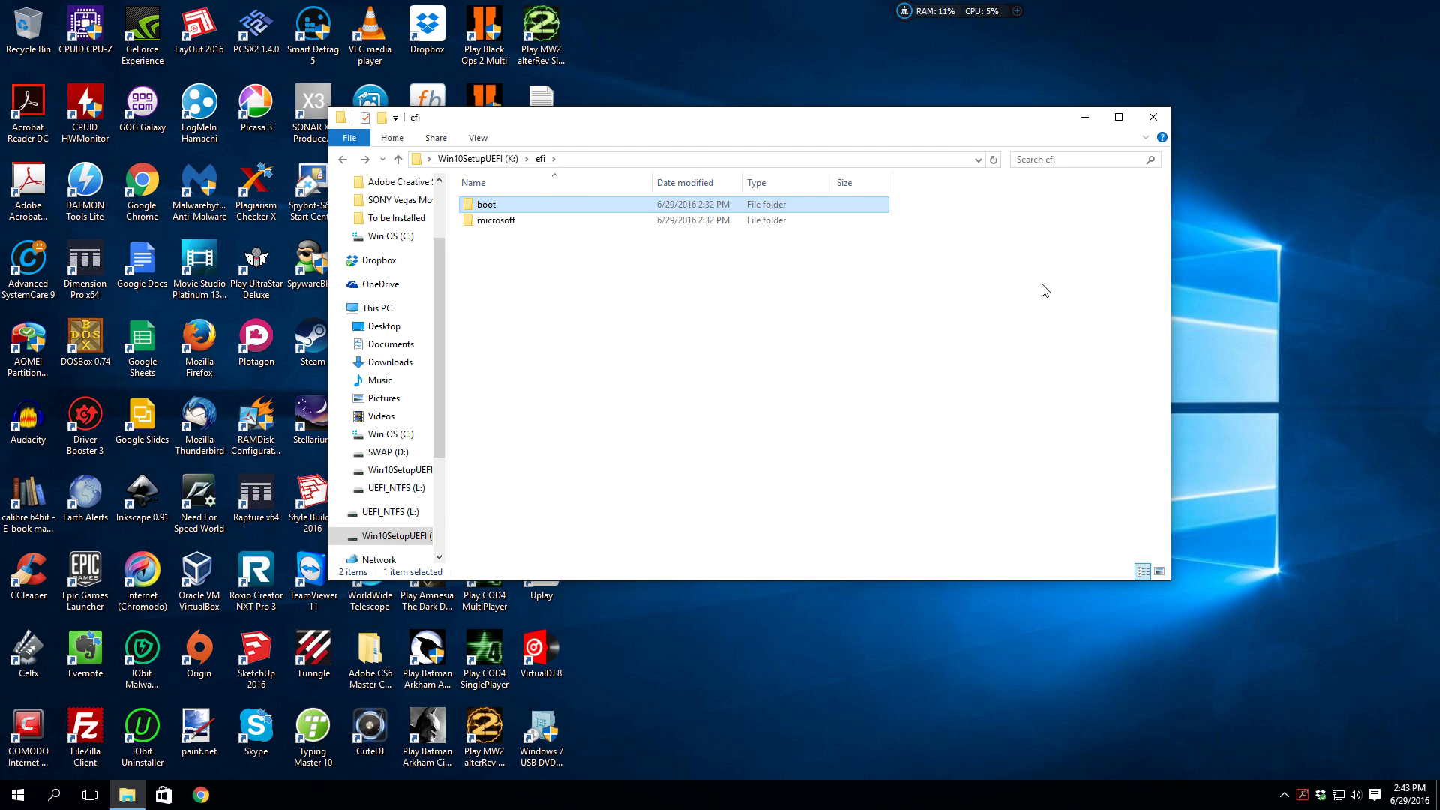
mouse_move(1041, 291)
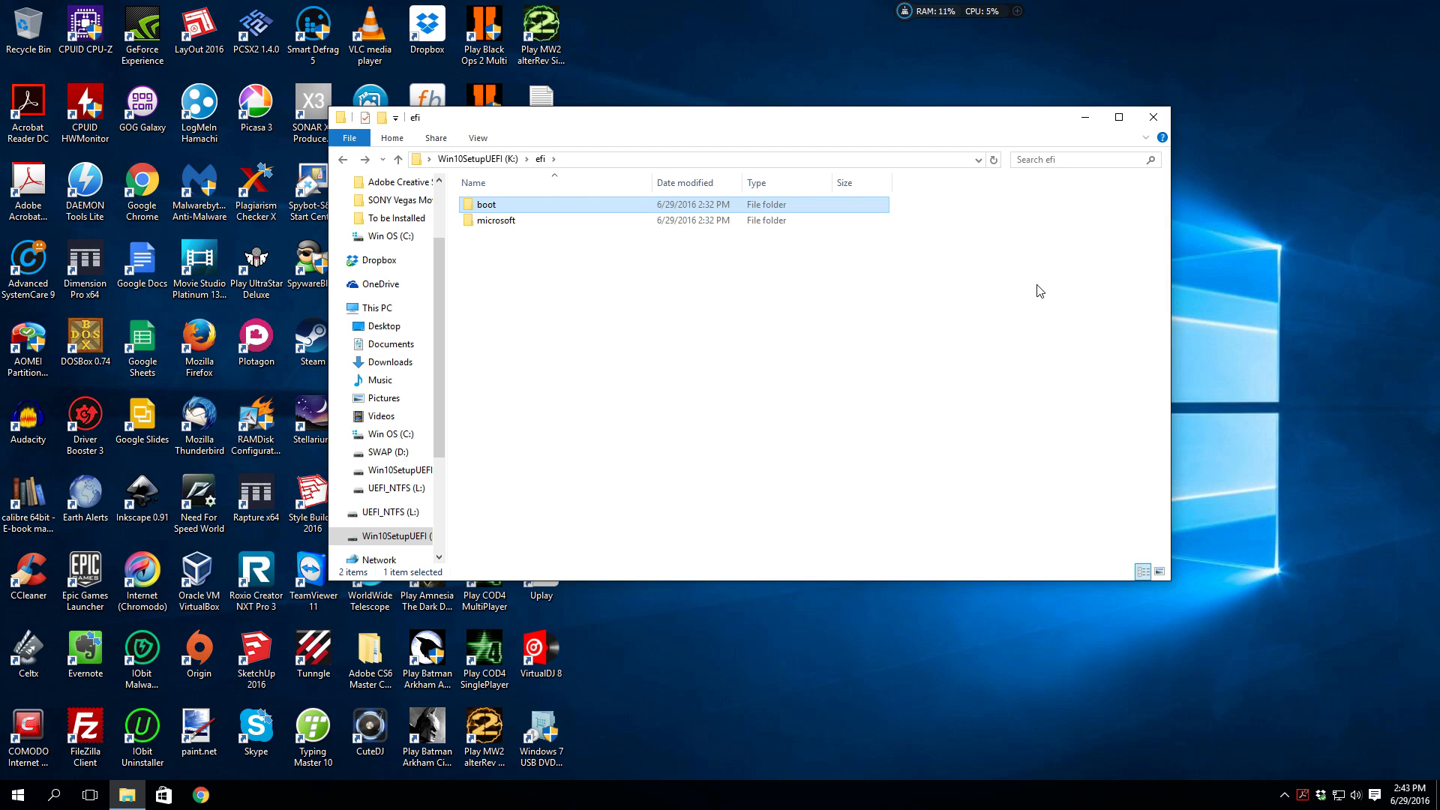